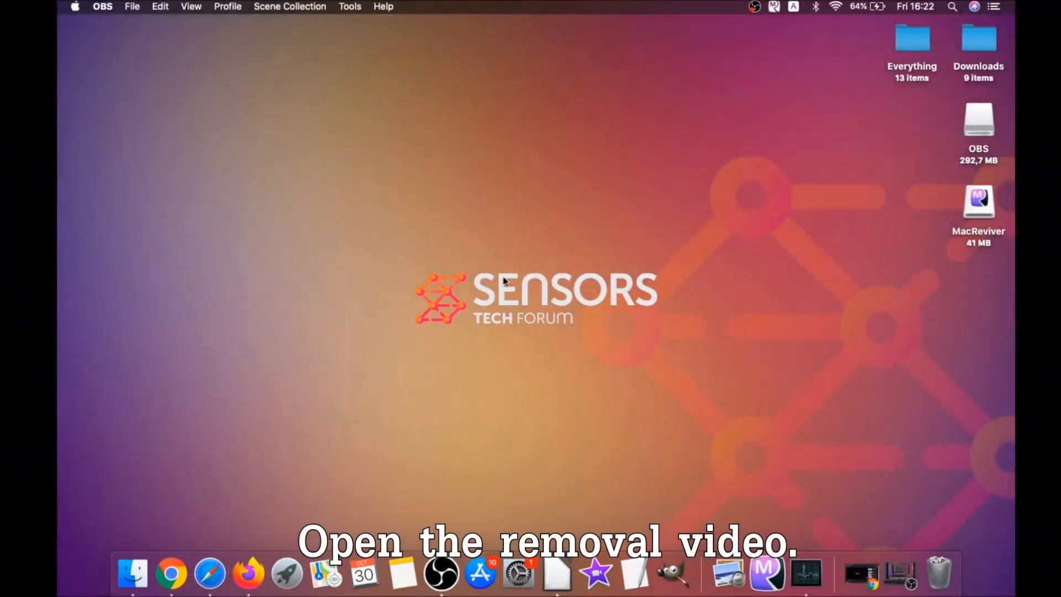
Step: Download the SpyHunter for Mac installer from the YouTube video's removal guide link, then close the browser
left_click(184, 573)
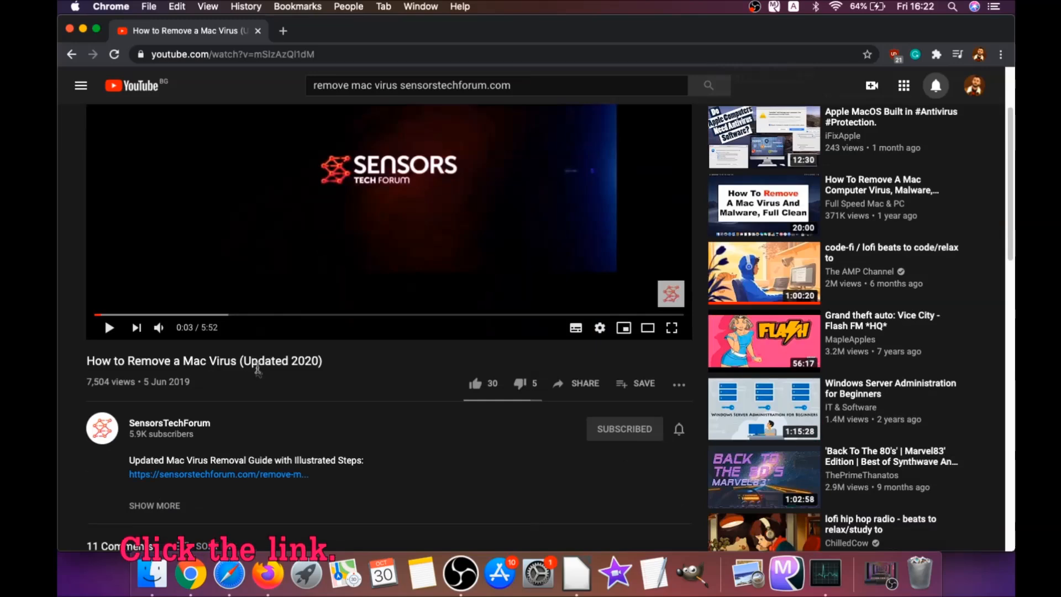
mouse_move(217, 474)
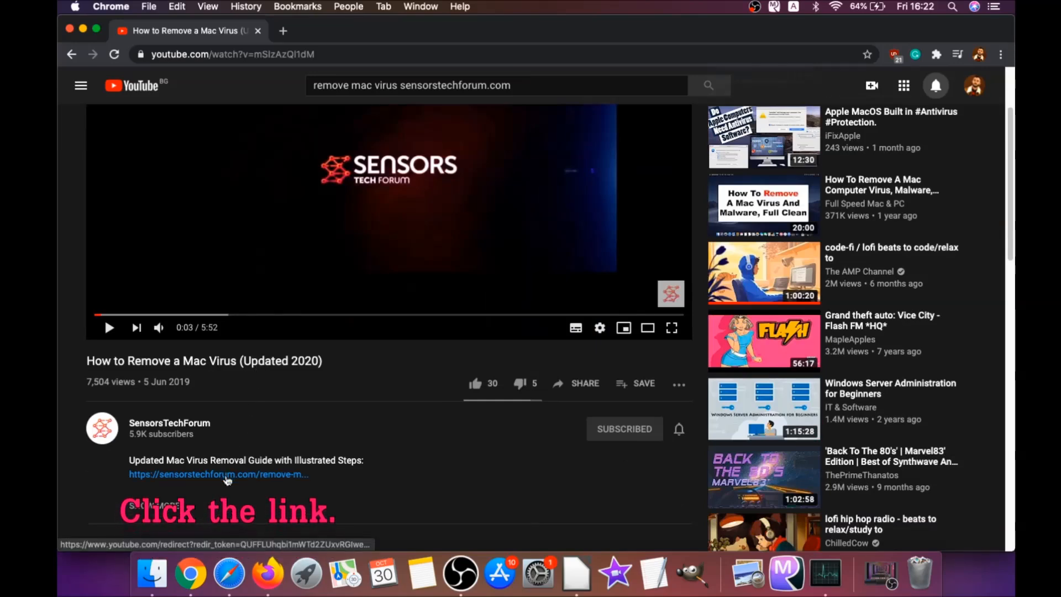
left_click(217, 473)
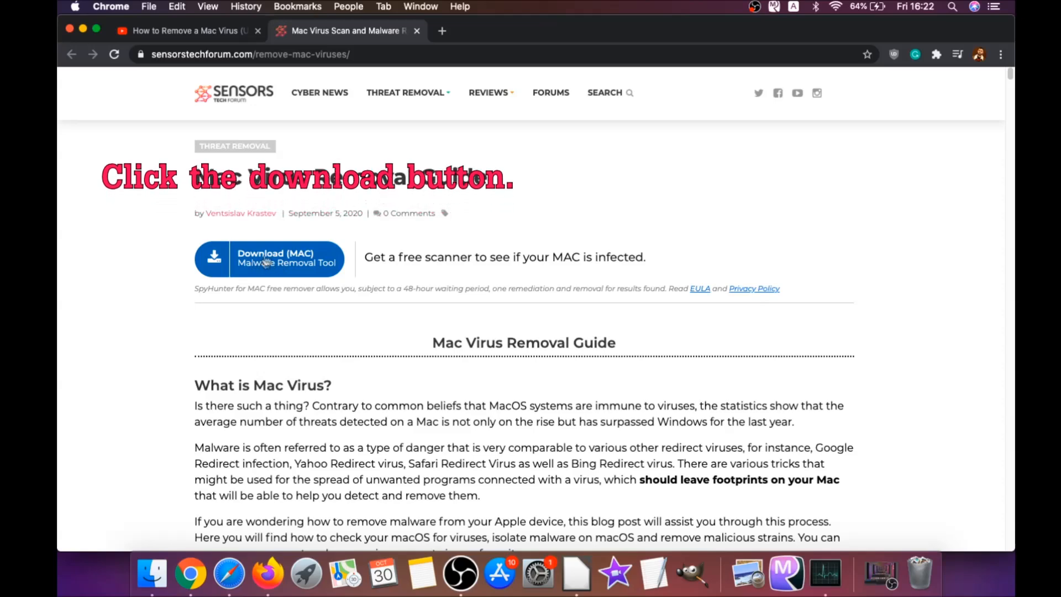
left_click(269, 259)
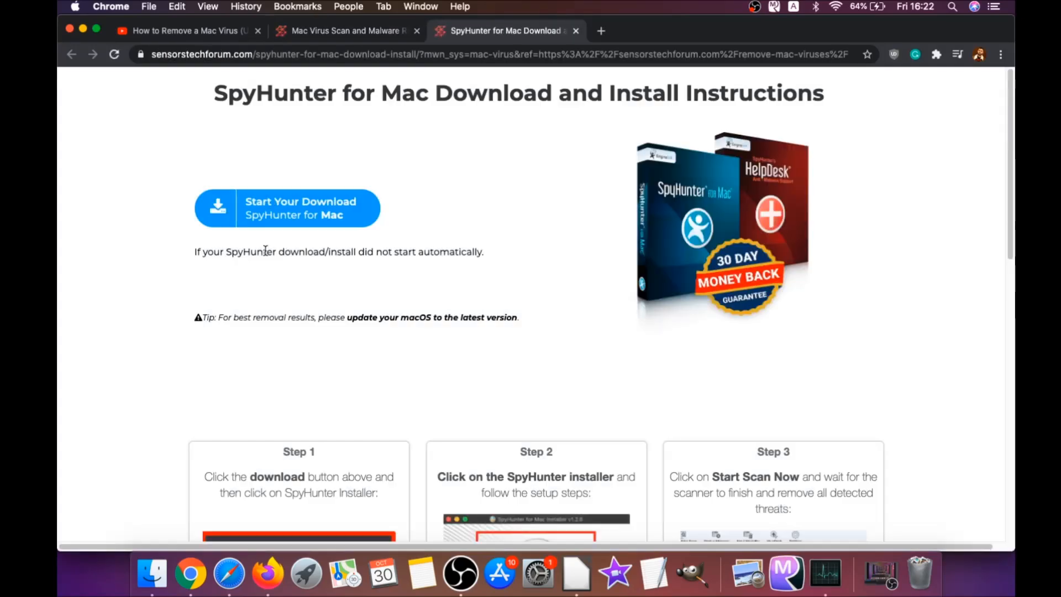
mouse_move(527, 318)
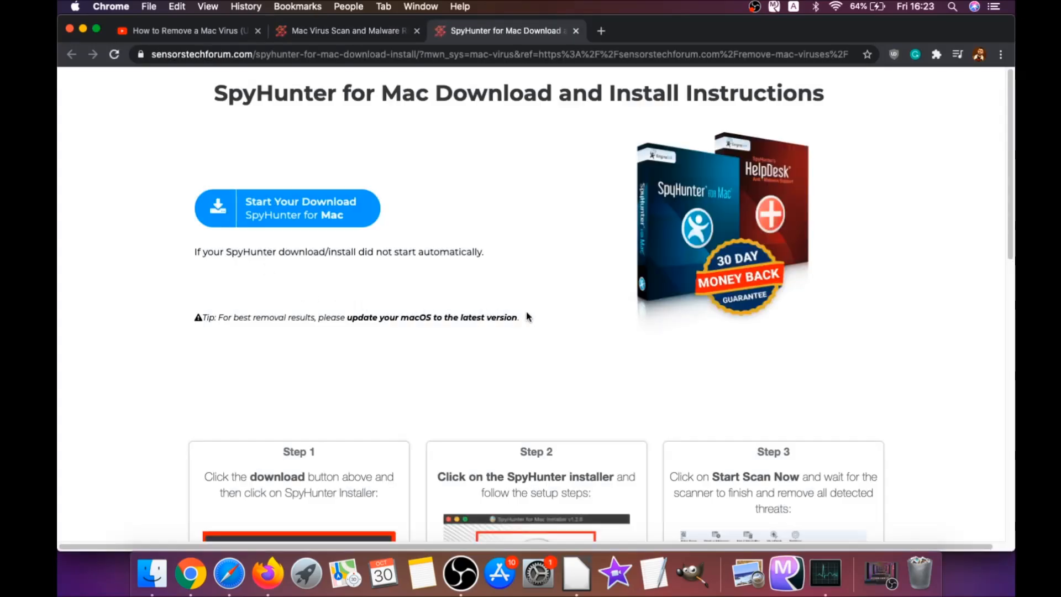
left_click(286, 207)
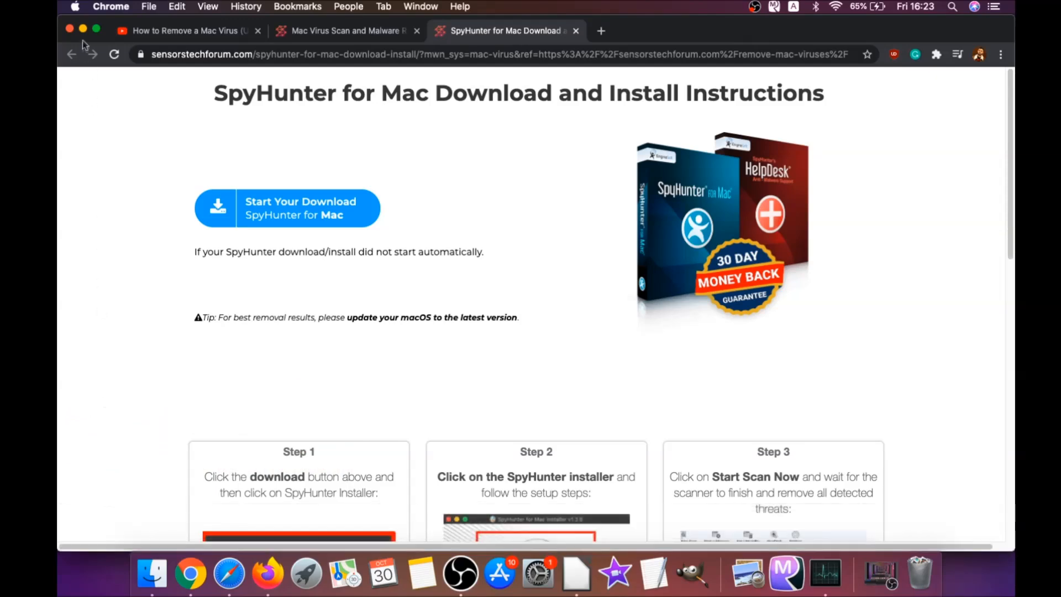
left_click(286, 208)
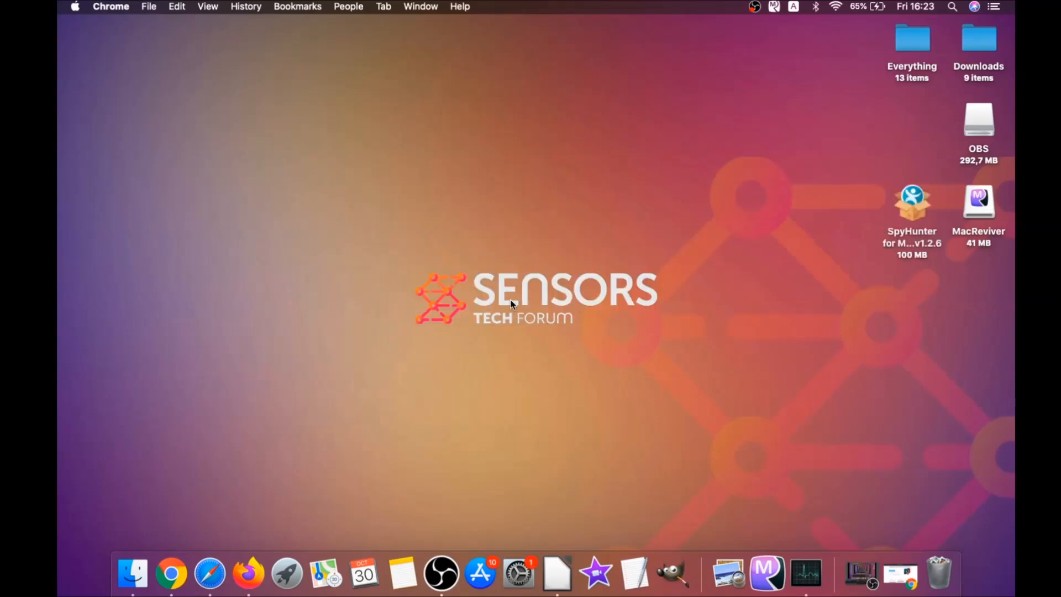
Step: Install SpyHunter from the disk image, accepting the EULA, and finish to launch it
double_click(911, 202)
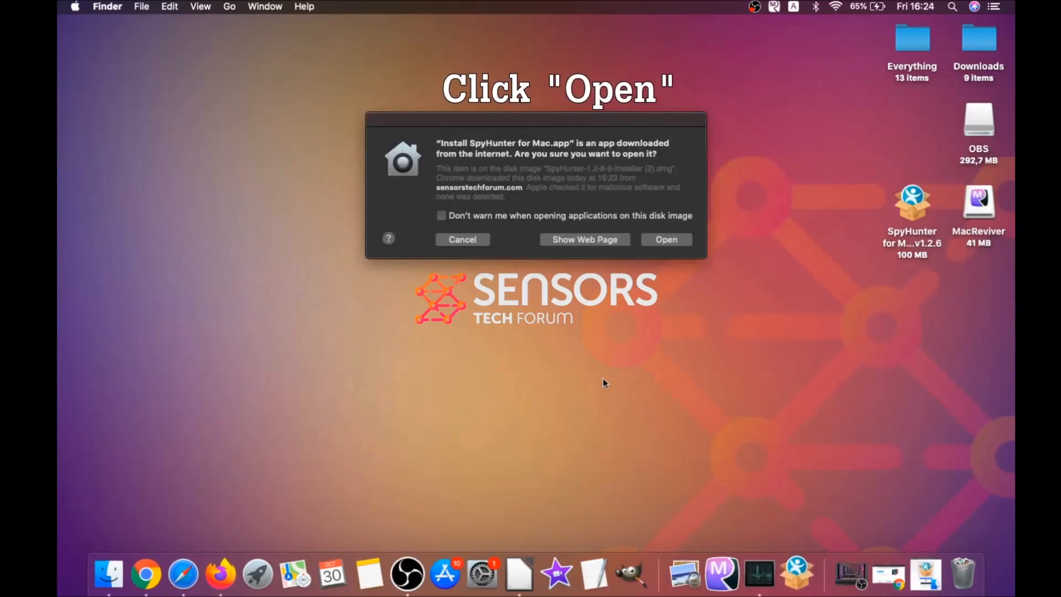
left_click(665, 239)
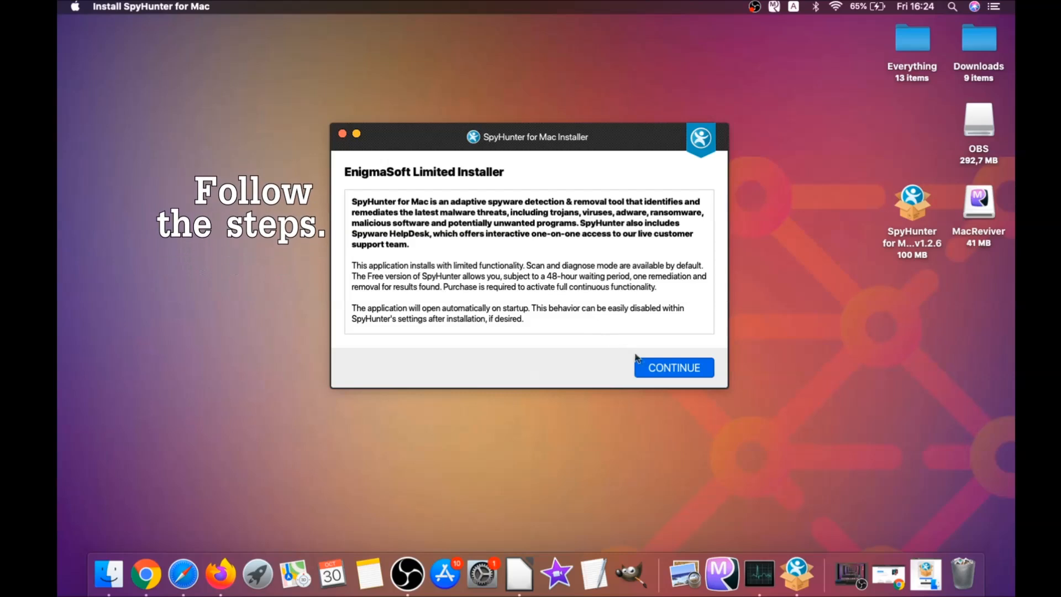
left_click(672, 368)
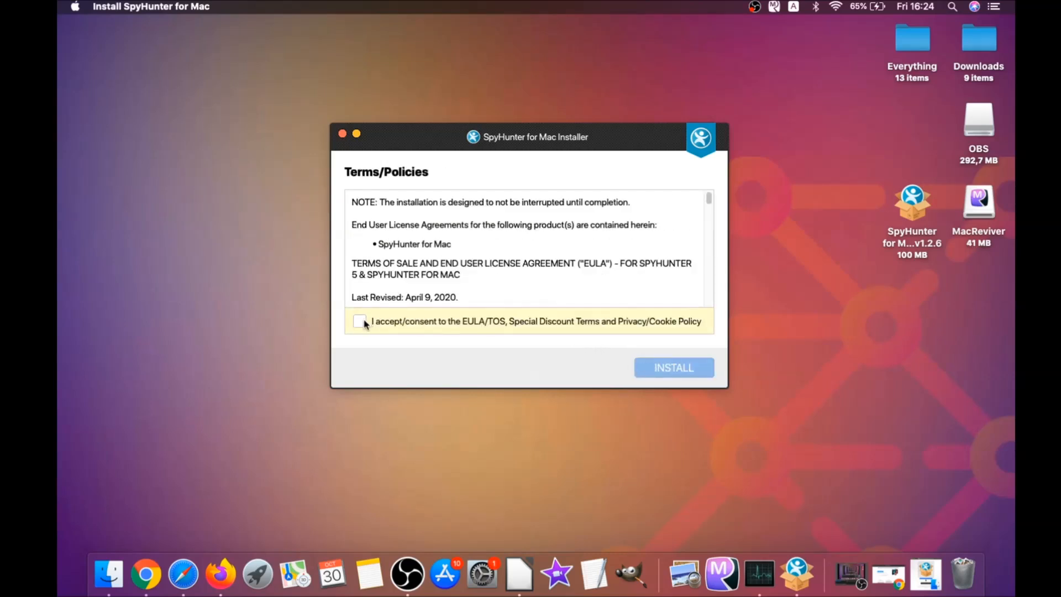
left_click(359, 320)
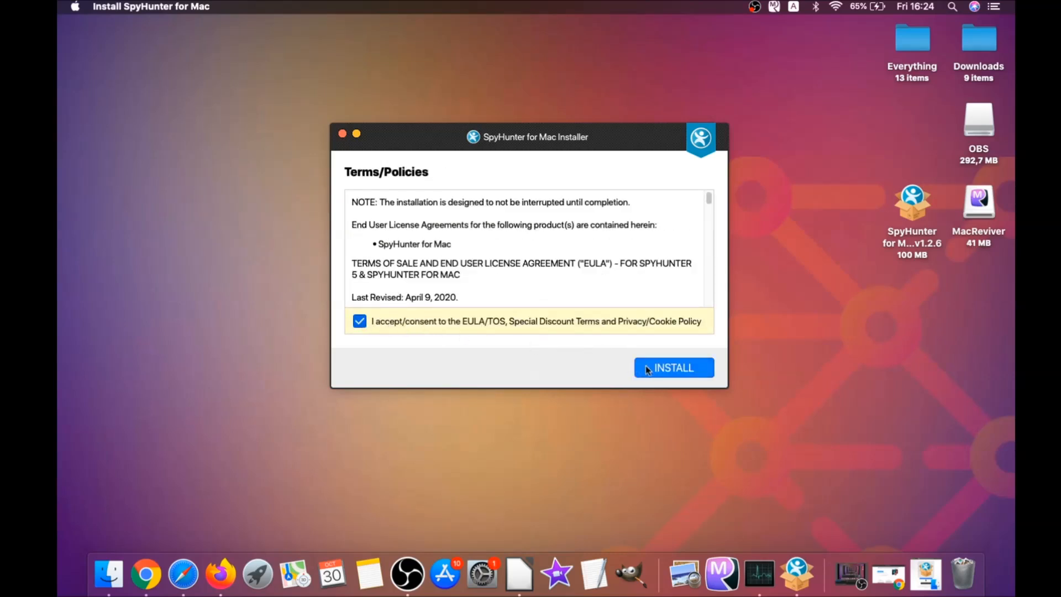
left_click(673, 368)
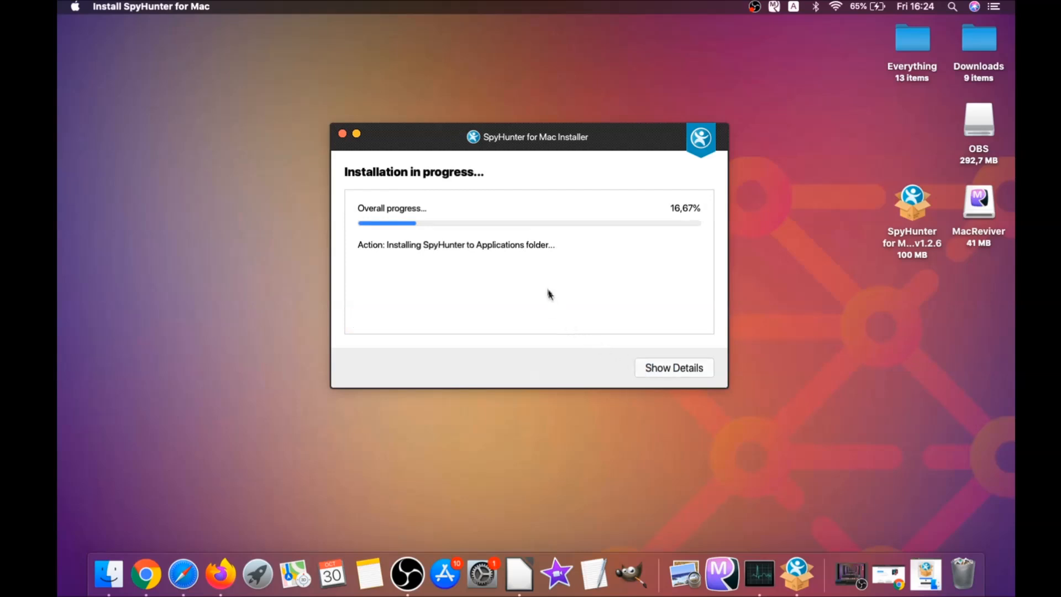
mouse_move(539, 283)
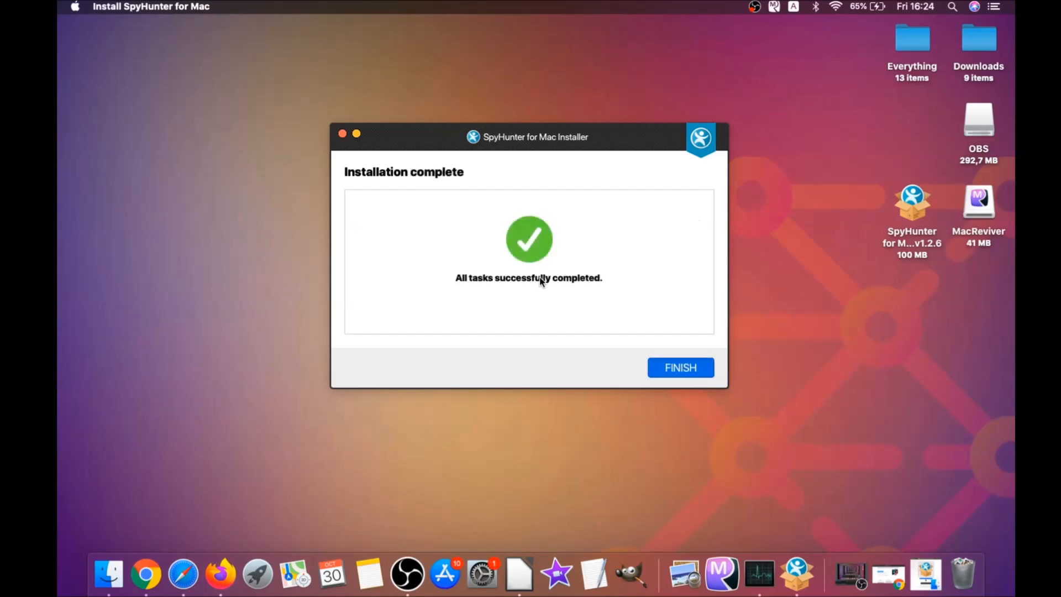
left_click(680, 368)
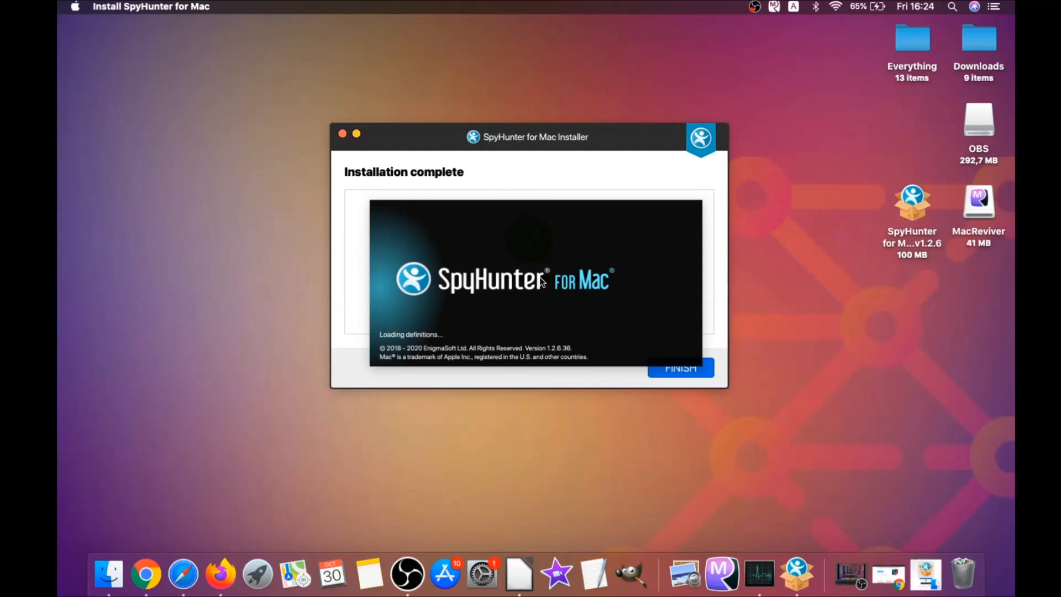
Step: Scan the Mac and remove the detected MacReviverSetup.dmg malware
left_click(679, 368)
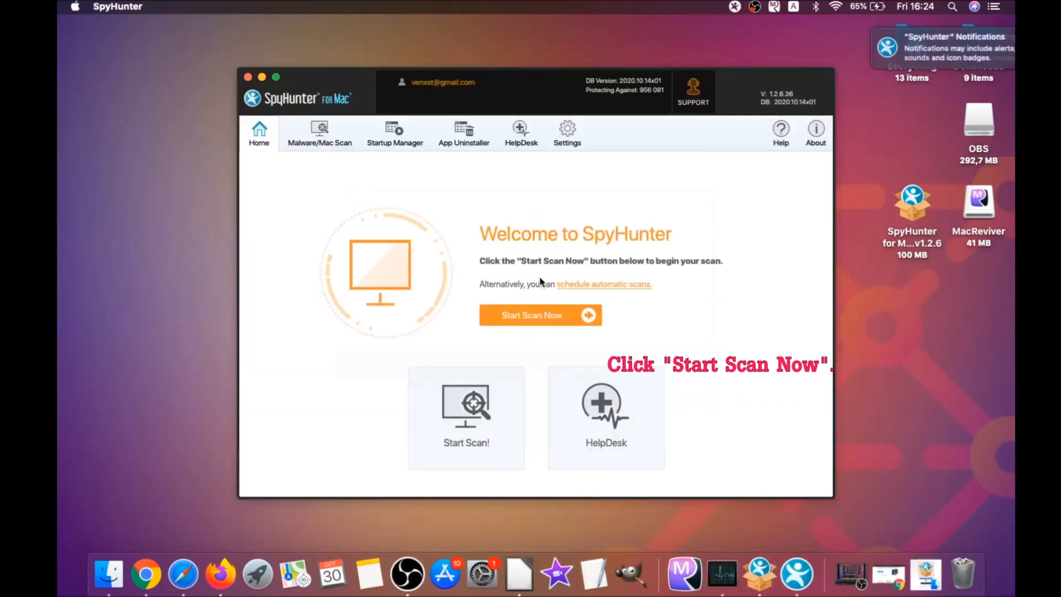
left_click(540, 315)
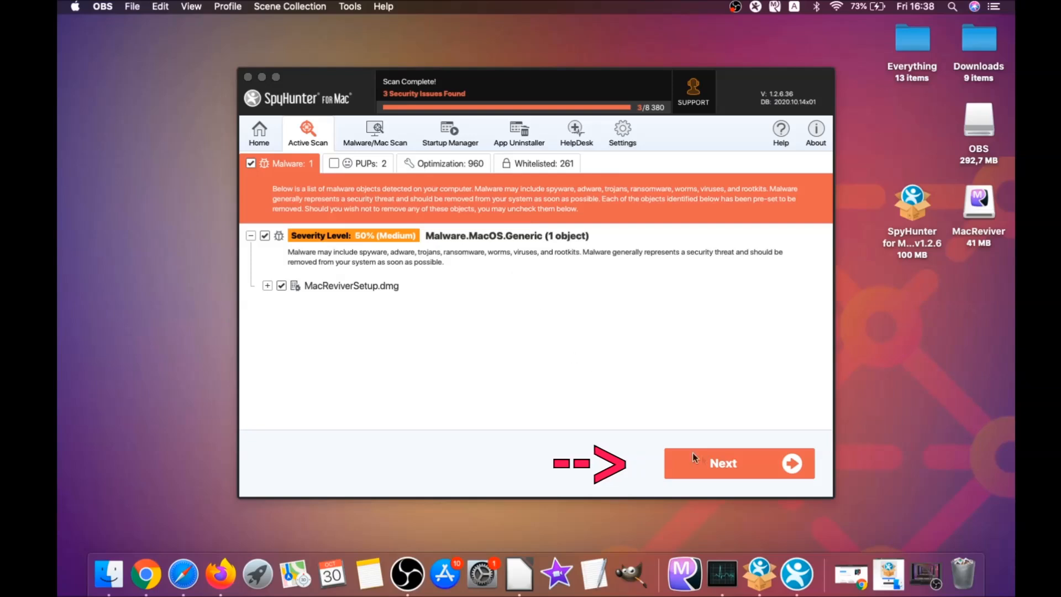
left_click(738, 463)
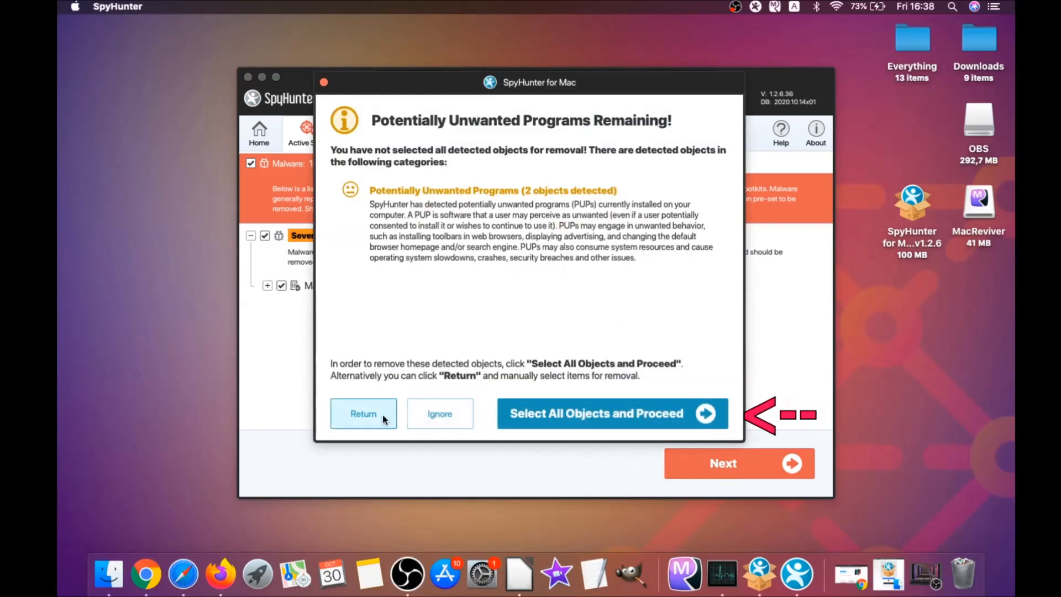
left_click(611, 413)
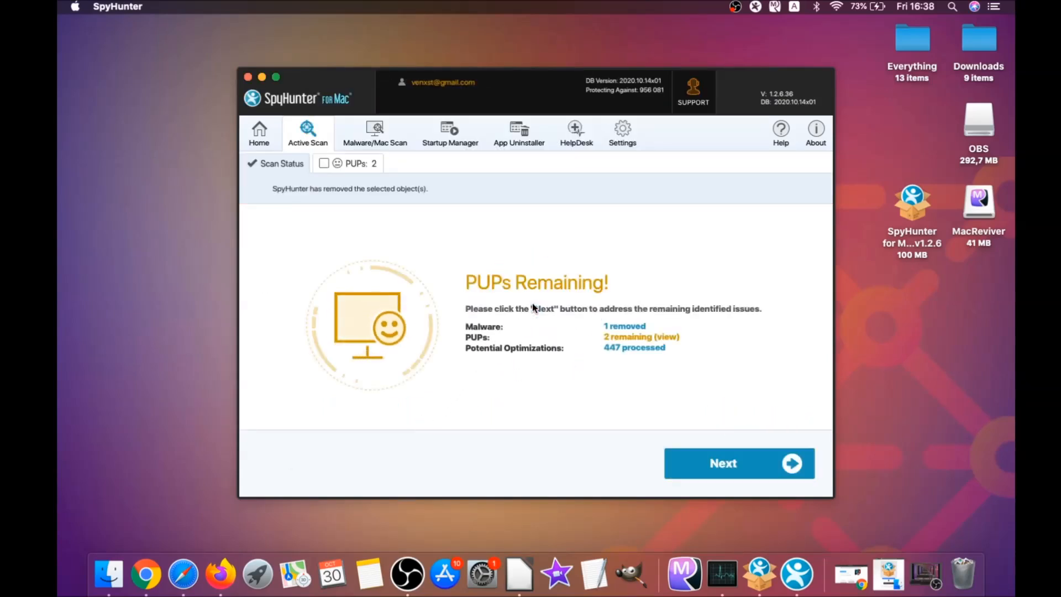
mouse_move(498, 292)
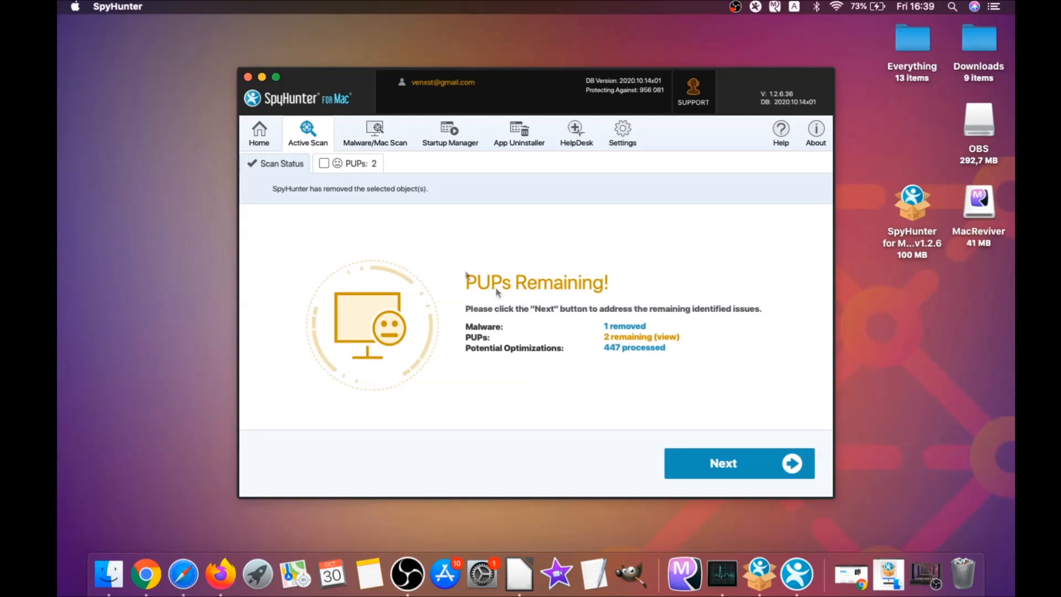
Step: Remove both MacReviver unwanted programs from the PUPs tab and finish the cleanup
left_click(349, 163)
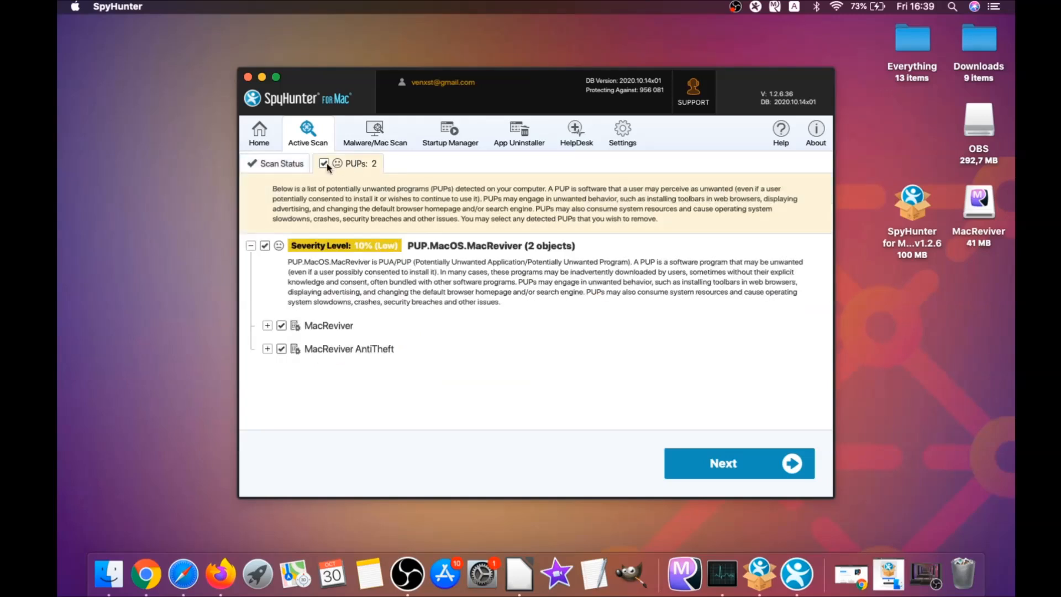
left_click(738, 463)
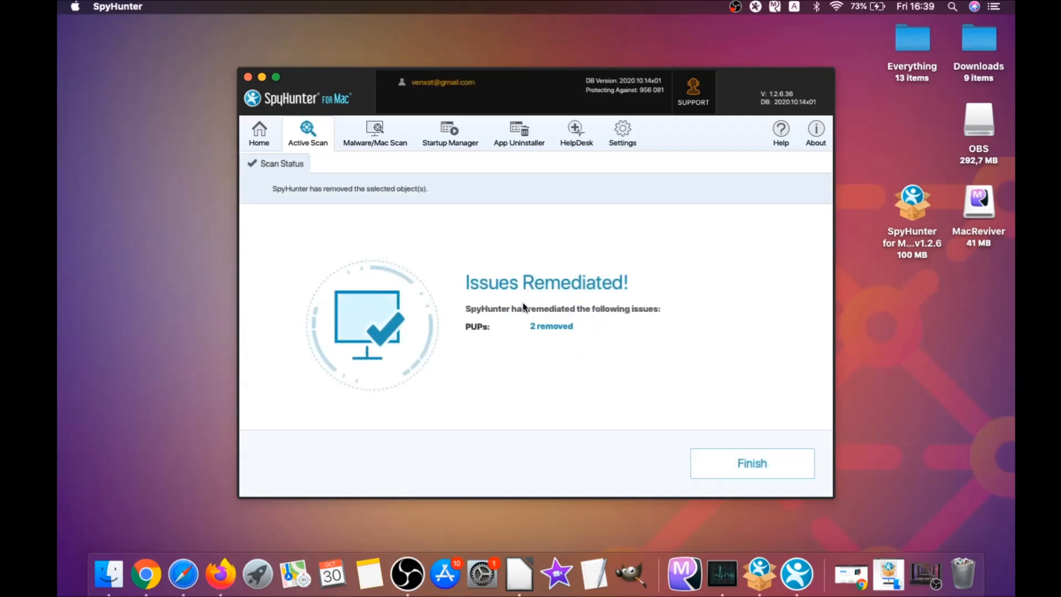
mouse_move(652, 383)
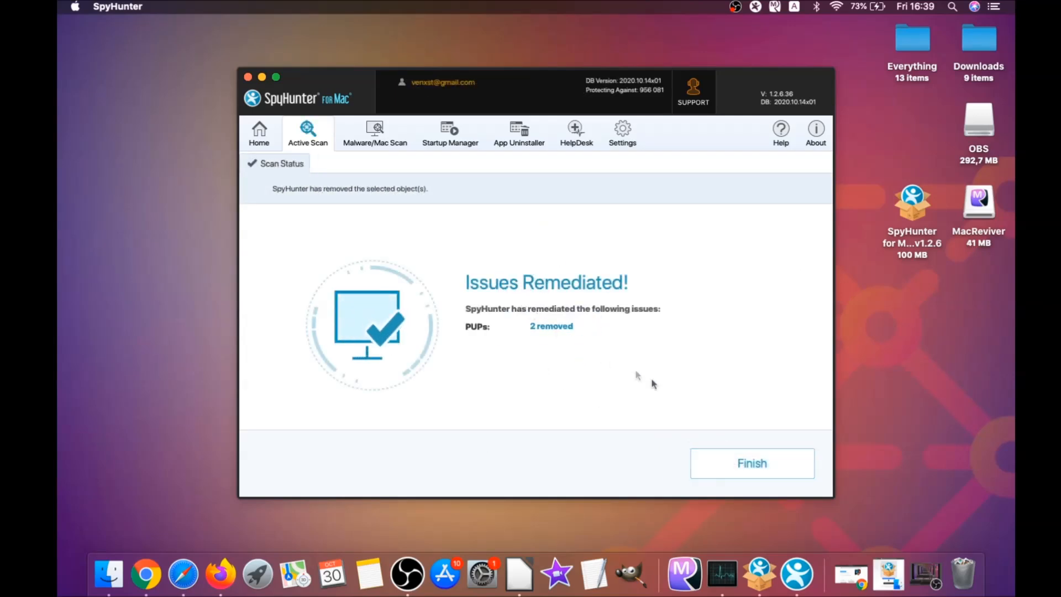
left_click(750, 463)
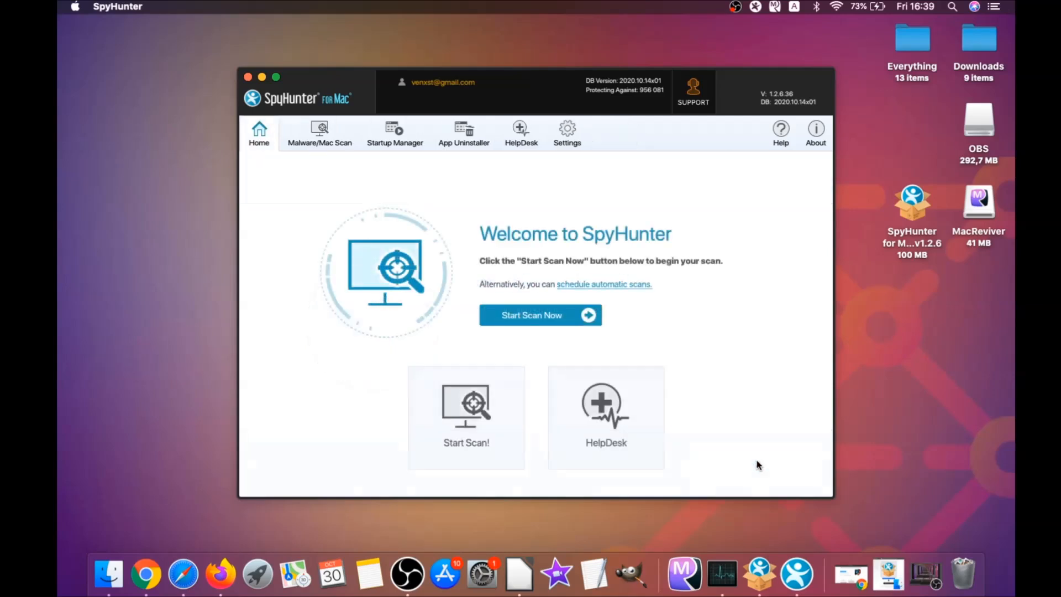
mouse_move(540, 315)
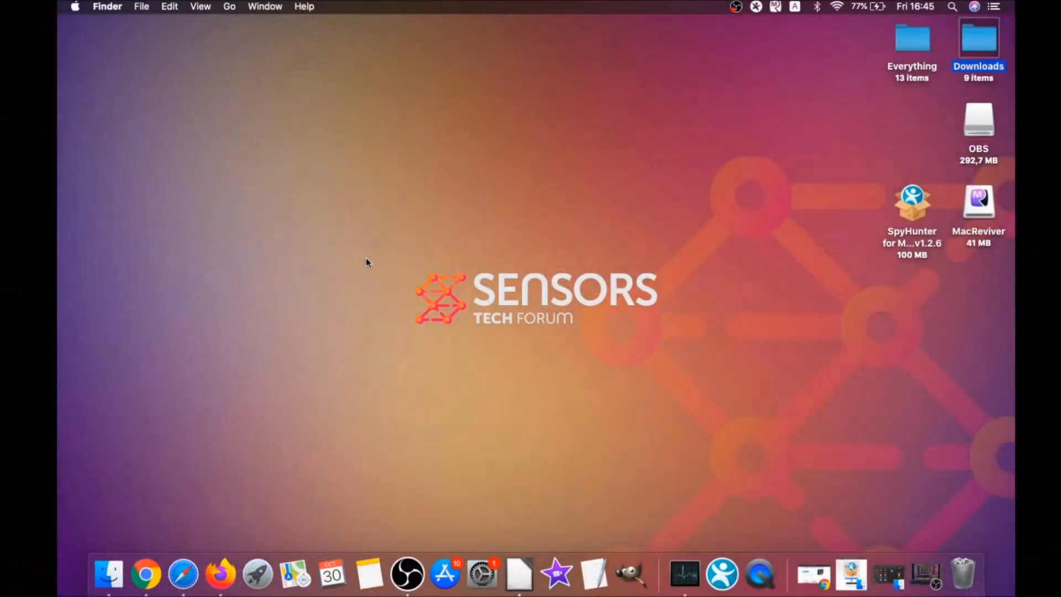
Step: Check that MacReviver.app is gone from Applications, then close that Finder window
left_click(229, 6)
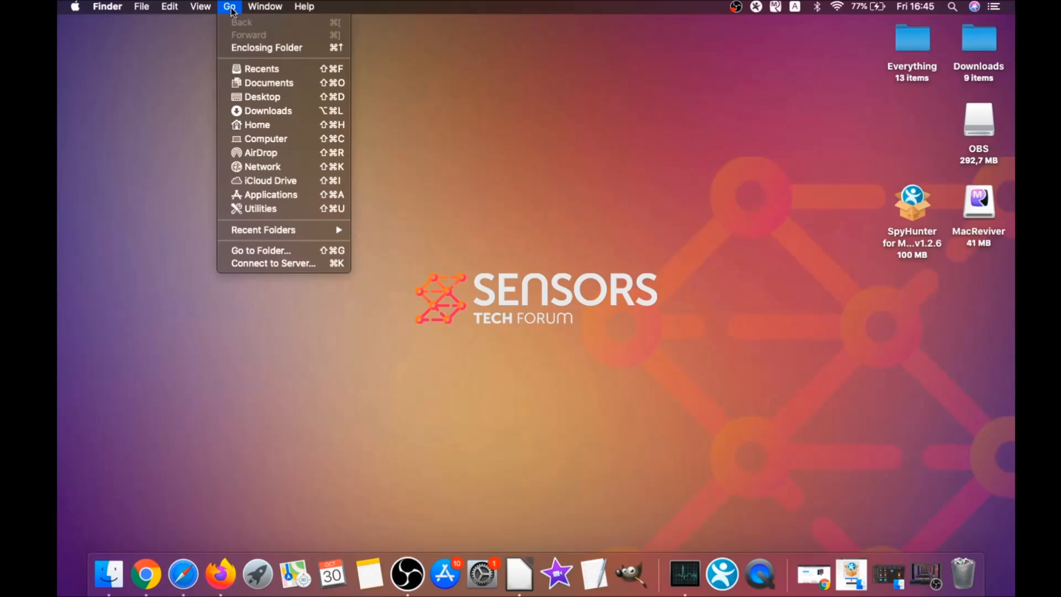
mouse_move(269, 195)
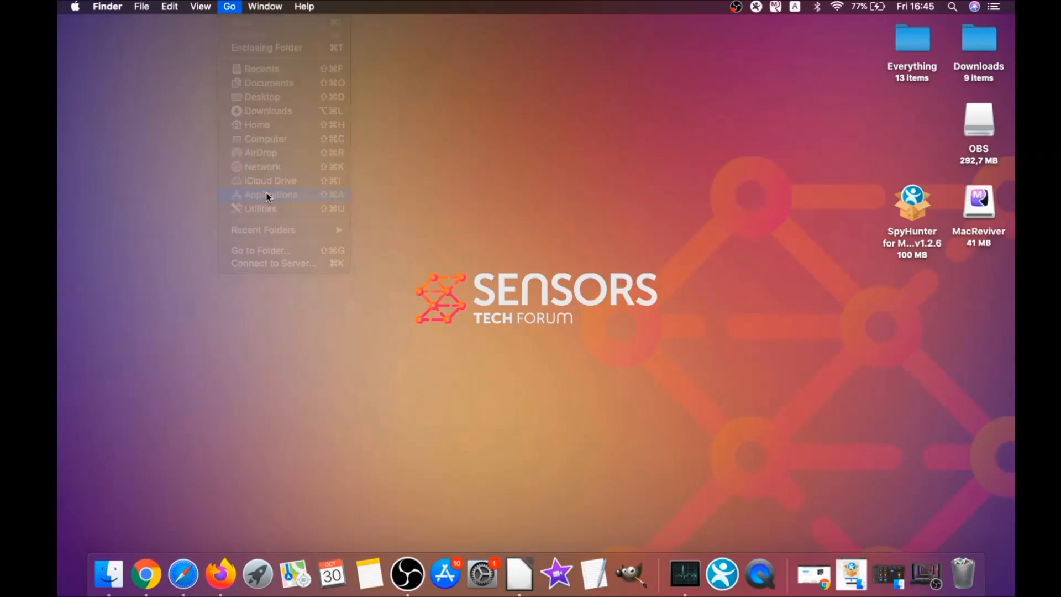
left_click(270, 195)
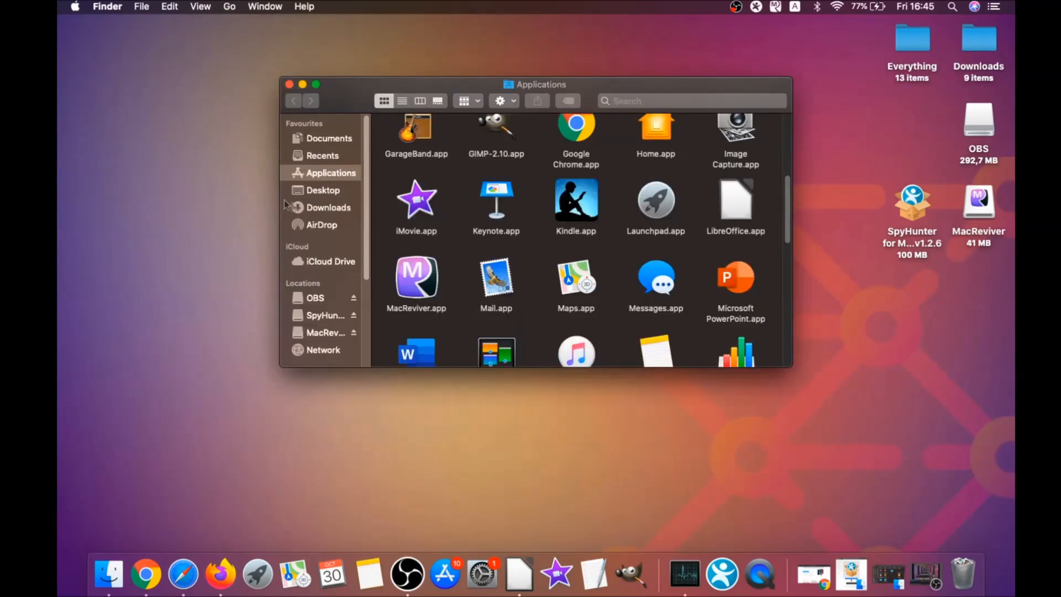
left_click(416, 277)
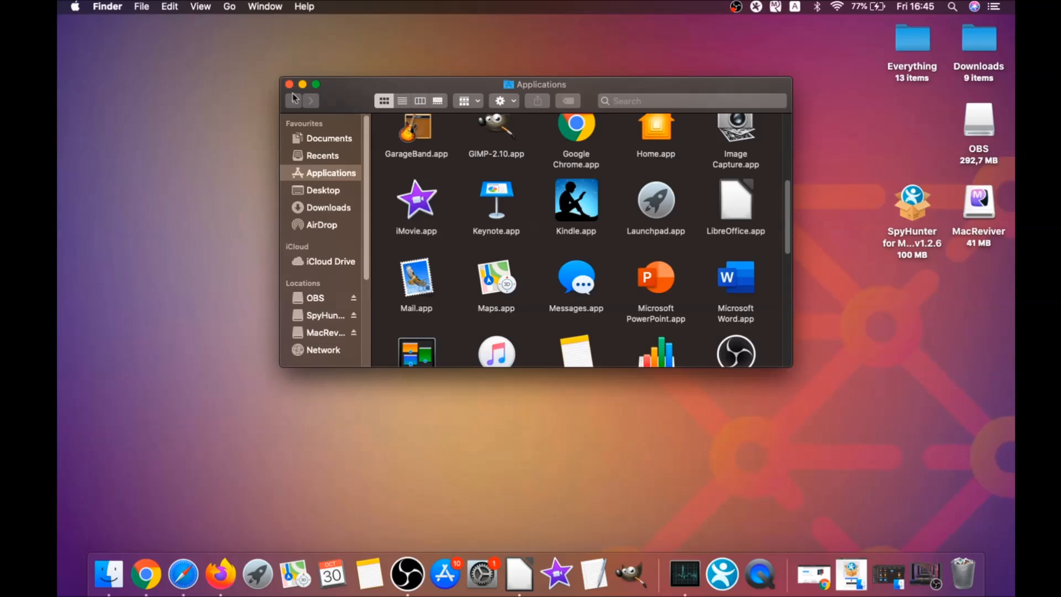
left_click(288, 84)
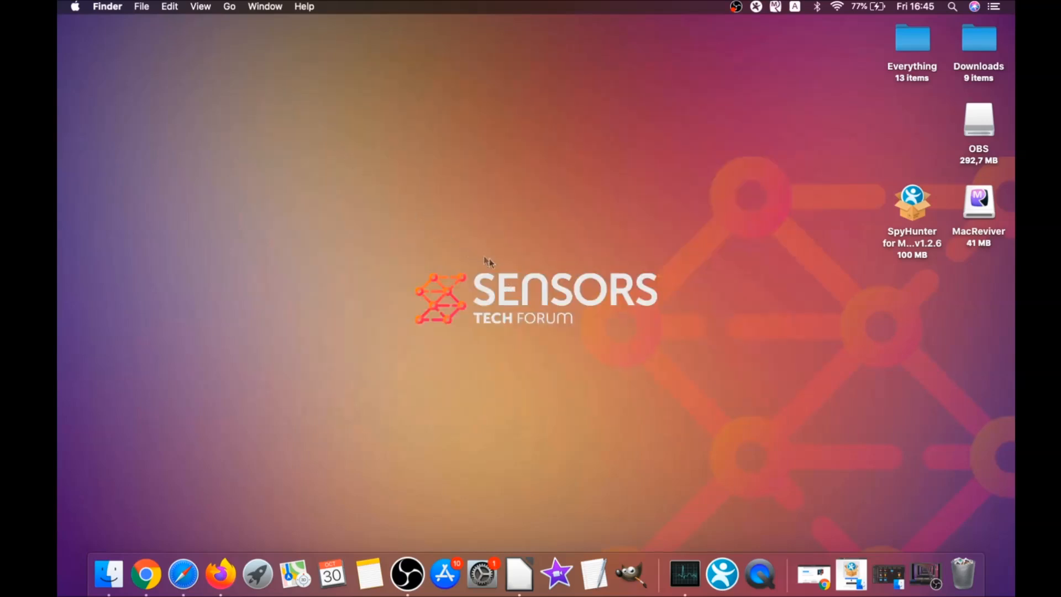
mouse_move(256, 50)
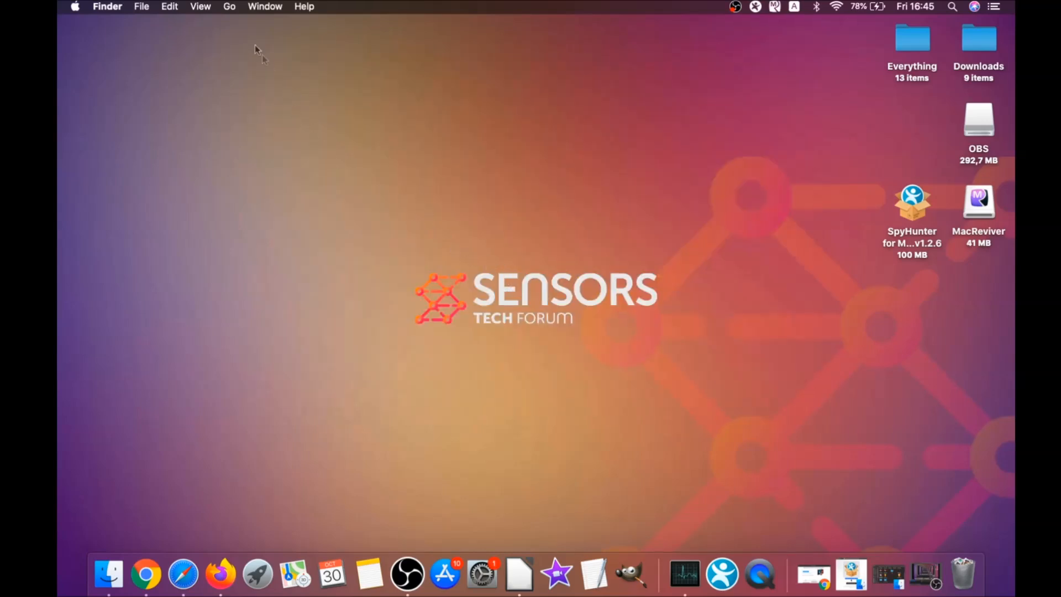
Step: Launch Activity Monitor from Utilities and browse the process list
left_click(229, 6)
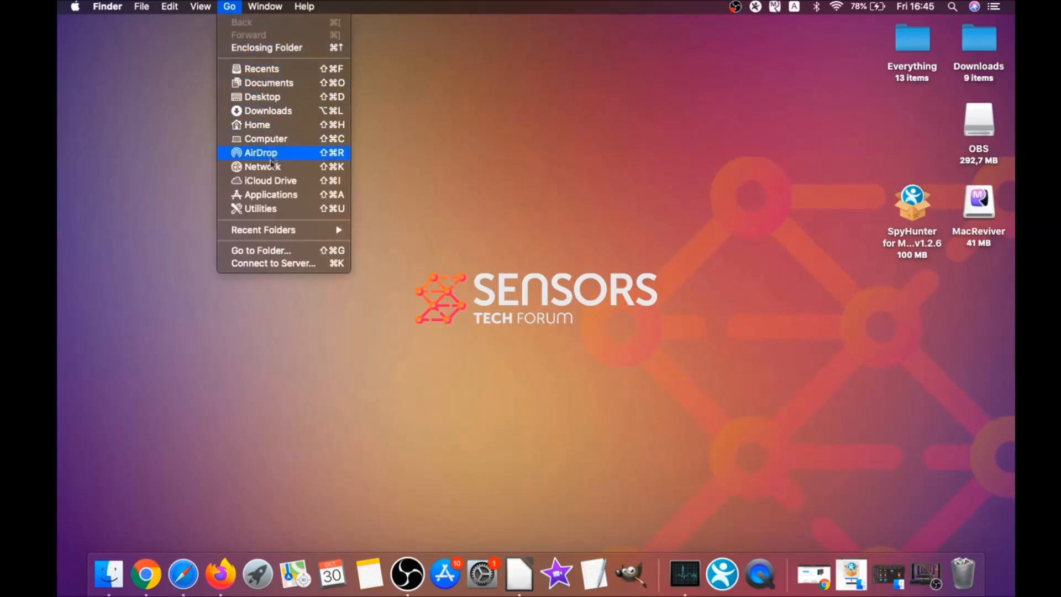
left_click(259, 208)
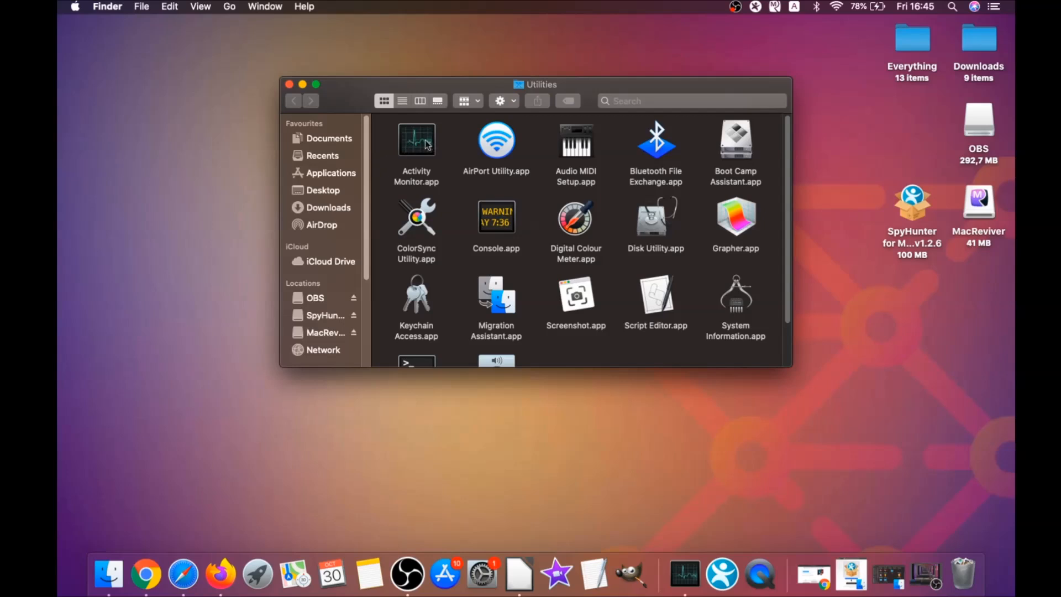
double_click(416, 140)
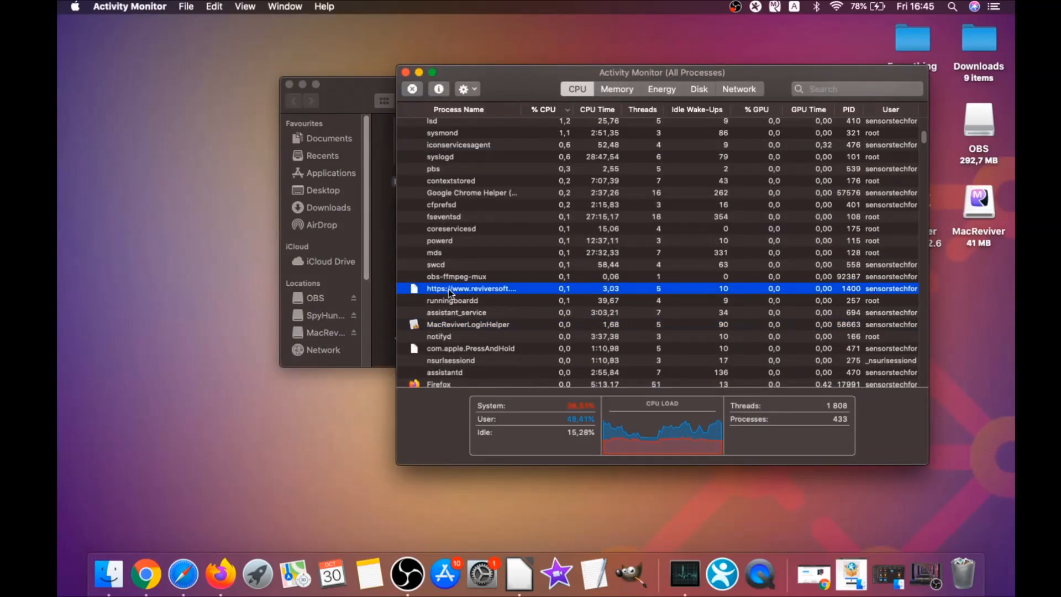
scroll("down", 3)
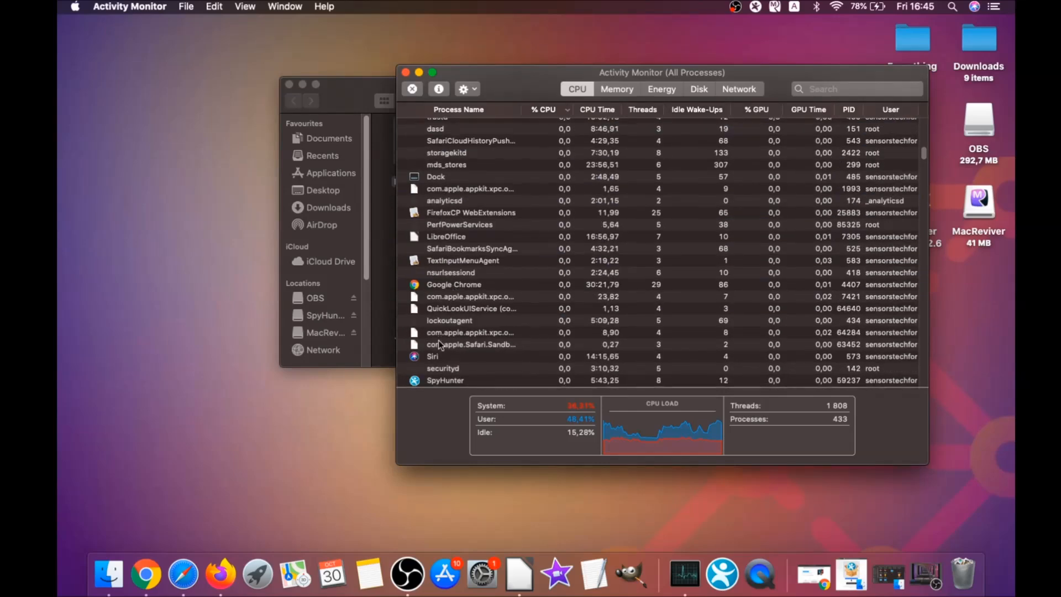
scroll("down", 3)
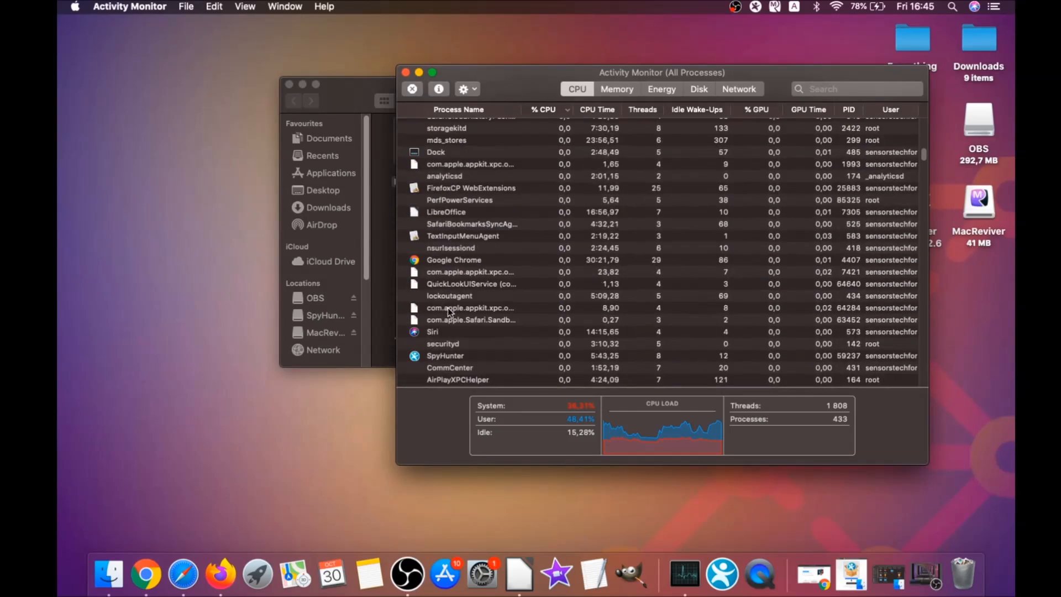
scroll("down", 3)
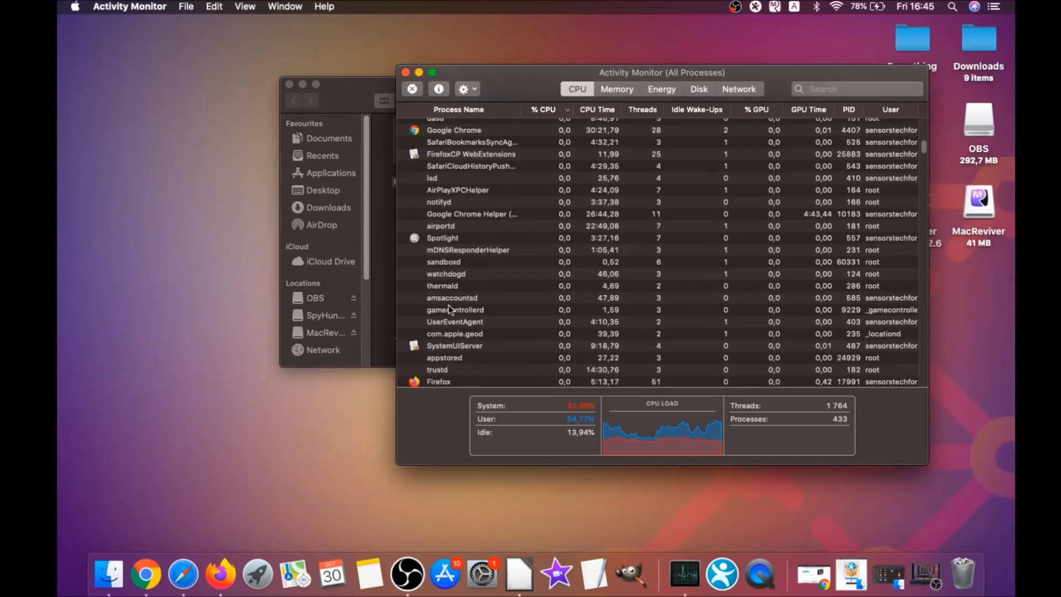
scroll("up", 3)
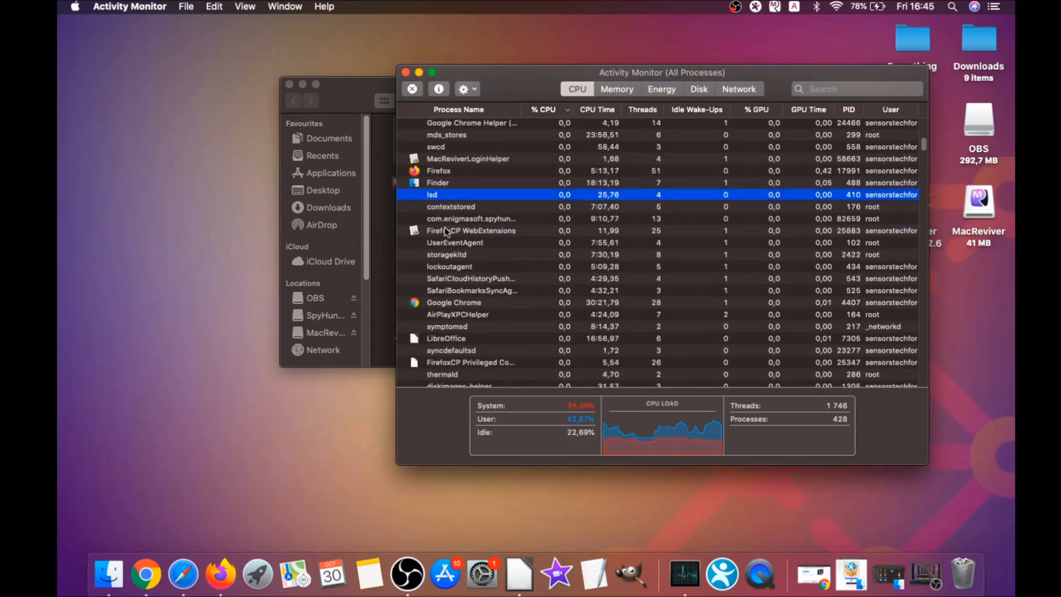
Step: Force quit the lsd and MacReviverLoginHelper processes and close Activity Monitor
left_click(411, 89)
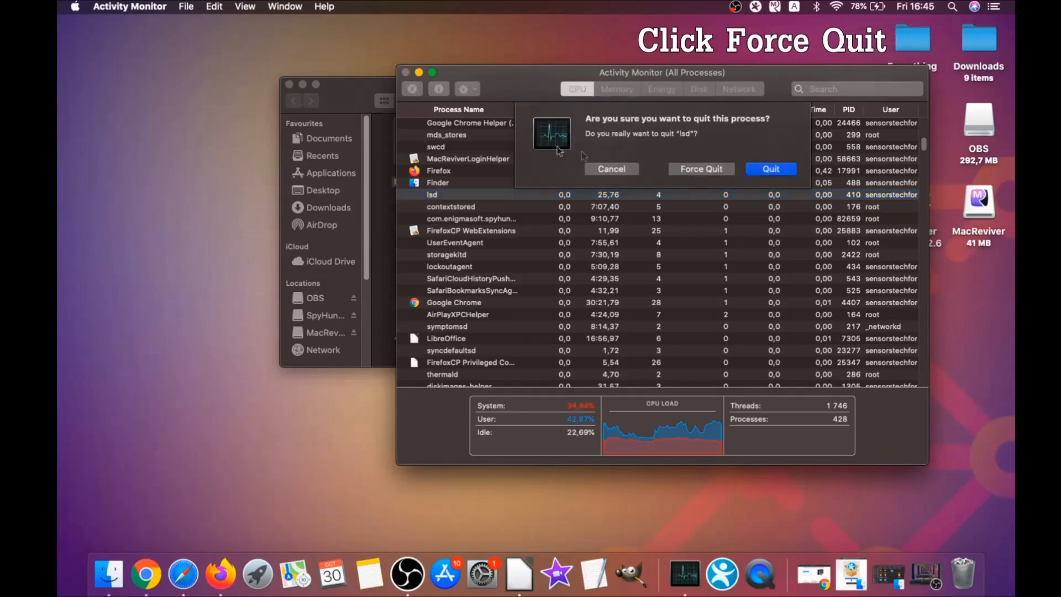
left_click(609, 168)
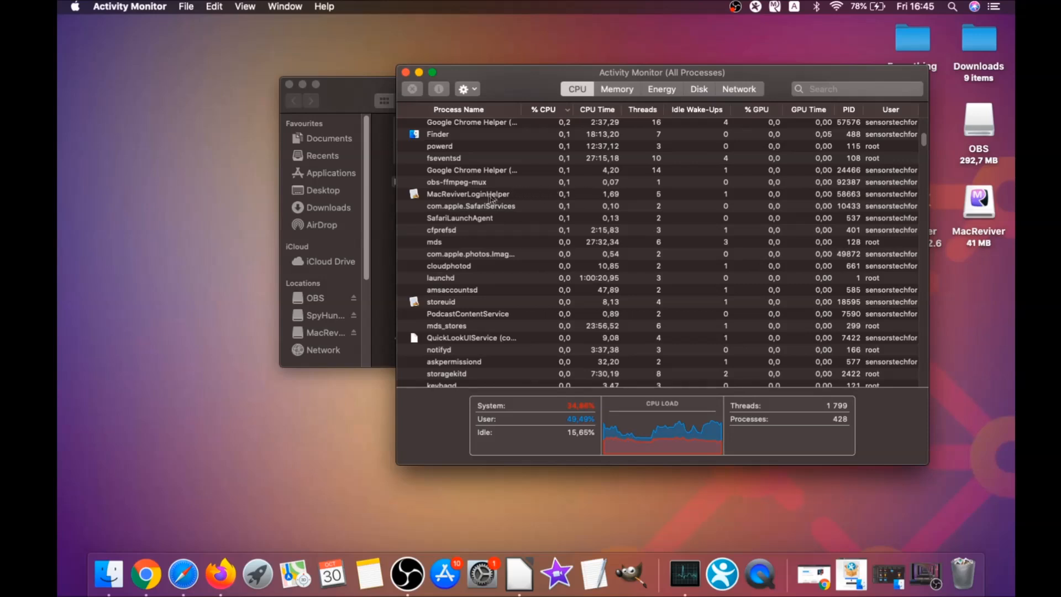
left_click(411, 89)
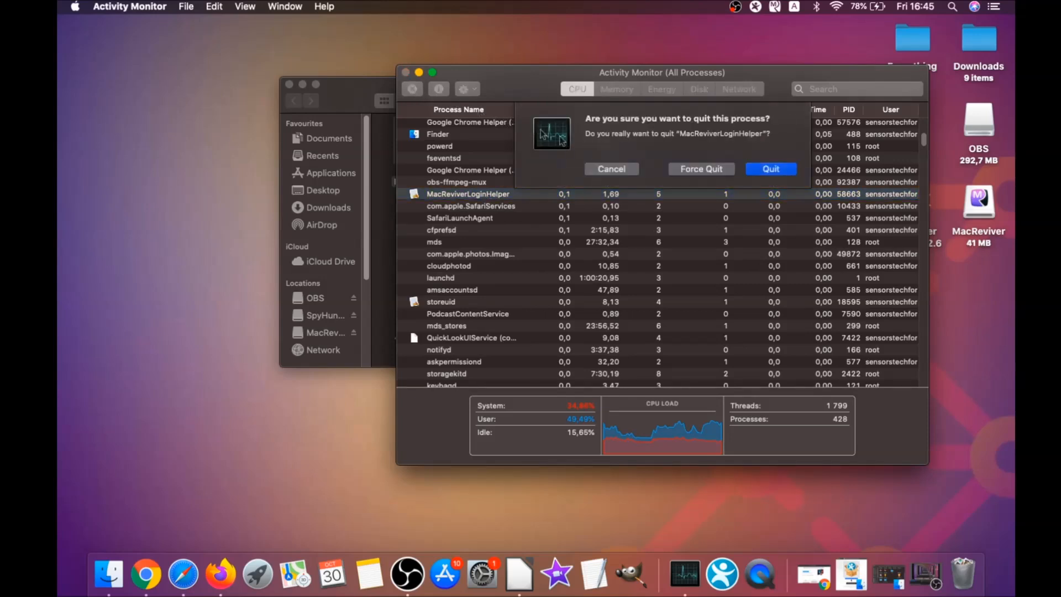
left_click(769, 168)
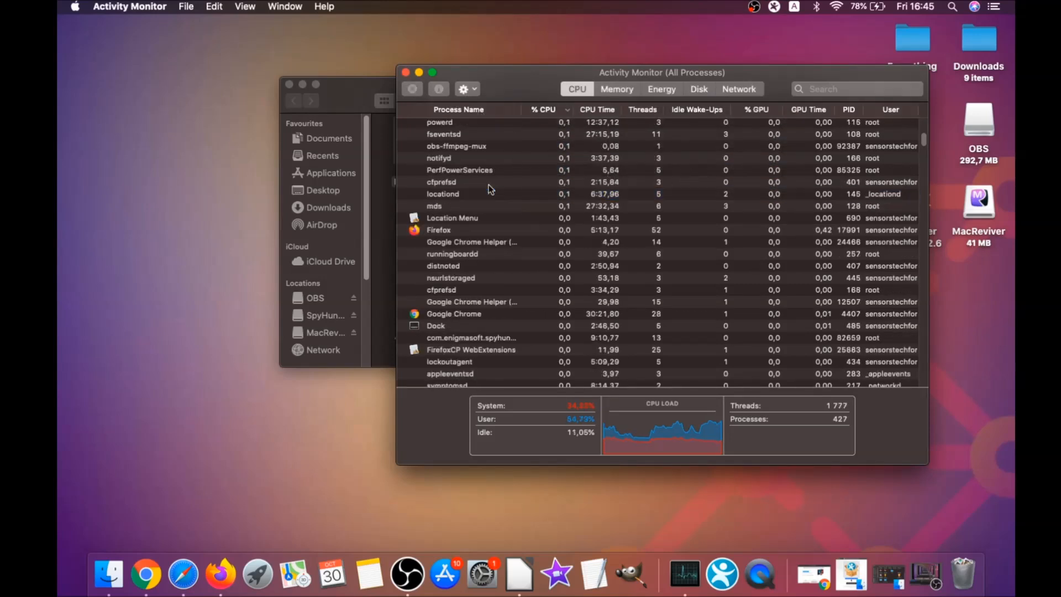
left_click(542, 109)
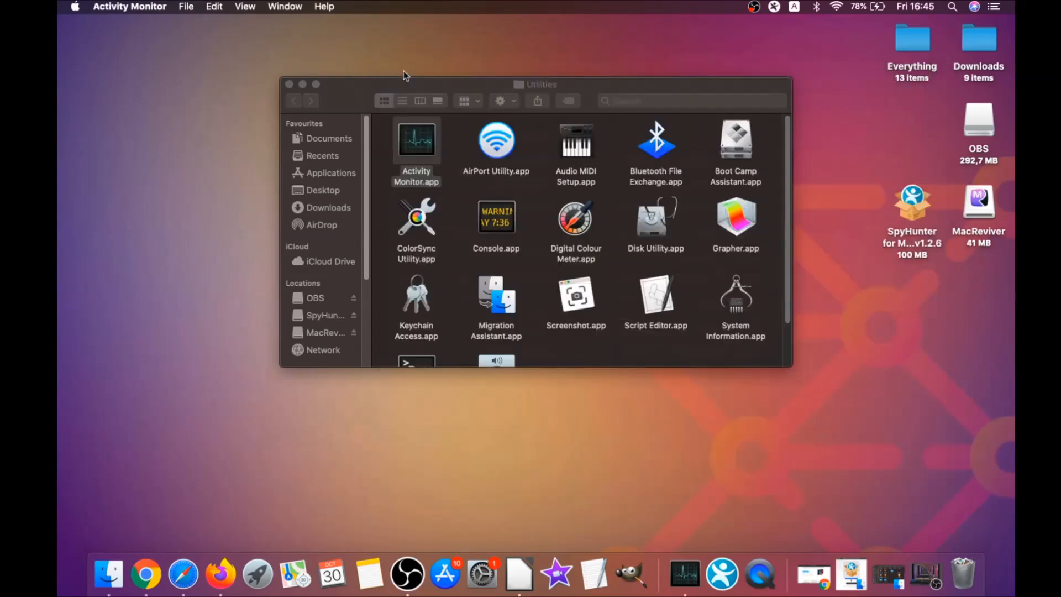
left_click(288, 84)
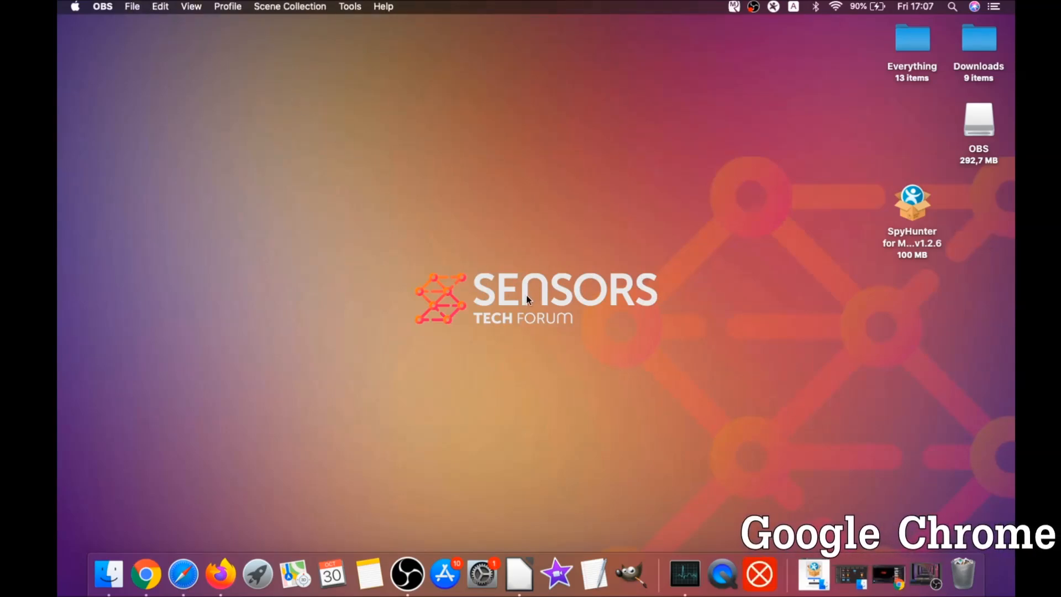
Step: Launch Chrome and navigate to about://settings/clearBrowserData
left_click(145, 574)
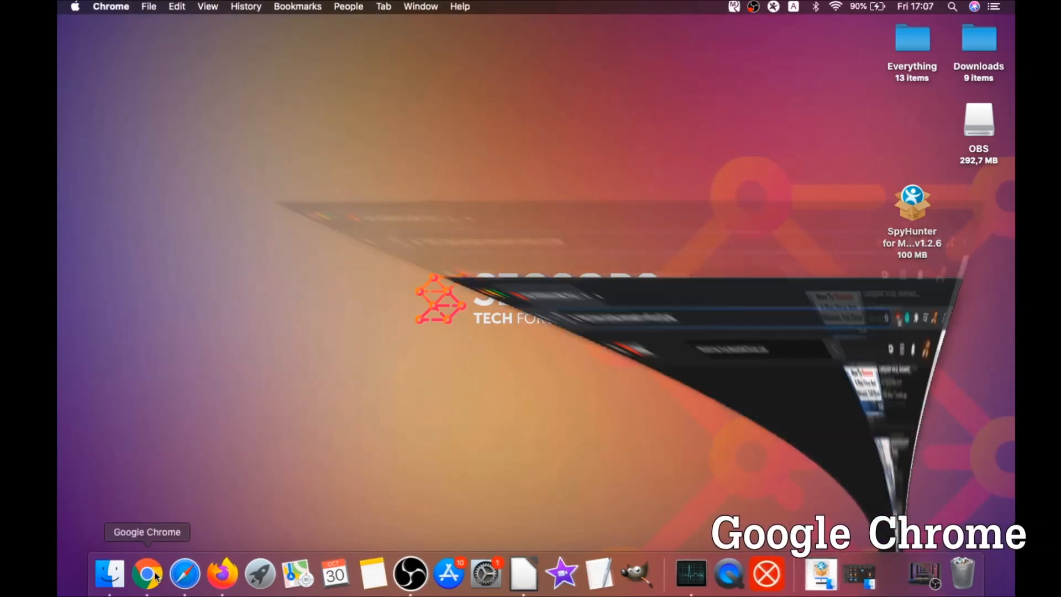
left_click(147, 575)
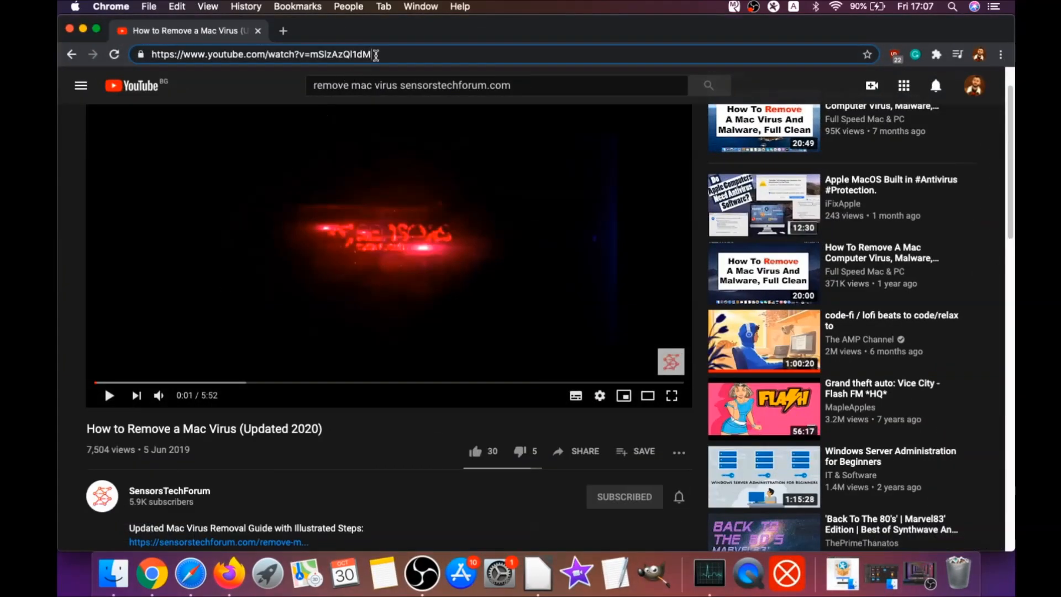
type("about:/")
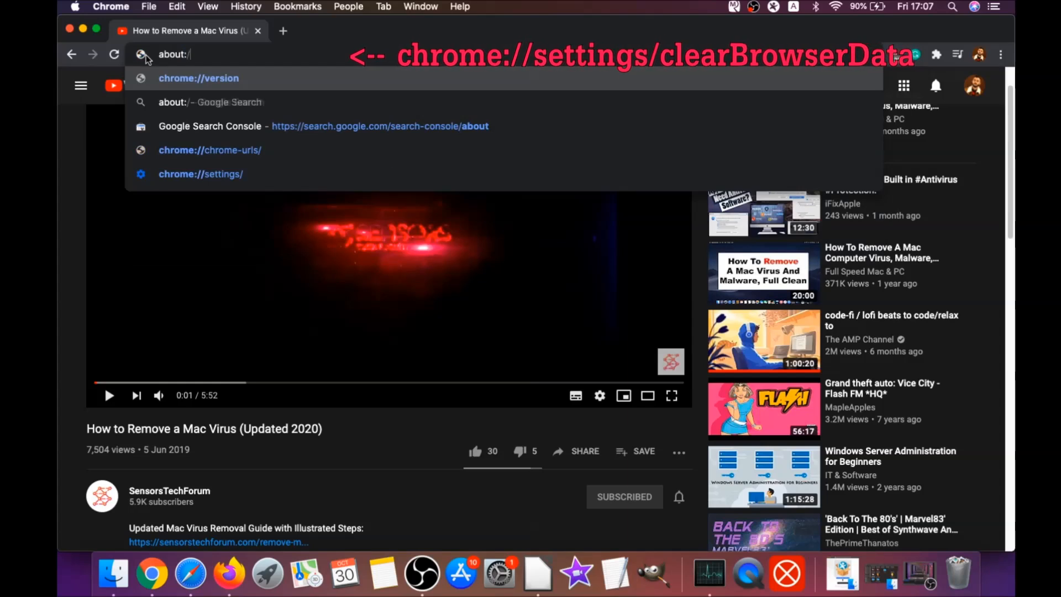
type("settings")
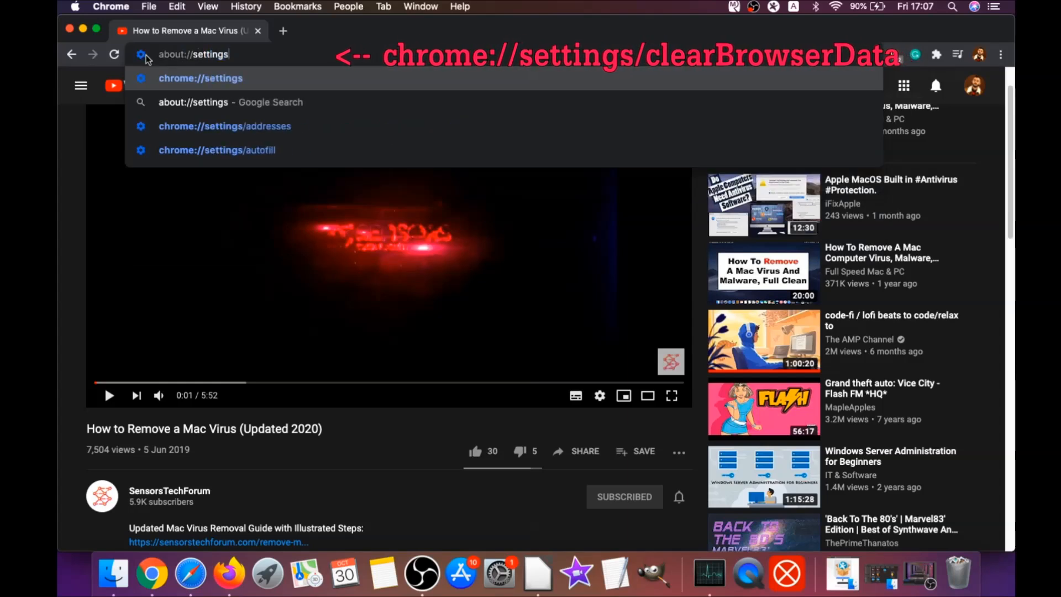
type("/clearBrowserData")
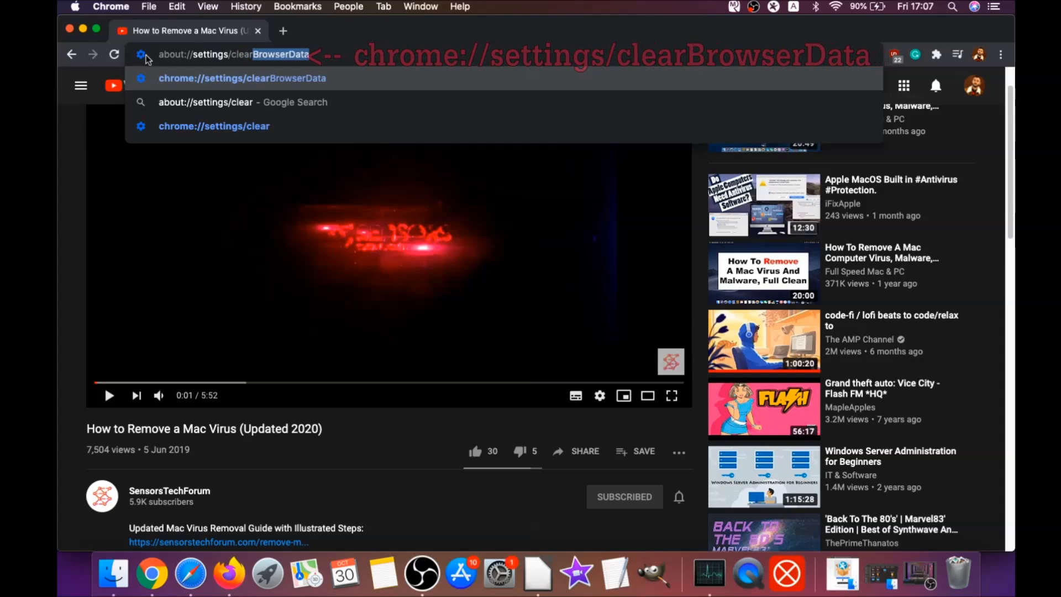
type("a")
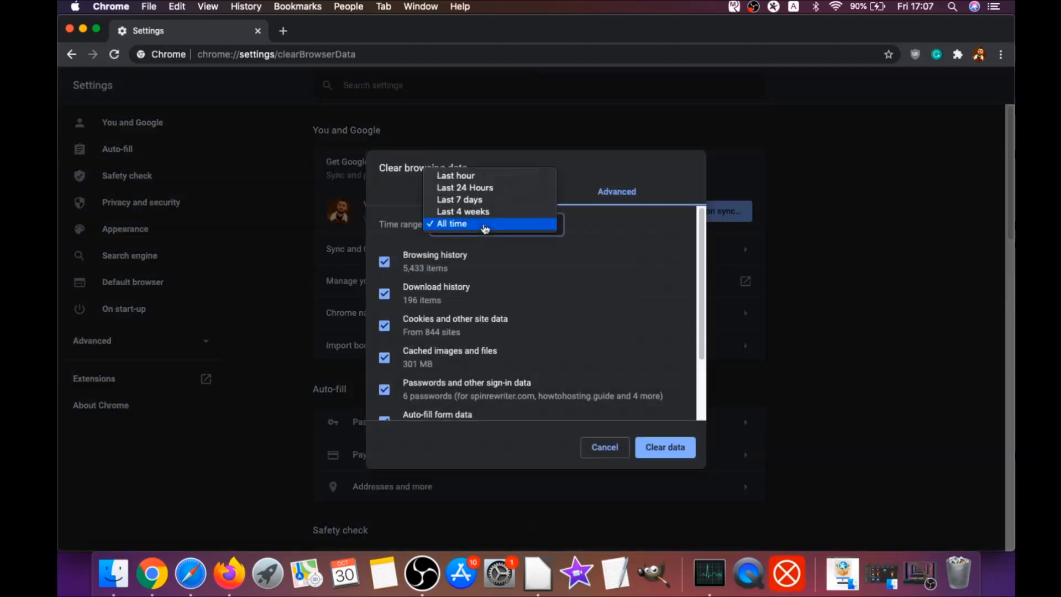
Step: Clear Chrome browsing data for All time, keeping saved passwords
left_click(451, 223)
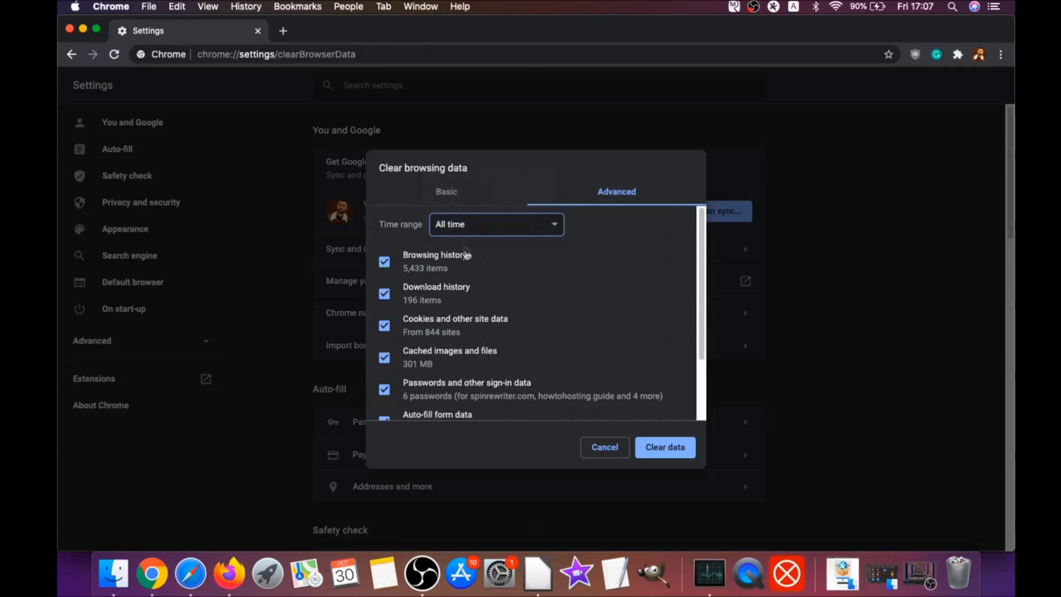
scroll("down", 3)
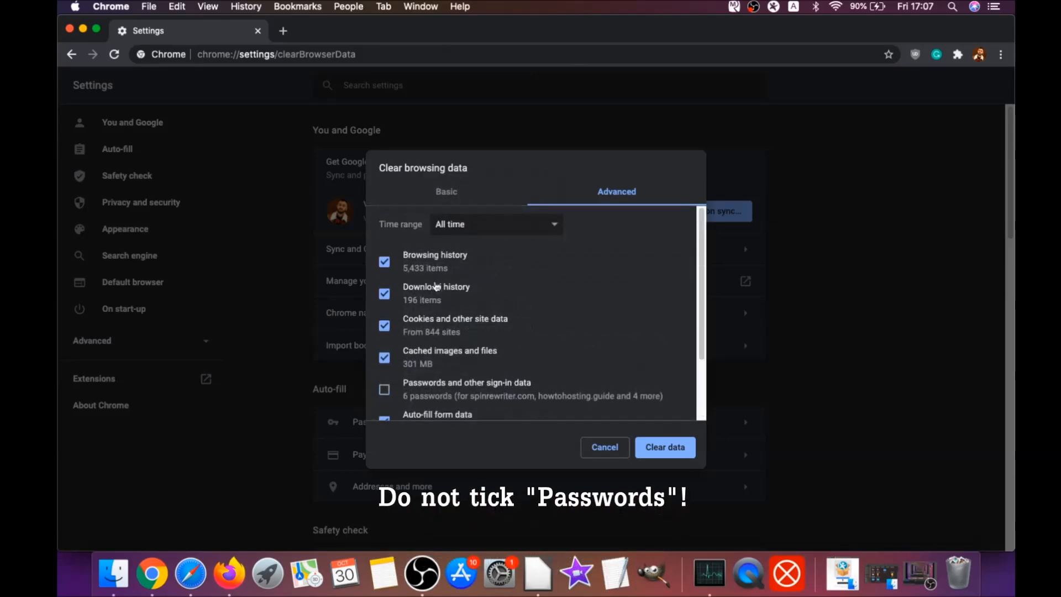
scroll("down", 3)
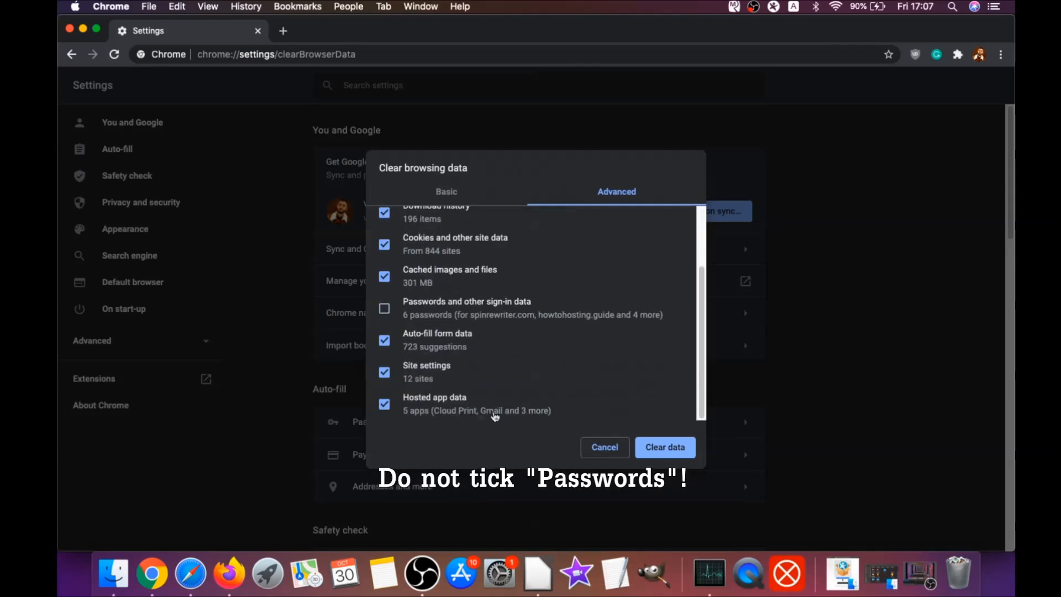
left_click(664, 446)
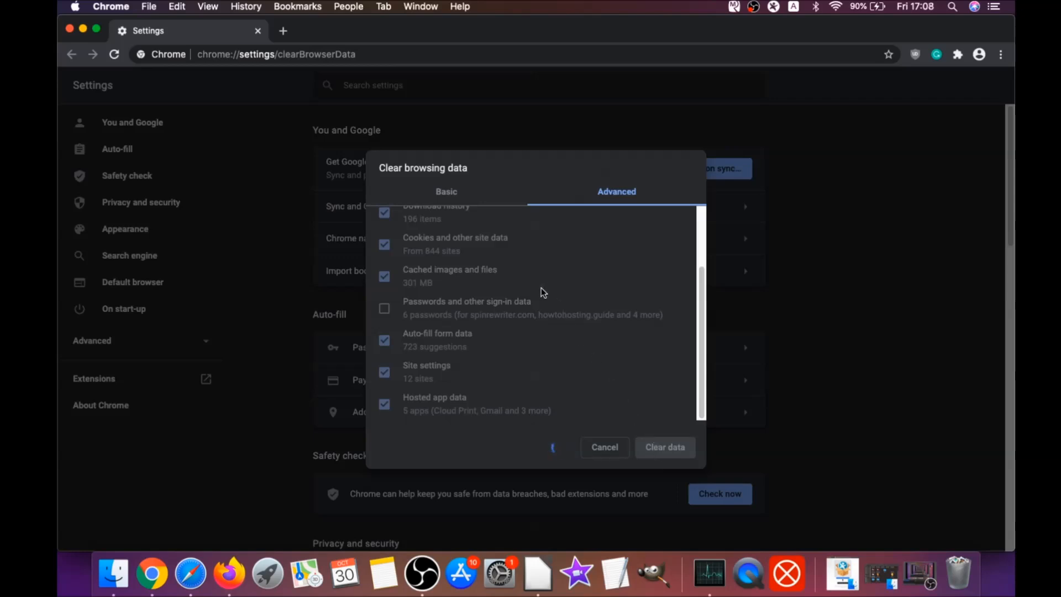
left_click(603, 447)
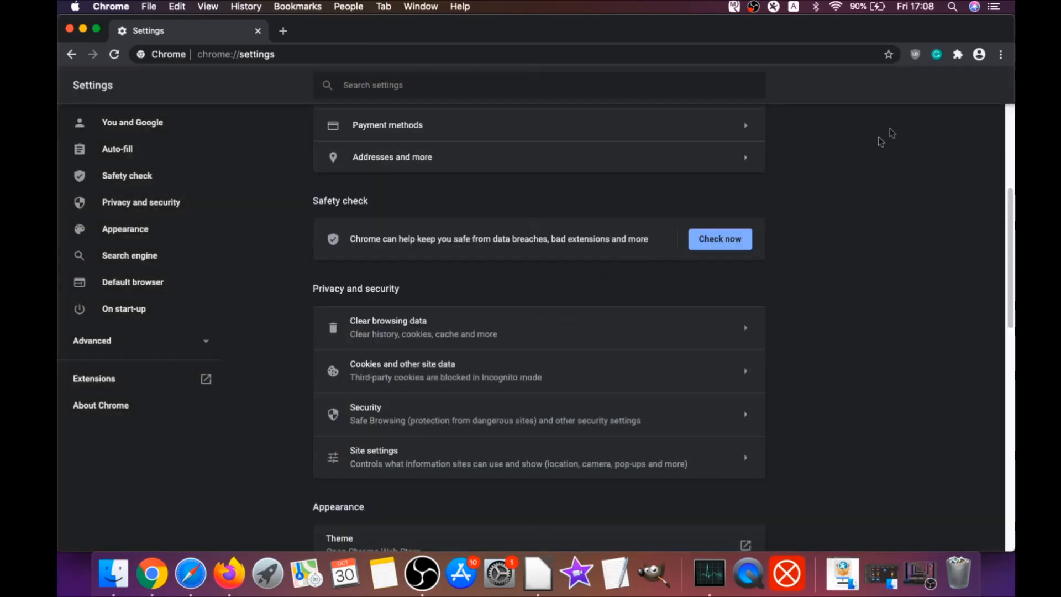
Step: Open Chrome's extensions page and remove uBlock Origin, confirming the prompt
left_click(1000, 54)
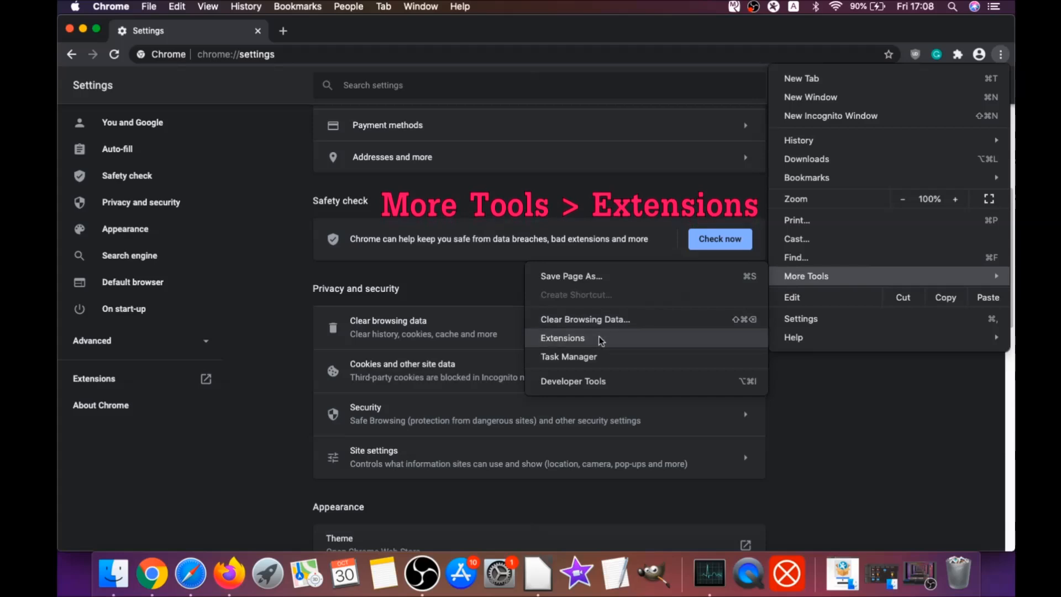
left_click(562, 338)
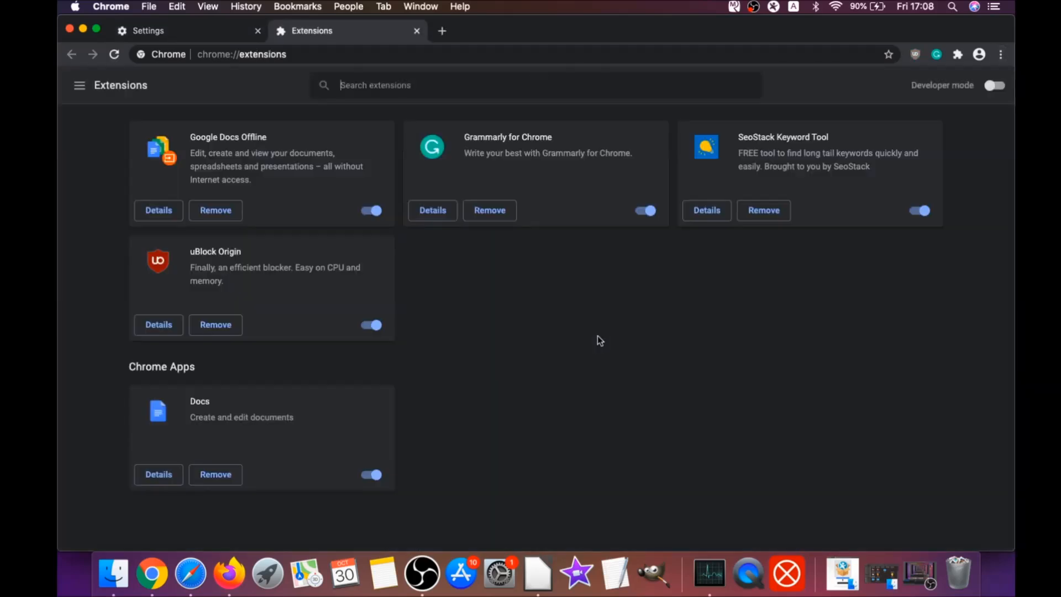
mouse_move(215, 325)
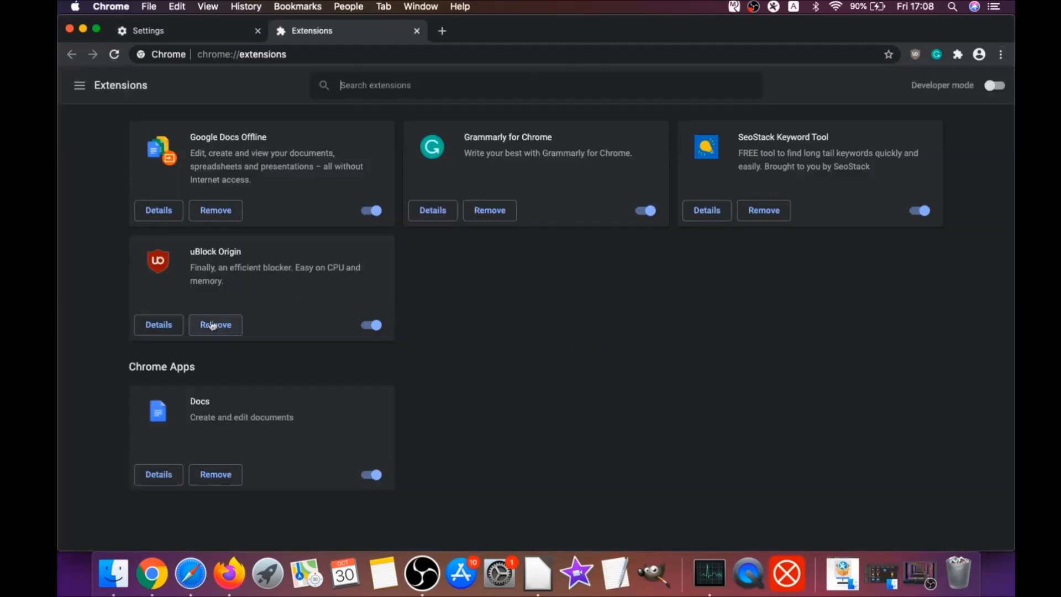
left_click(215, 324)
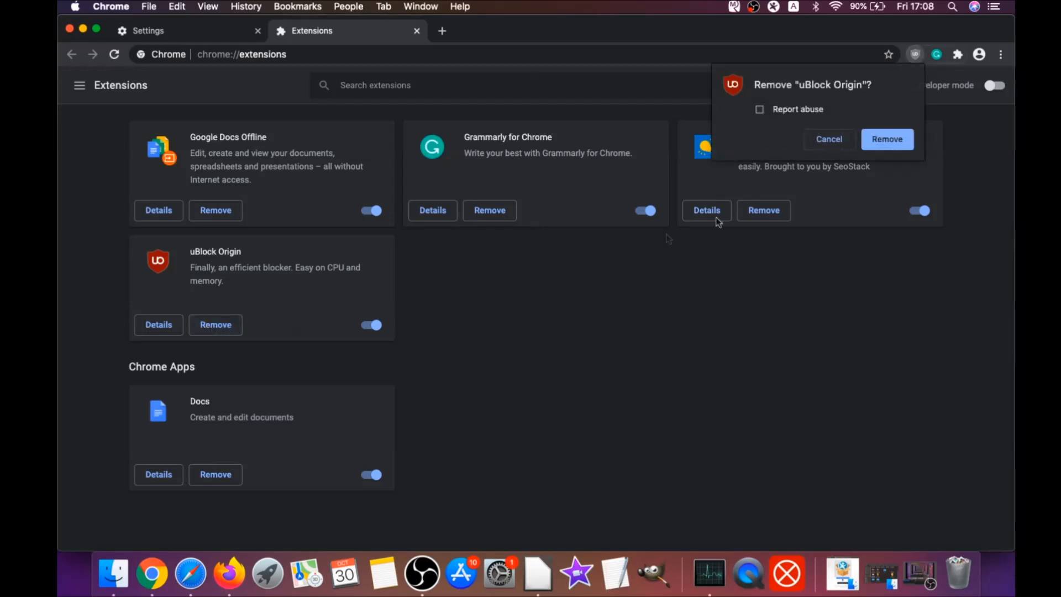
left_click(886, 139)
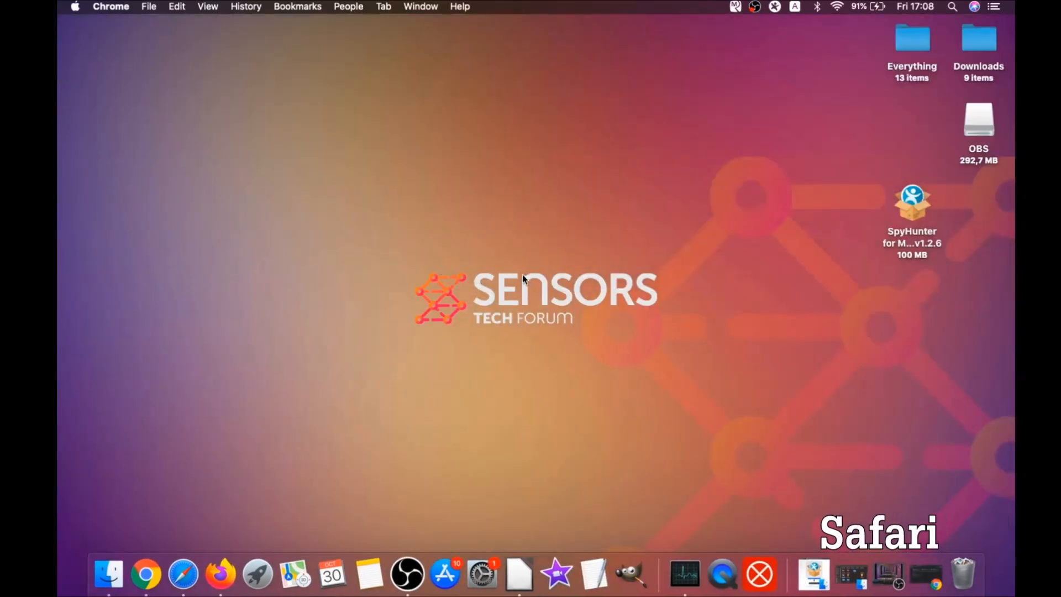
Step: Launch Safari, open Preferences, and select the MacReviver homepage address on General
left_click(181, 574)
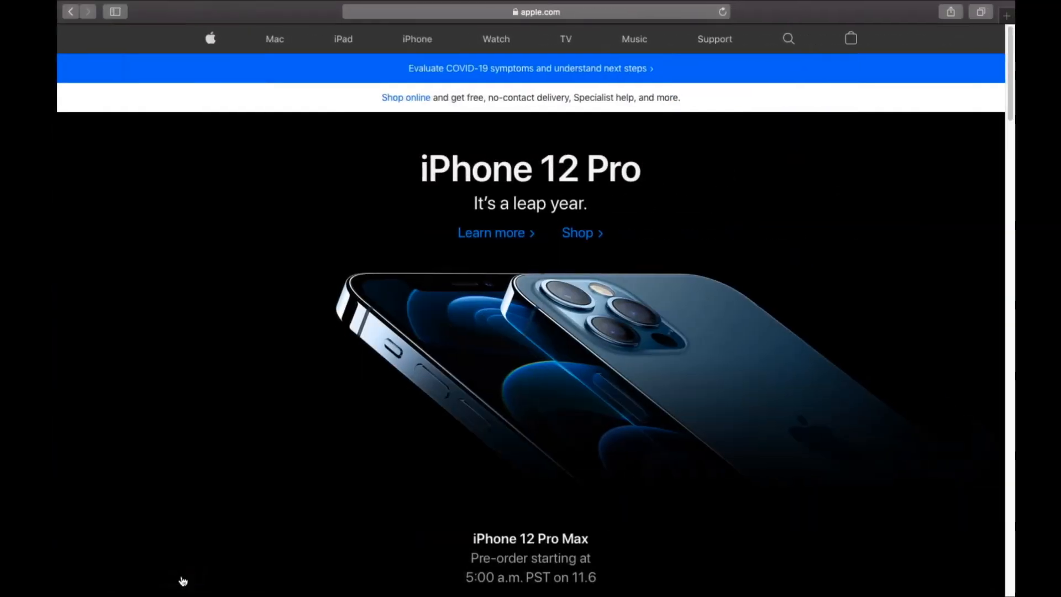
mouse_move(226, 18)
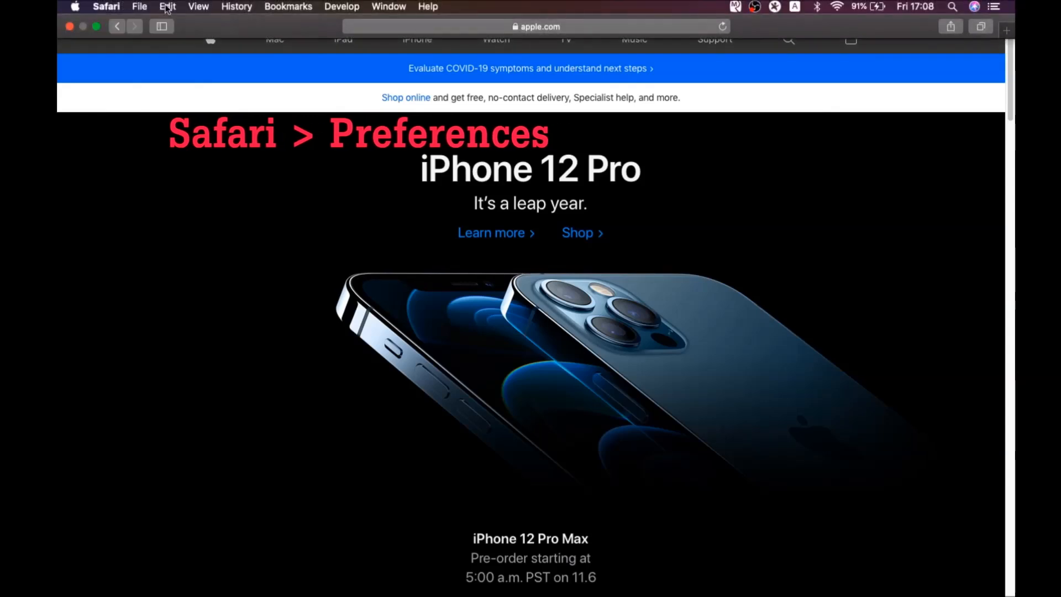
left_click(106, 6)
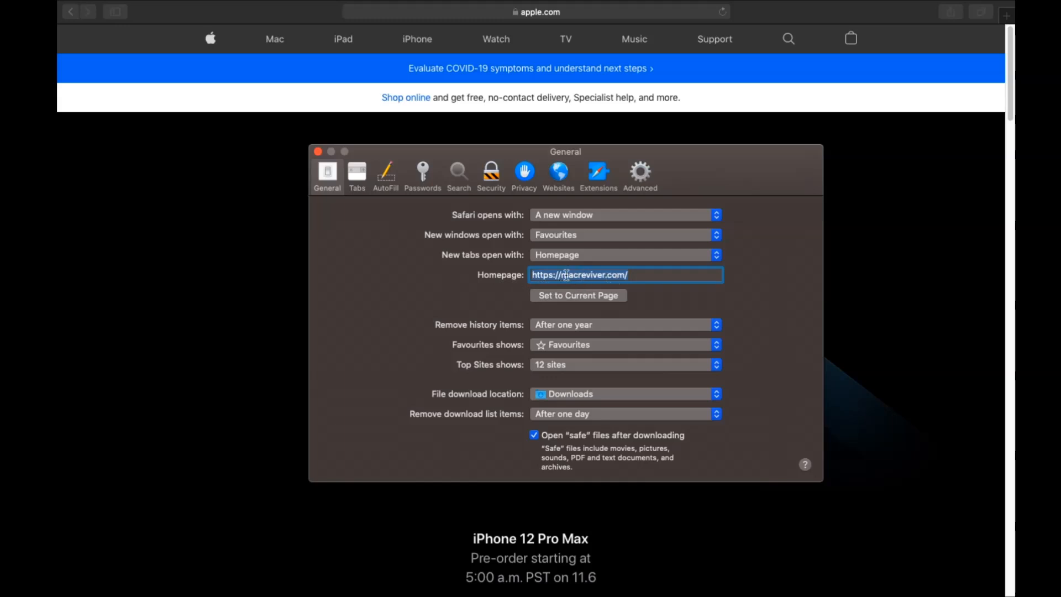
left_click(576, 295)
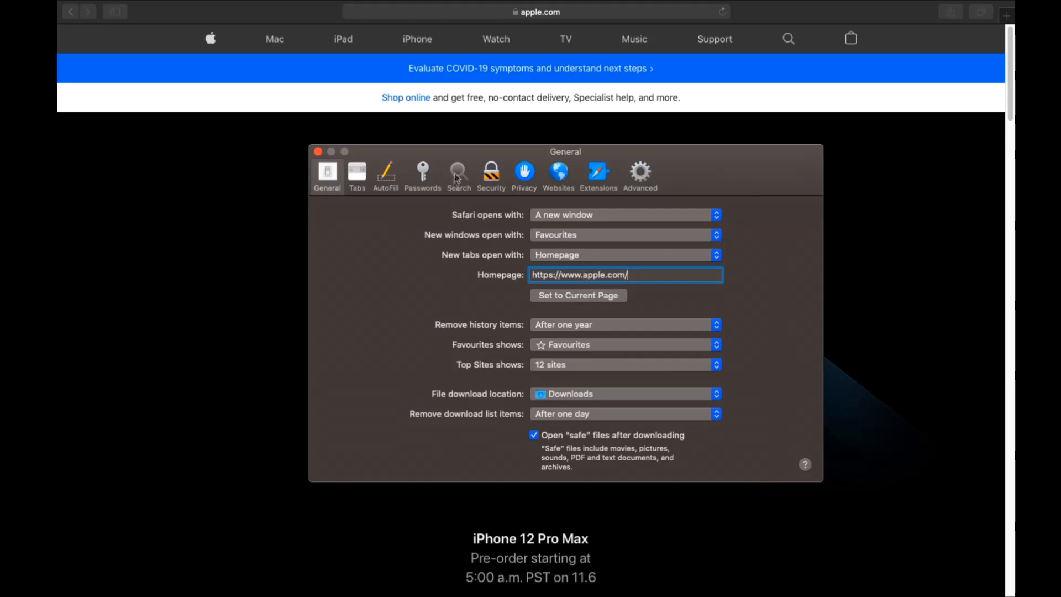
Step: Switch to Safari's Search preferences and expand the search engine list, currently Yahoo
left_click(458, 174)
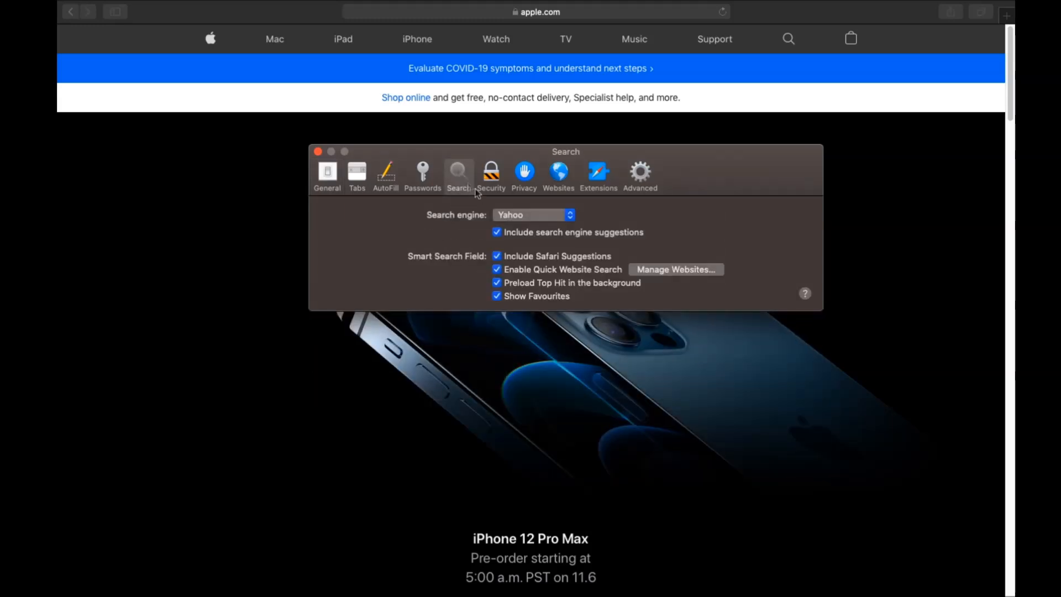
left_click(533, 214)
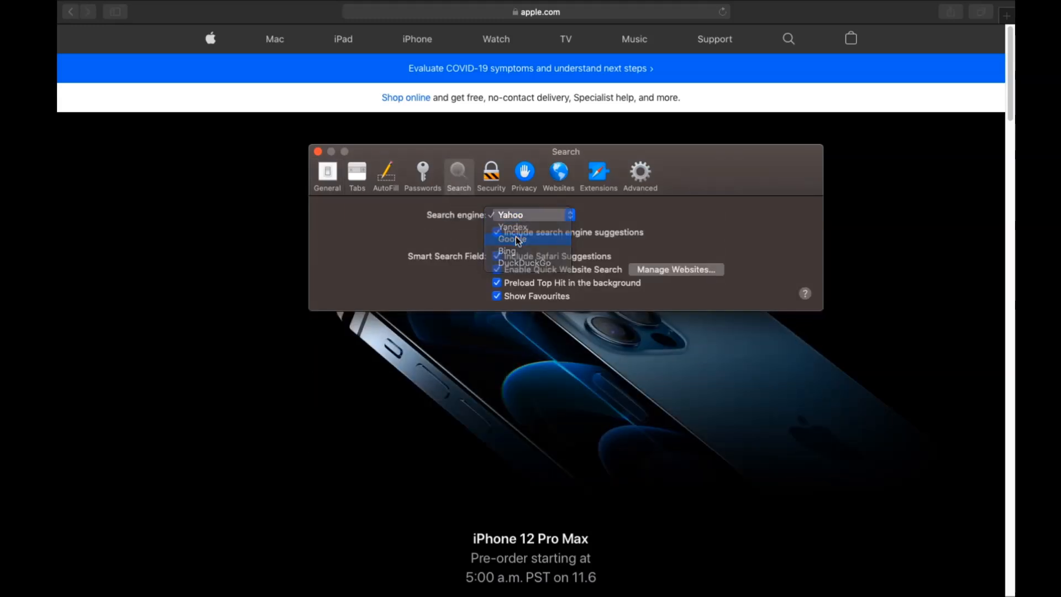
Step: Uninstall Safari's Porn Block Plus Extension and reveal its parent app in Finder
left_click(597, 173)
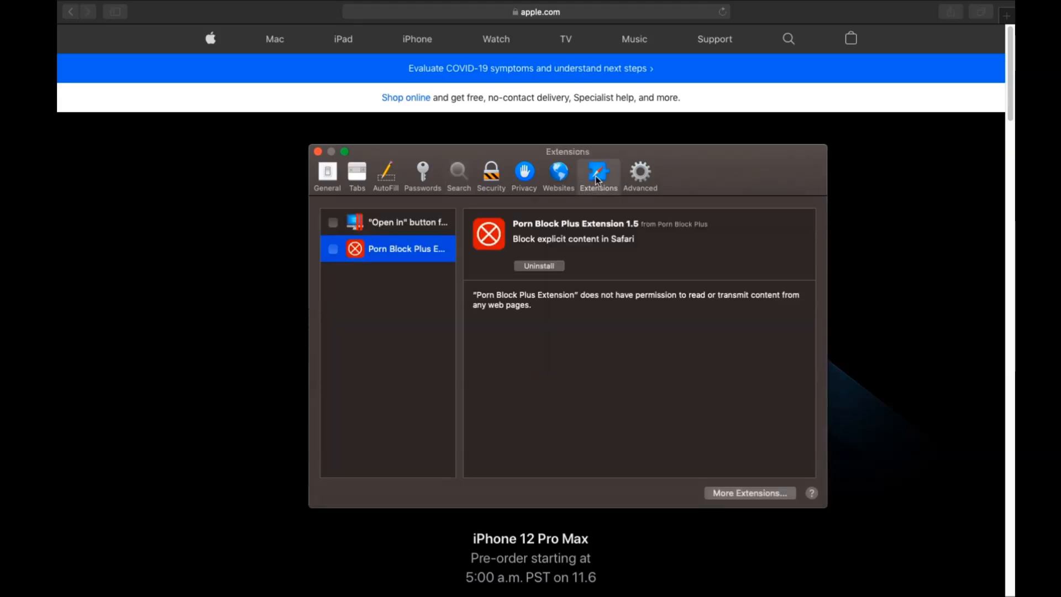
mouse_move(537, 271)
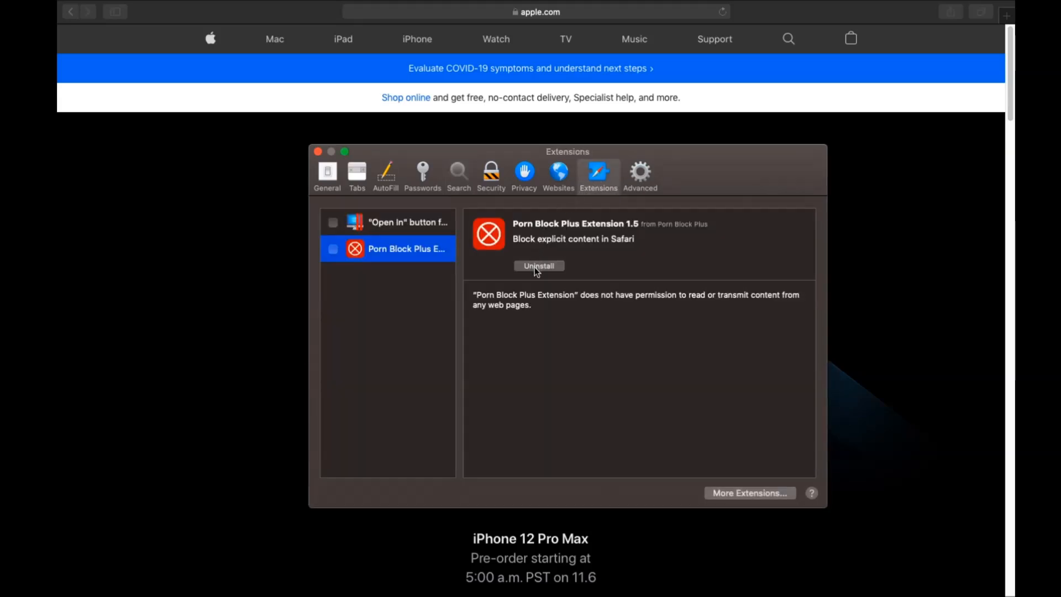
left_click(539, 266)
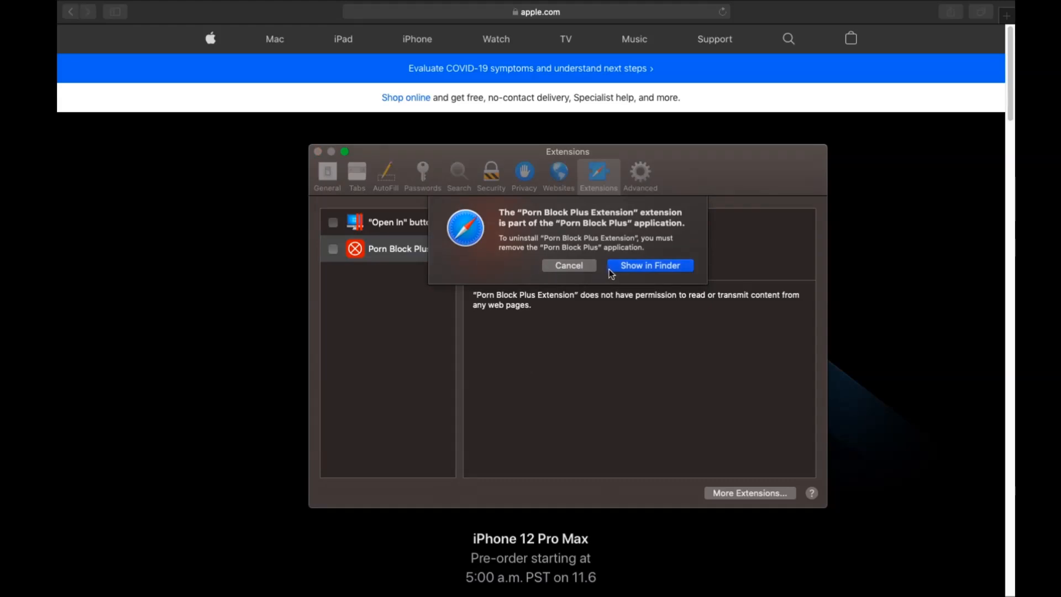
left_click(648, 265)
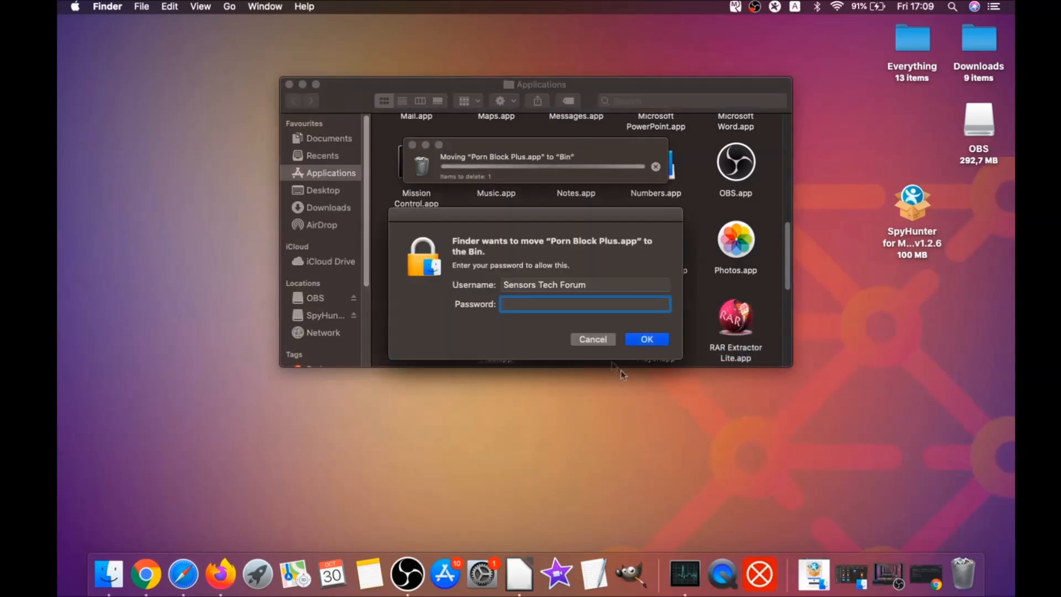
Step: Enter the password to authorise moving Porn Block Plus.app to the Bin
type("••••")
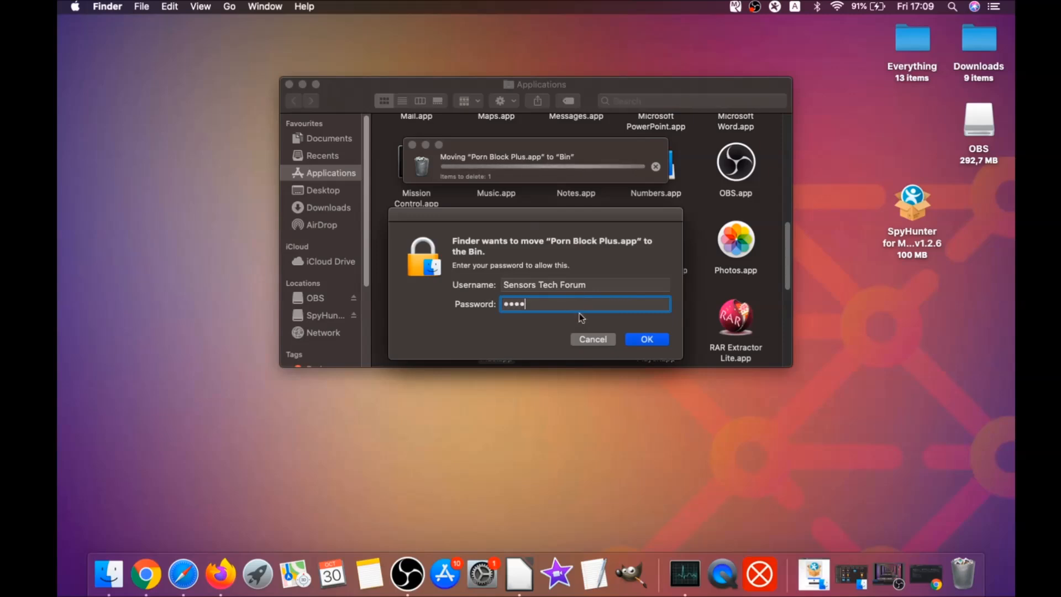
left_click(646, 339)
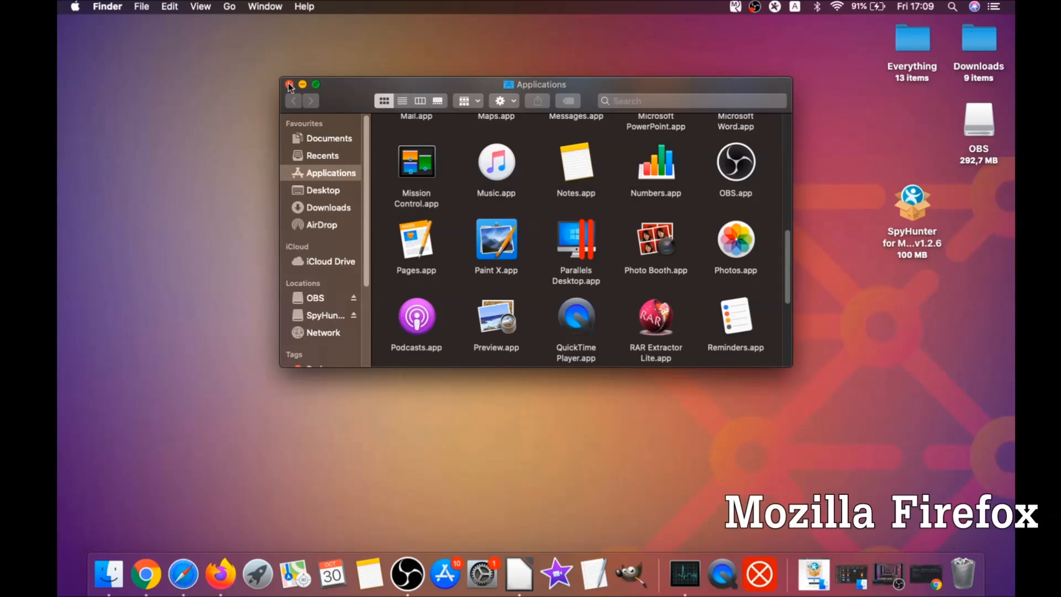
Step: Close the Applications window, launch Firefox and open its add-ons manager
left_click(288, 84)
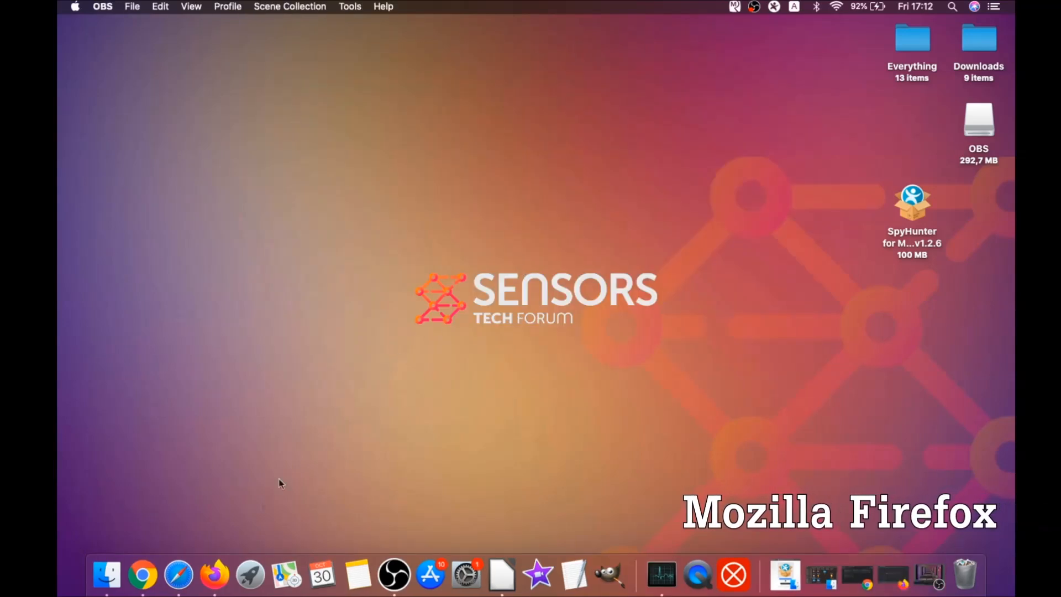
left_click(214, 574)
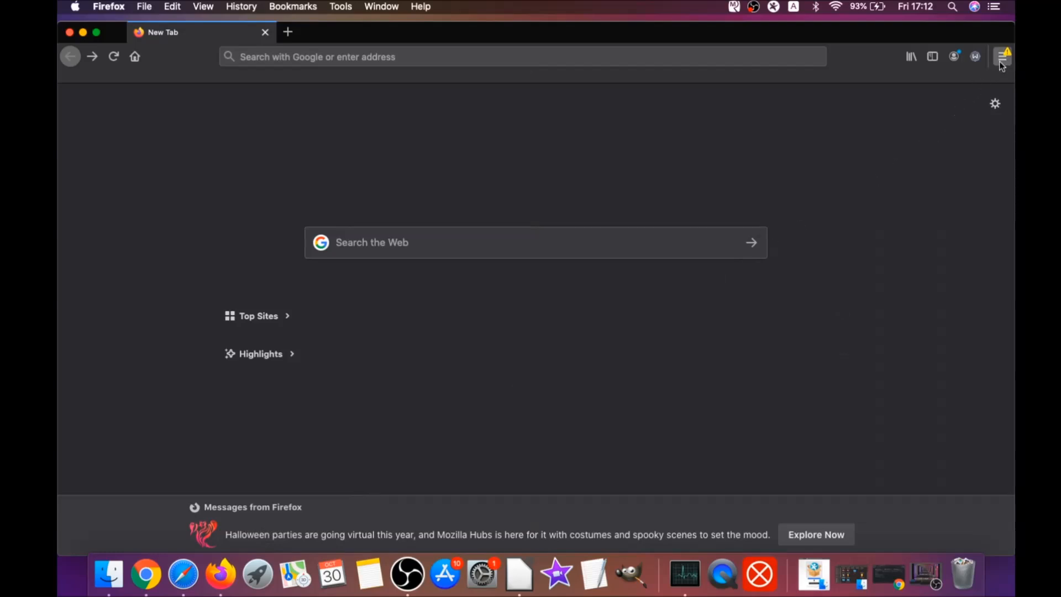
left_click(1002, 57)
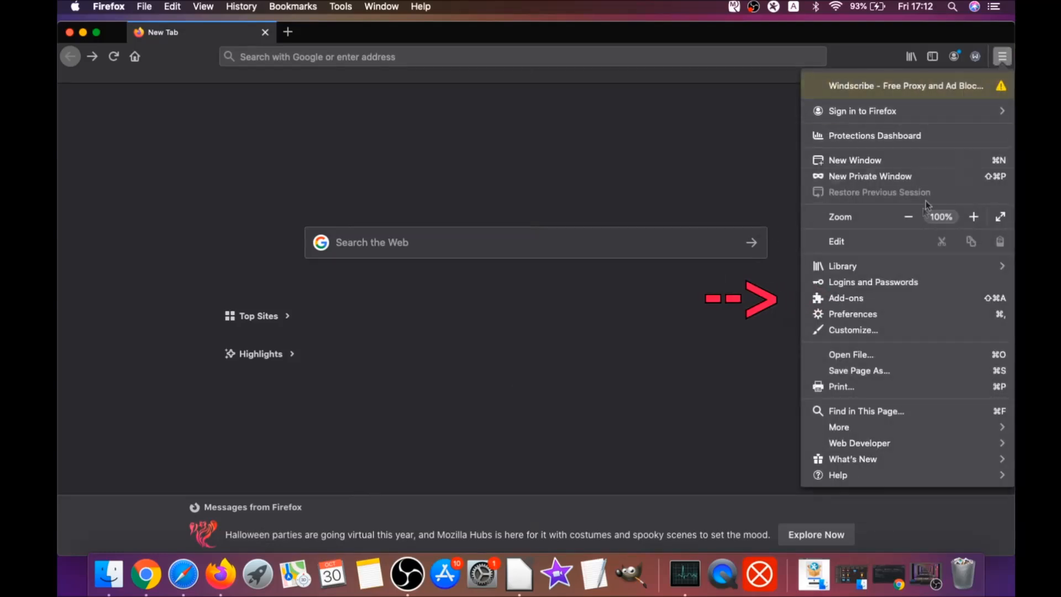
left_click(844, 298)
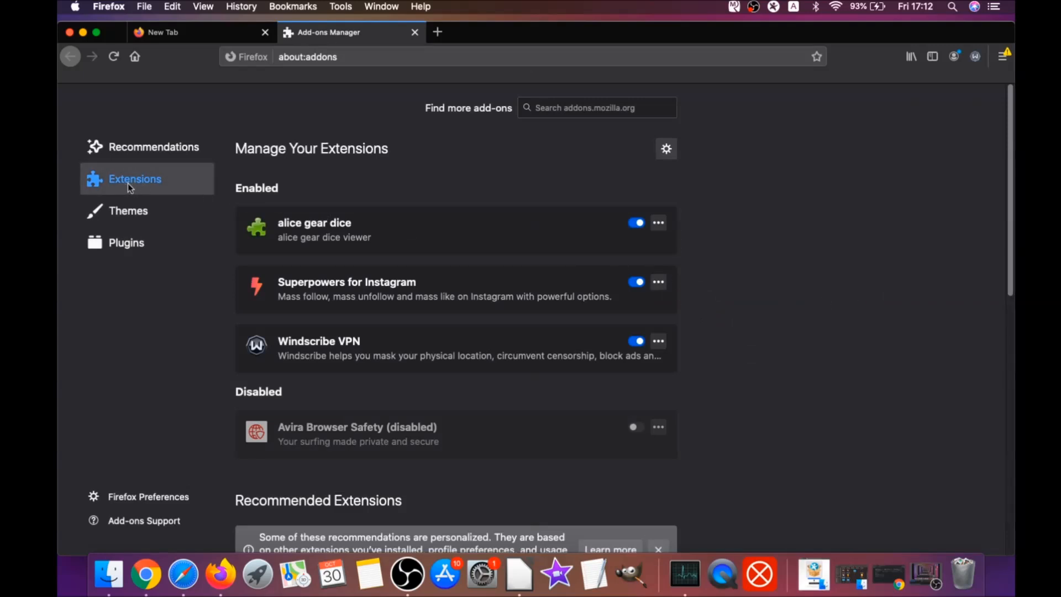
mouse_move(346, 289)
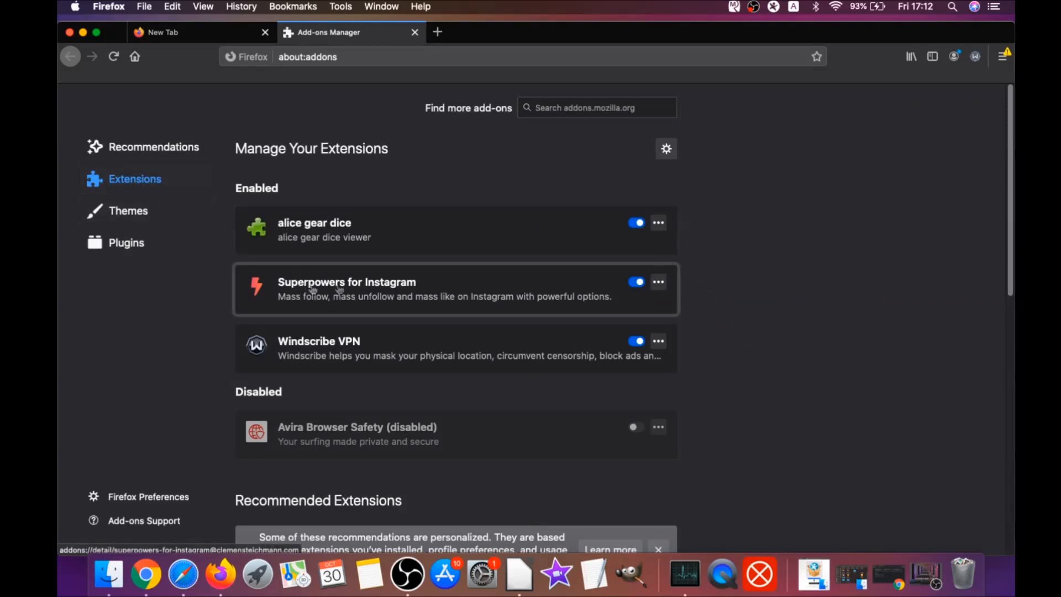
Step: Disable and remove the alice gear dice and Superpowers for Instagram add-ons
left_click(635, 282)
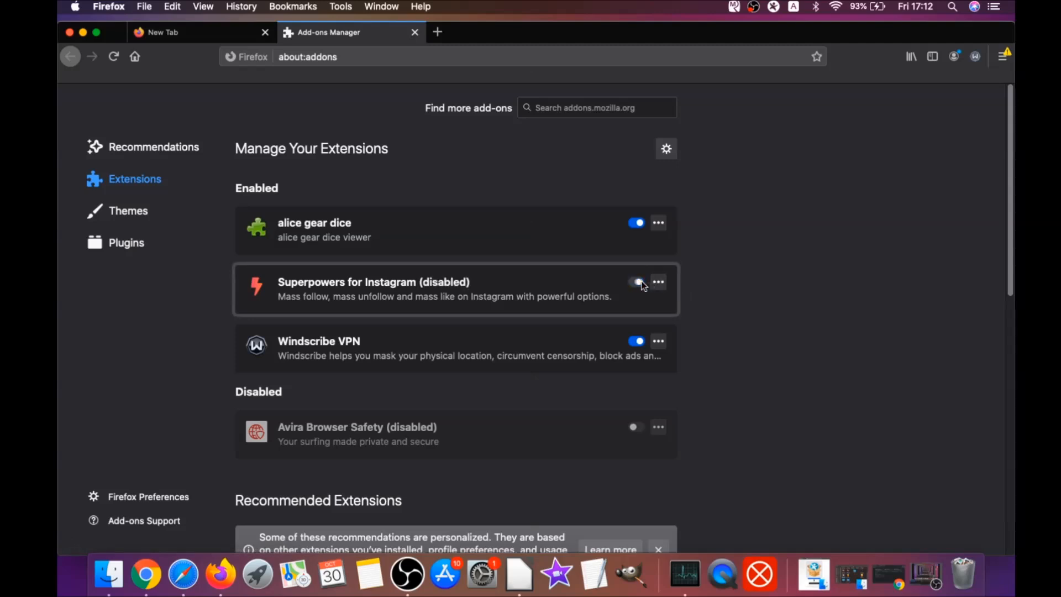
left_click(657, 223)
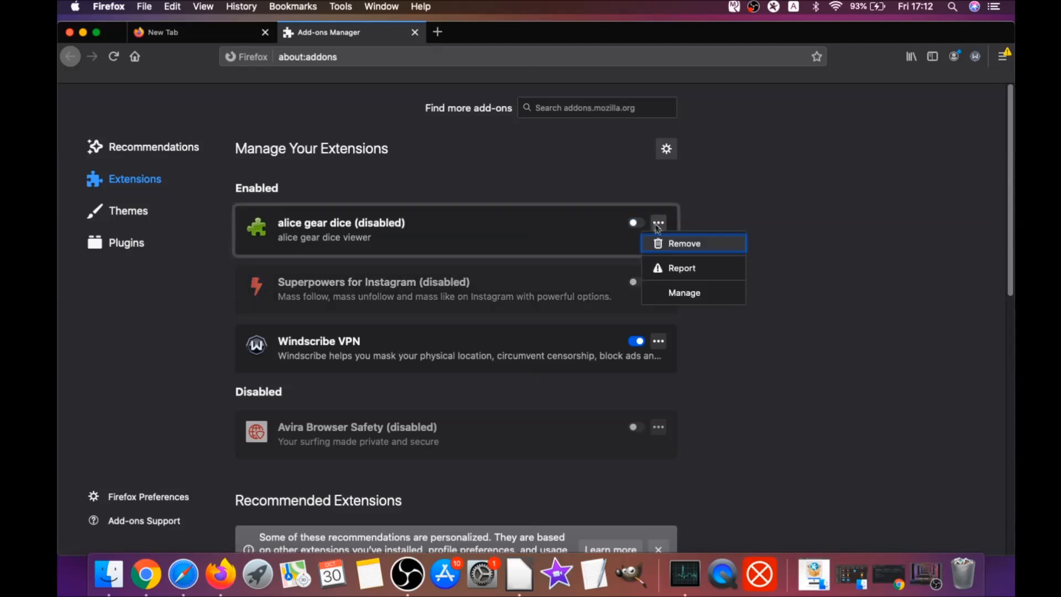
left_click(616, 182)
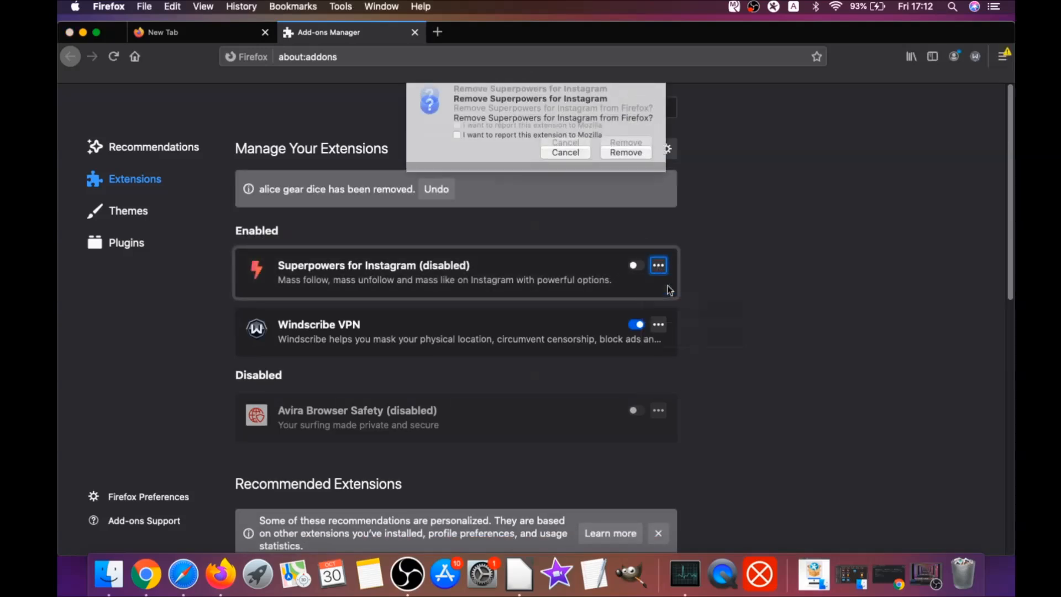
left_click(624, 153)
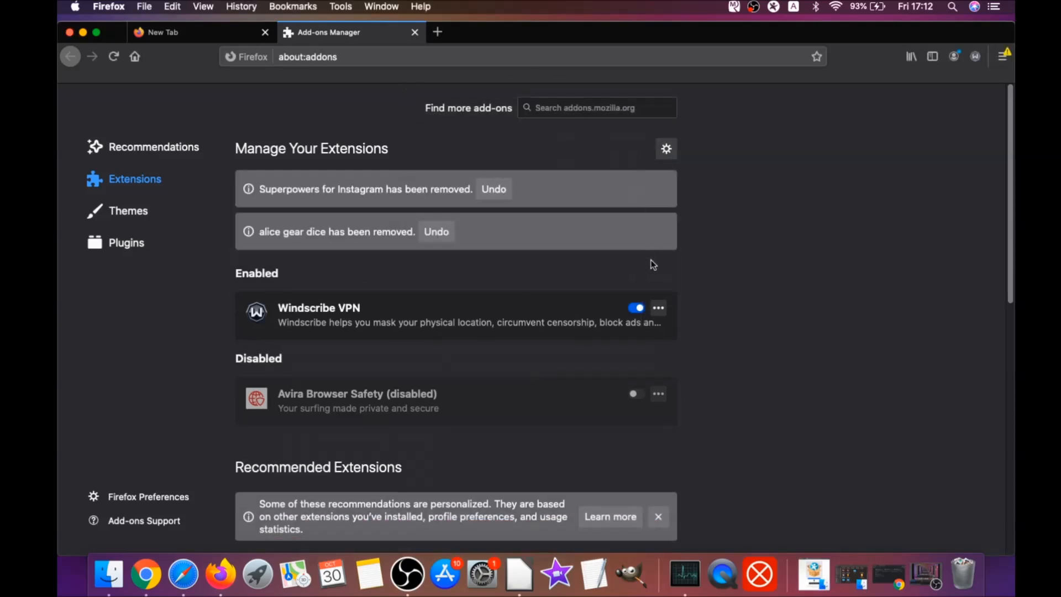
left_click(307, 57)
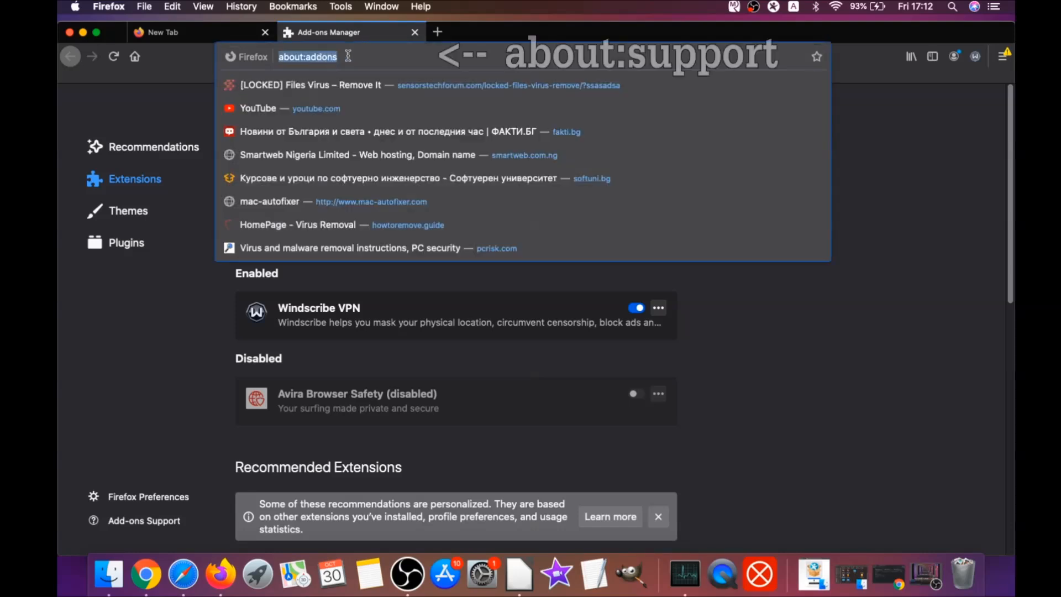
Step: Load about:support and refresh Firefox to its default state
type("a")
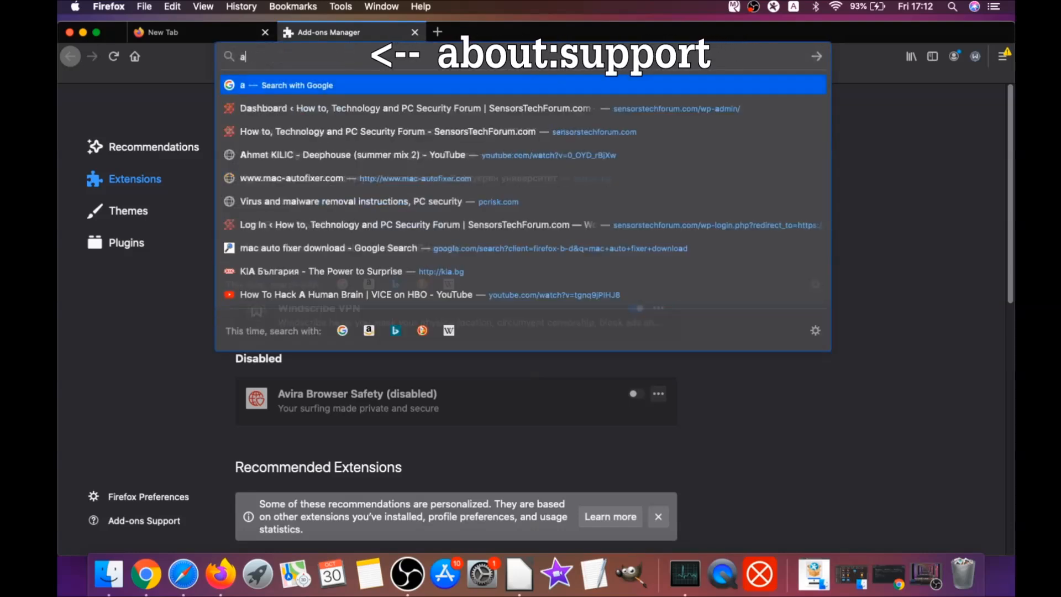
type("about:support")
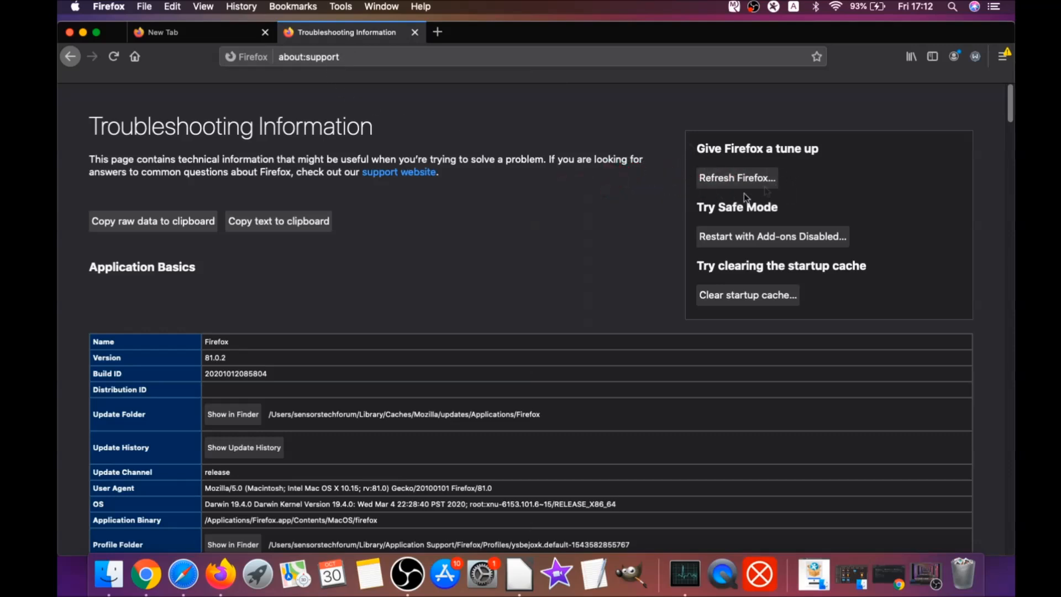
mouse_move(737, 186)
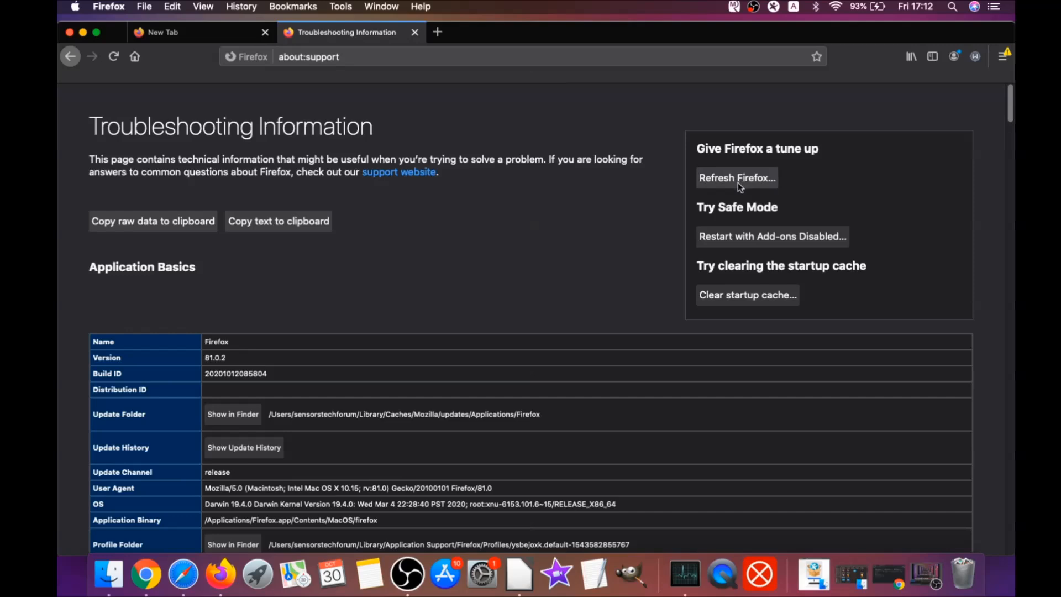
left_click(736, 177)
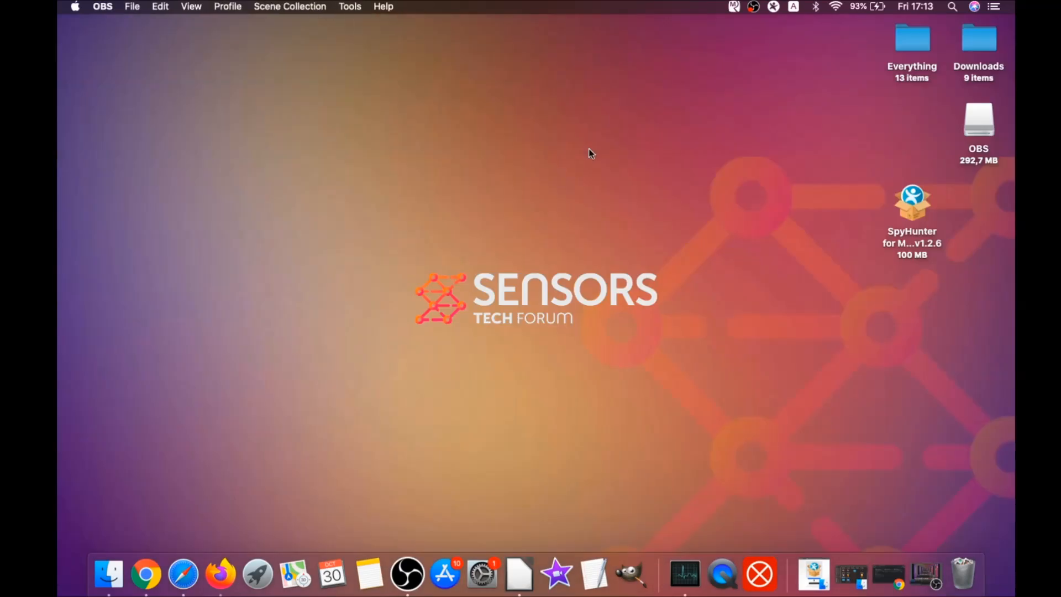
mouse_move(529, 264)
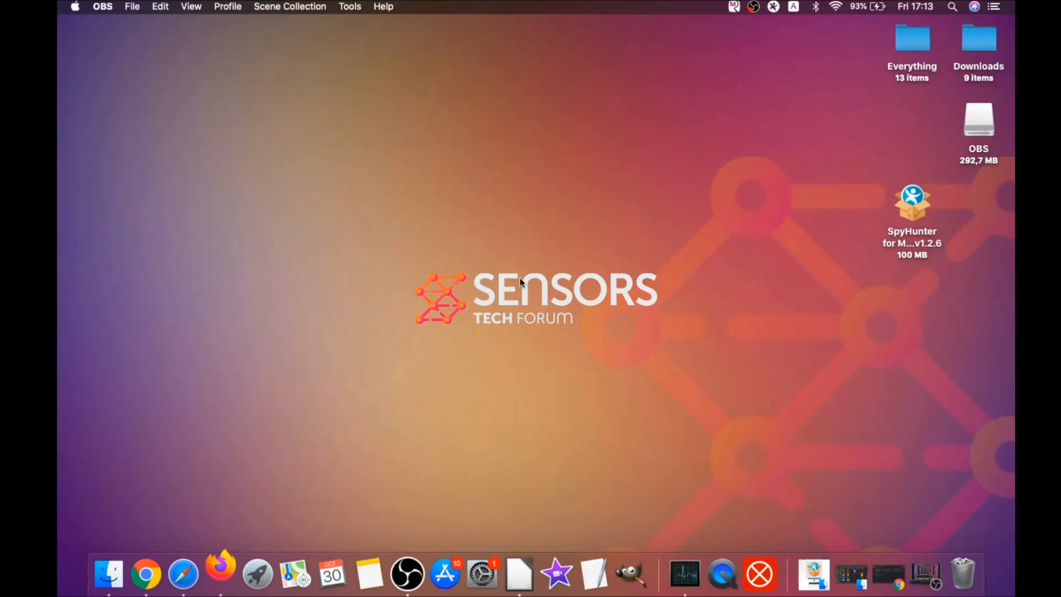
left_click(220, 574)
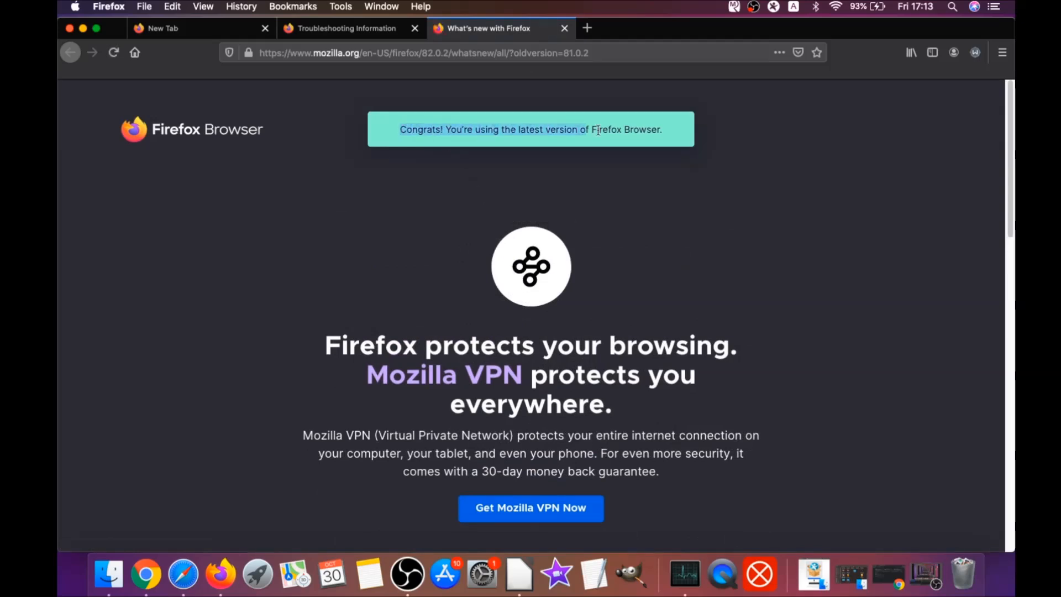
scroll("down", 3)
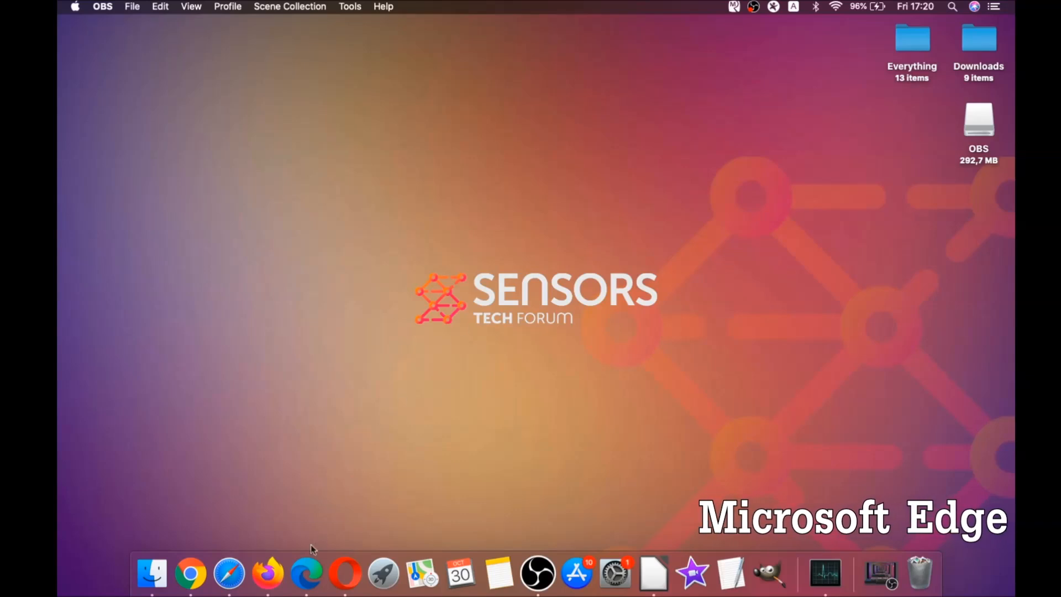
Step: Clear Edge's browsing data for All Time with passwords unchecked, then close Edge
left_click(305, 575)
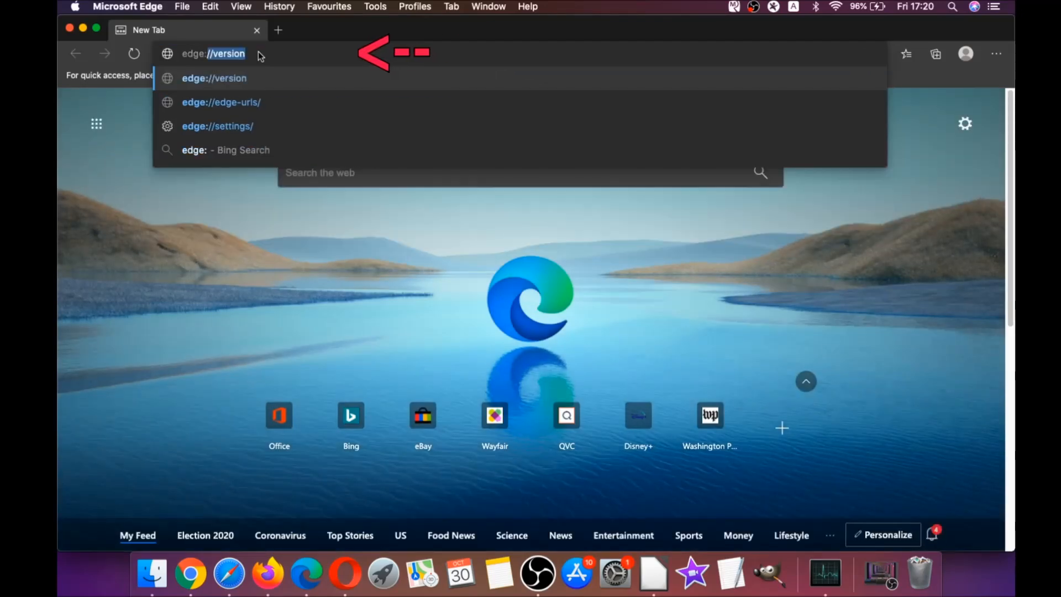
type("edge://settings/clearBrowserData")
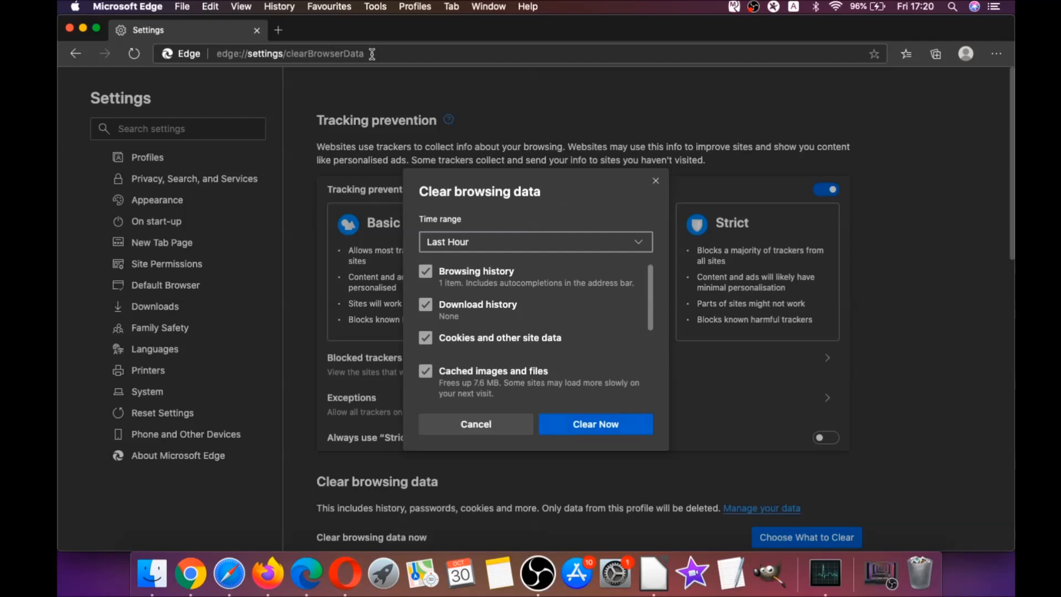
left_click(534, 241)
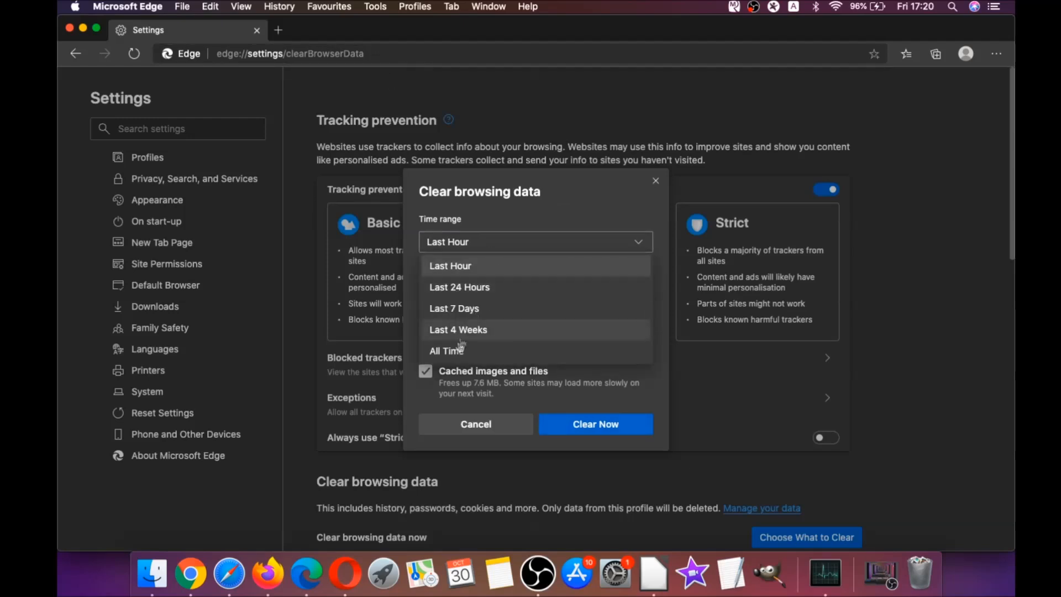
left_click(444, 350)
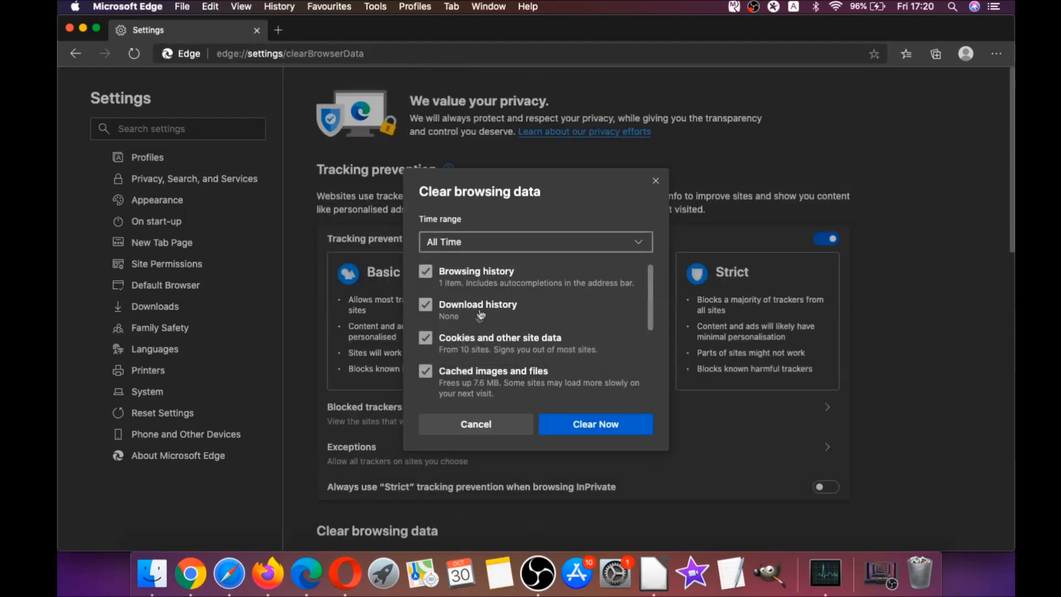
scroll("down", 3)
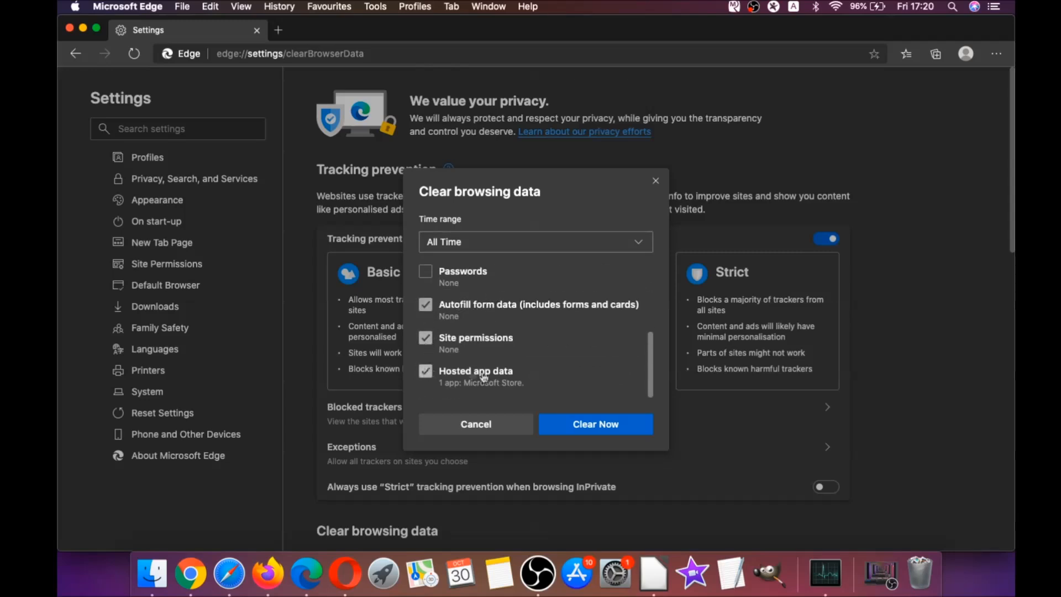
left_click(595, 425)
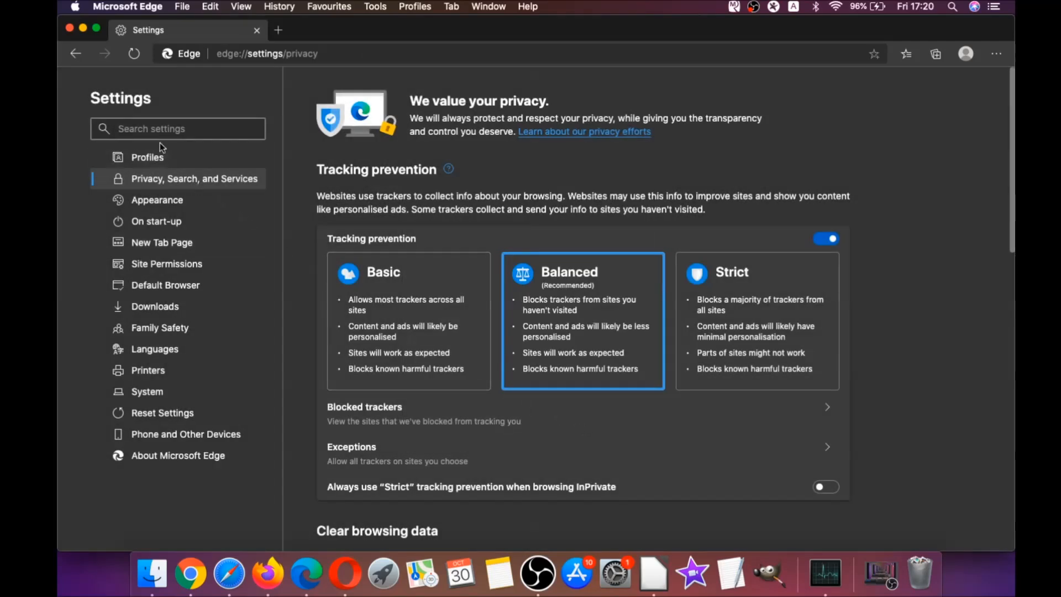
mouse_move(70, 29)
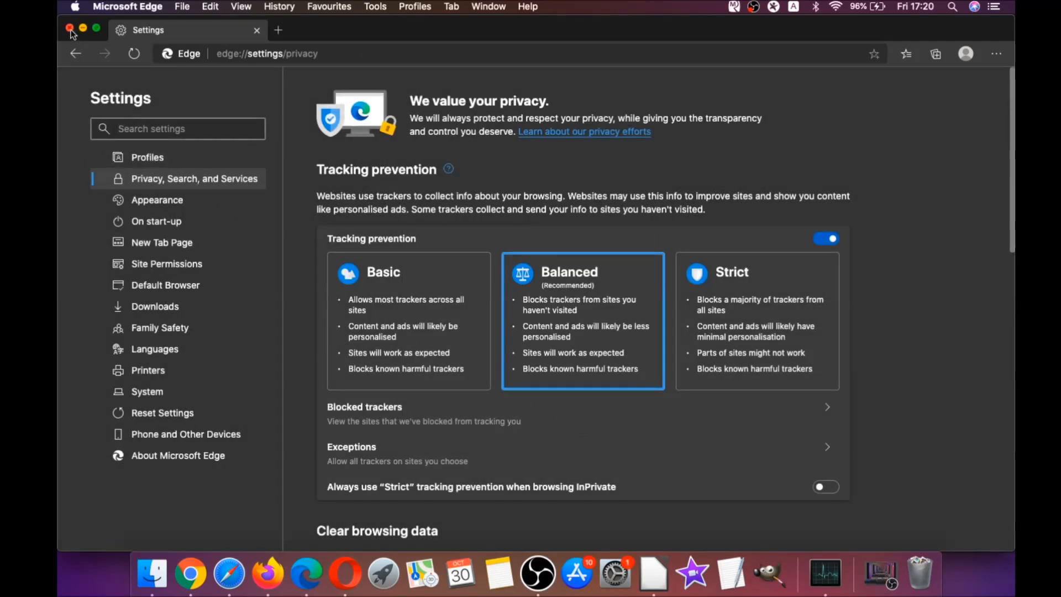
left_click(69, 29)
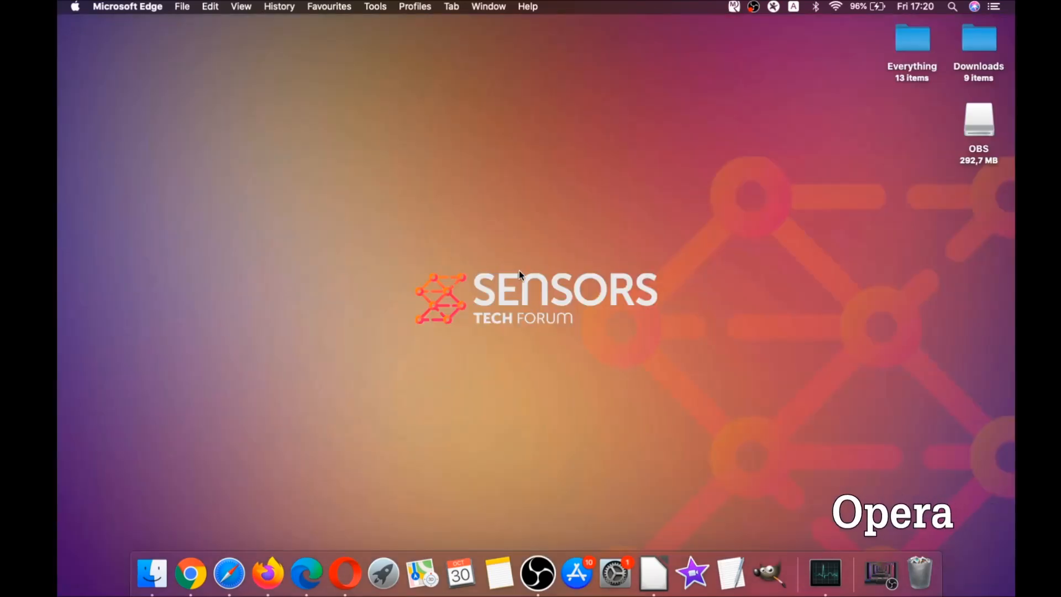
mouse_move(344, 573)
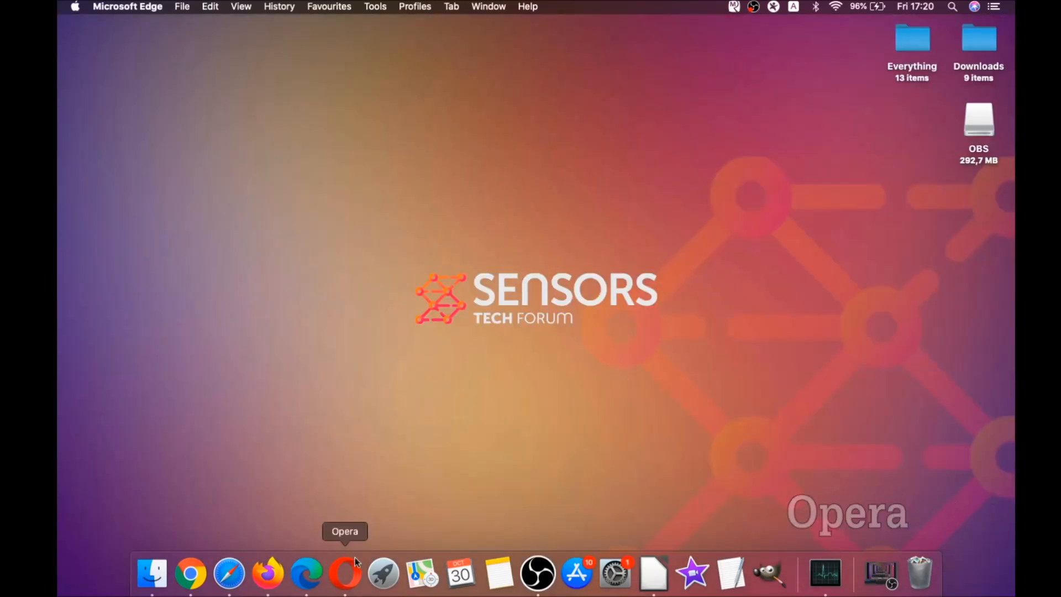
Step: Launch Opera full screen and load opera://settings/clearBrowserData
left_click(344, 573)
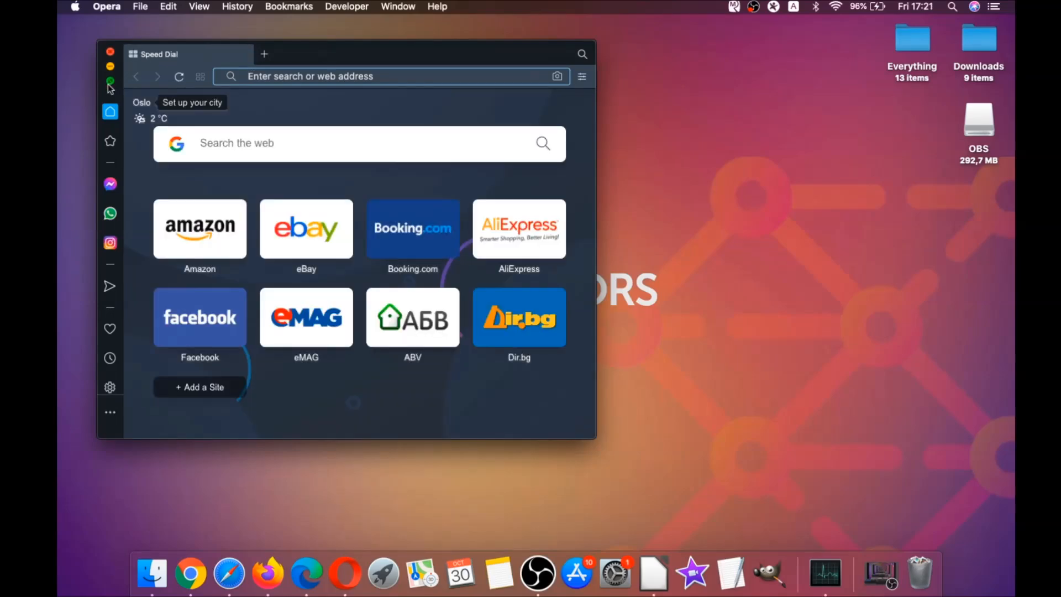
left_click(109, 80)
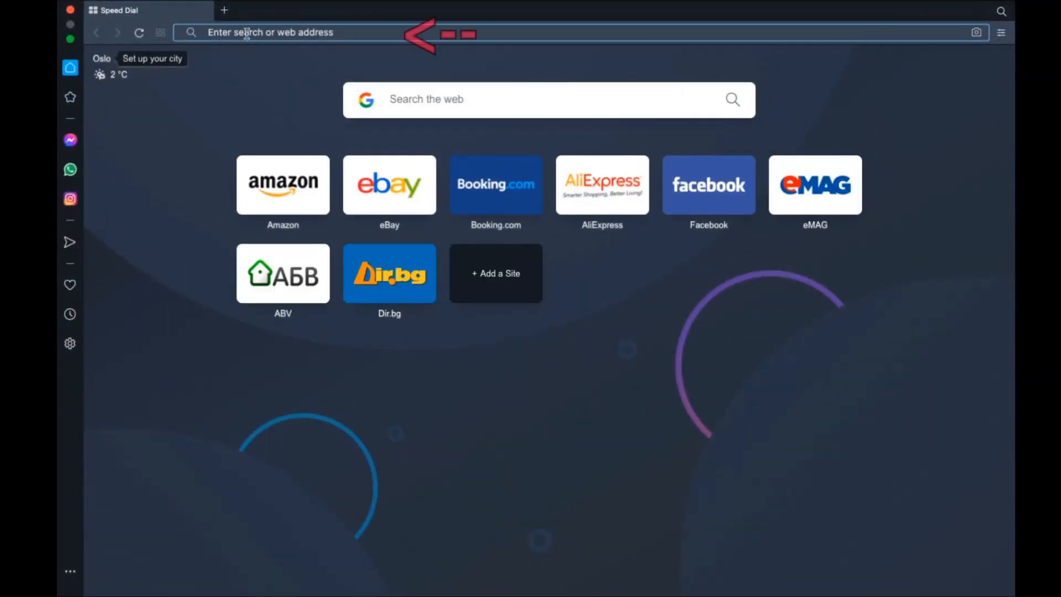
type("opera:")
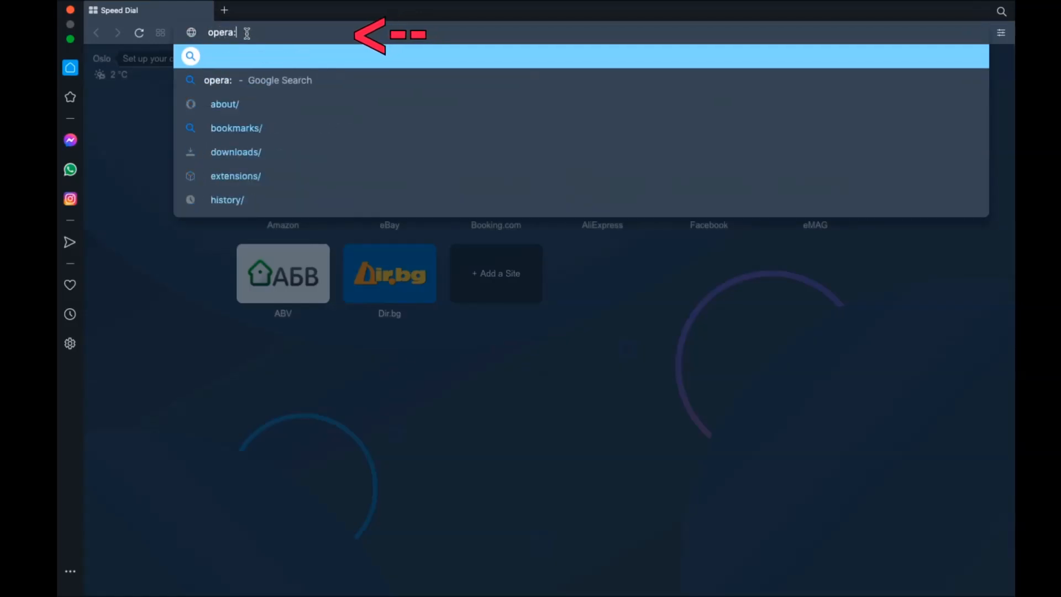
type("//settings/clearB")
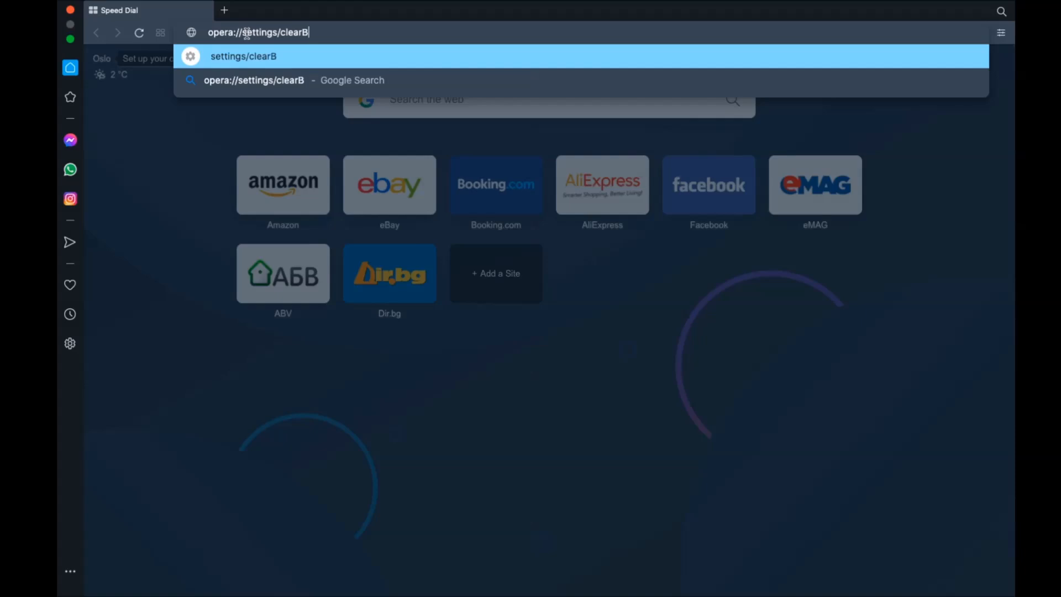
type("rowserData")
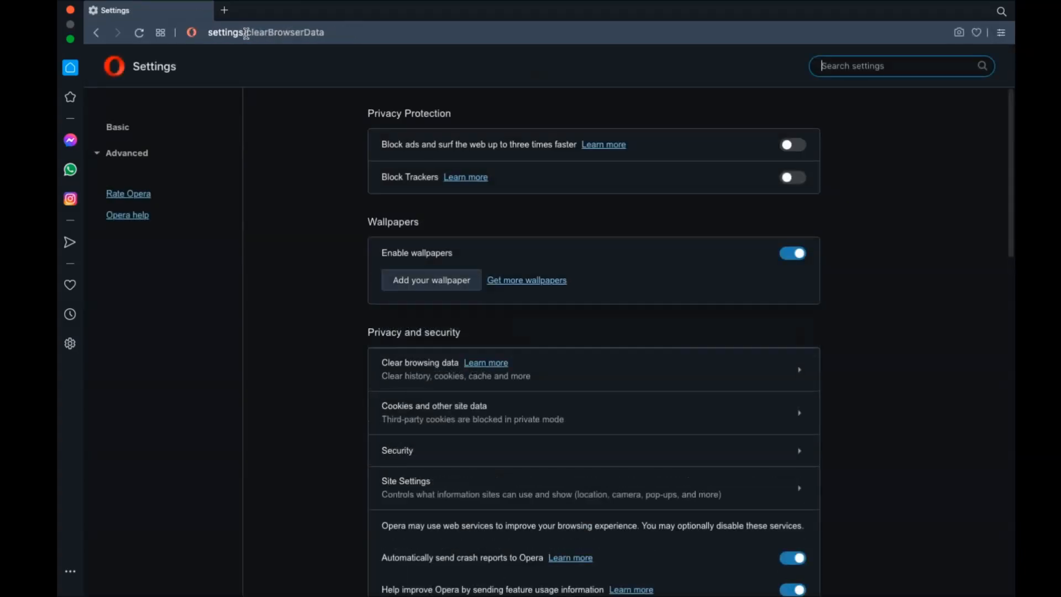
left_click(420, 362)
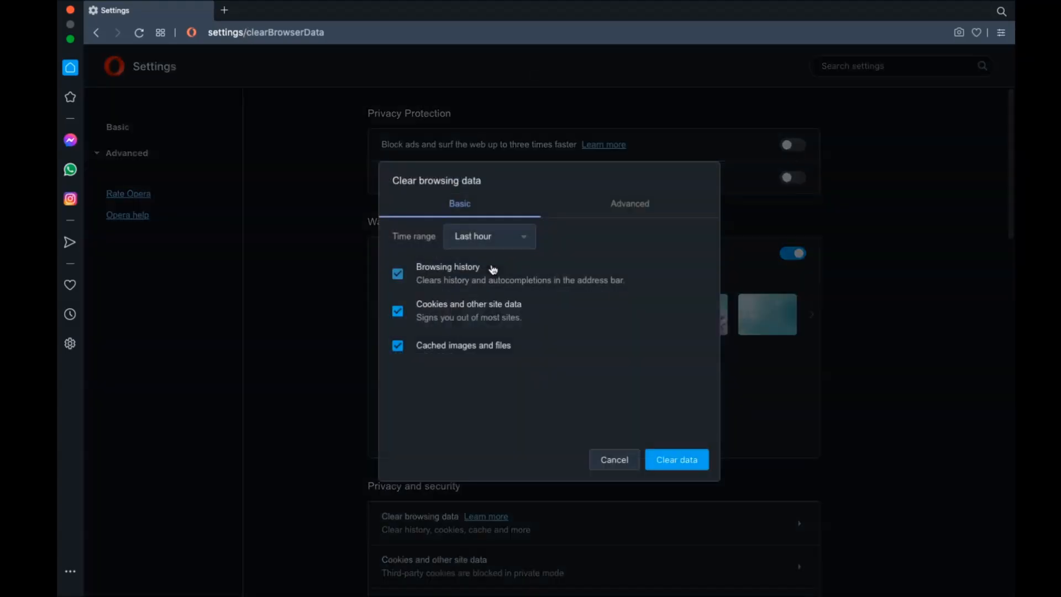
Step: Clear Opera's all-time browsing data under Advanced, including Site Settings, without passwords
left_click(487, 235)
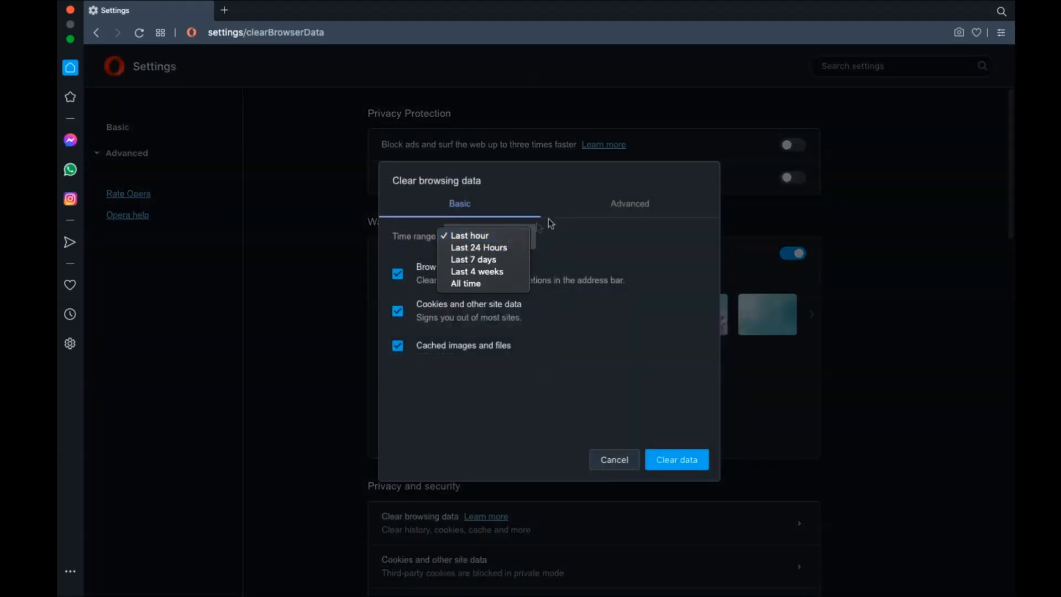
left_click(629, 203)
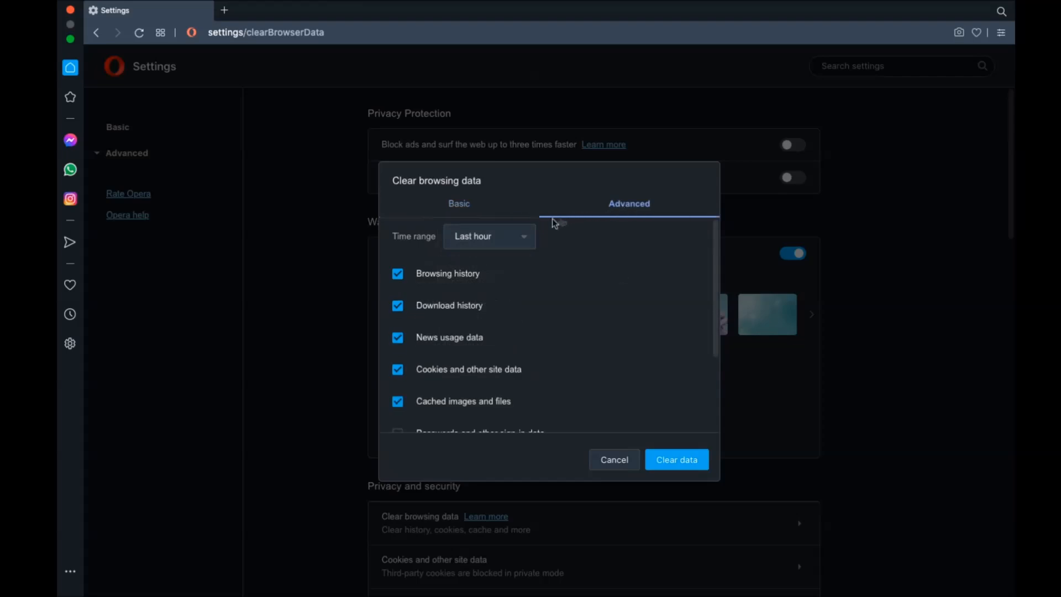
left_click(489, 235)
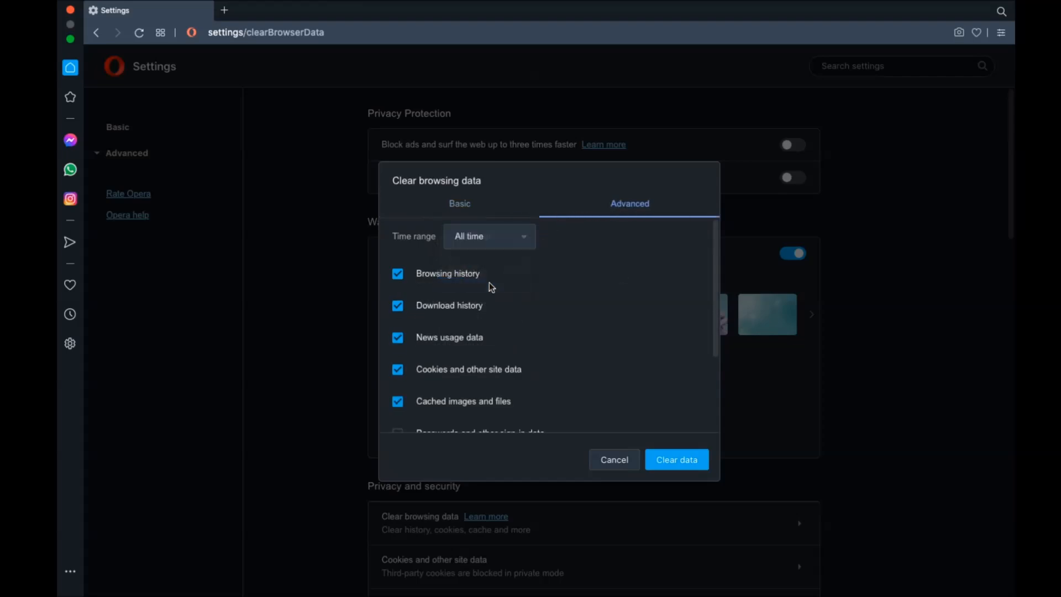
scroll("down", 3)
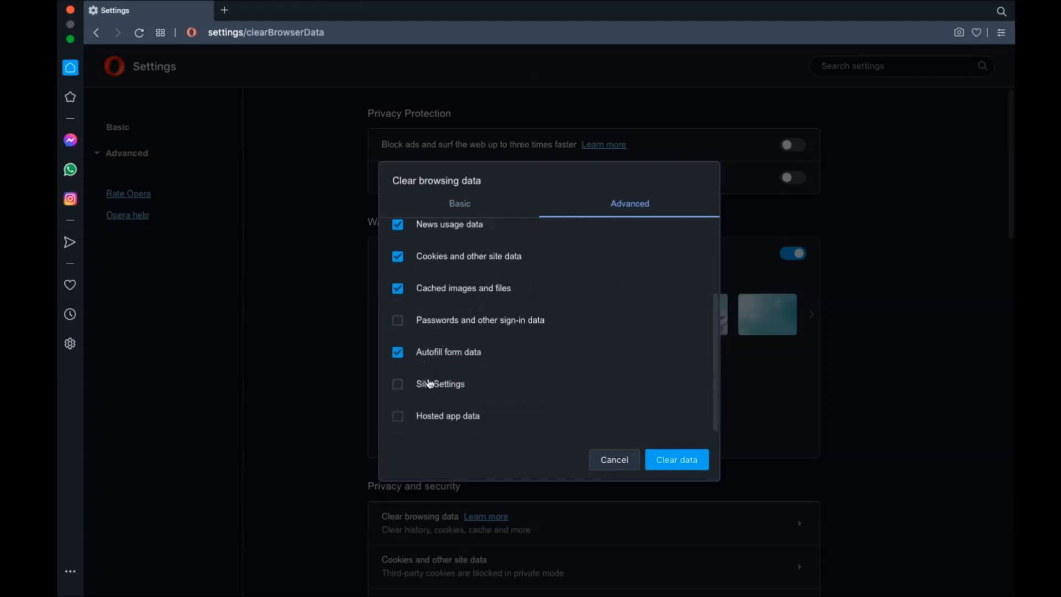
left_click(397, 383)
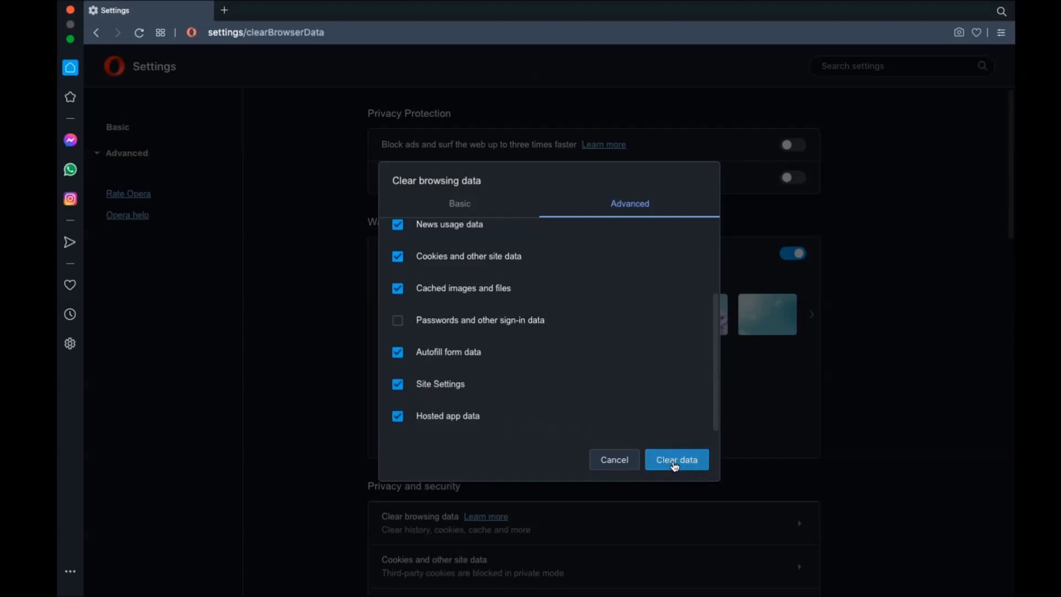
left_click(676, 459)
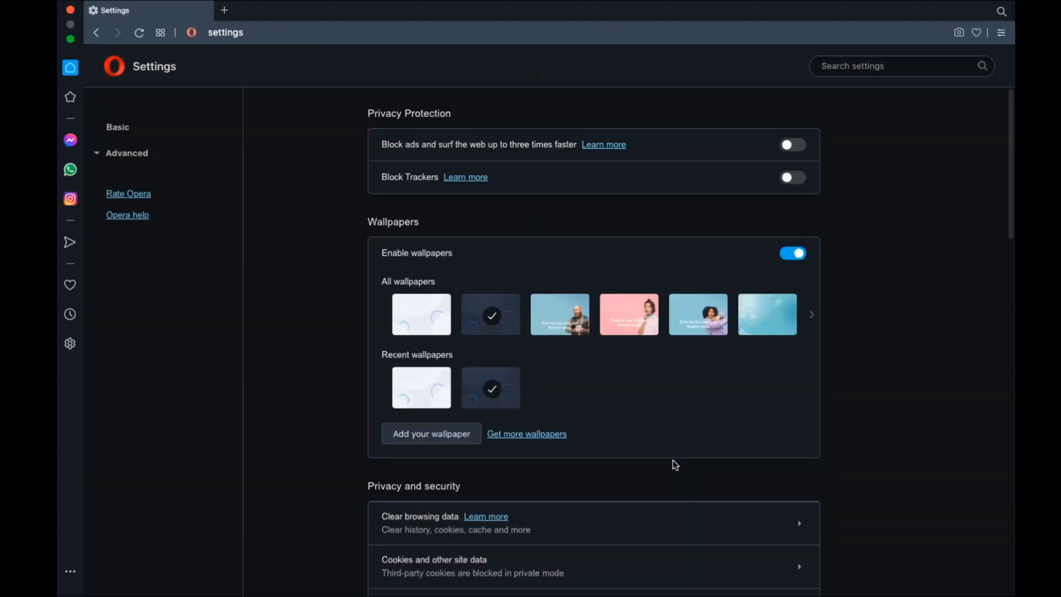